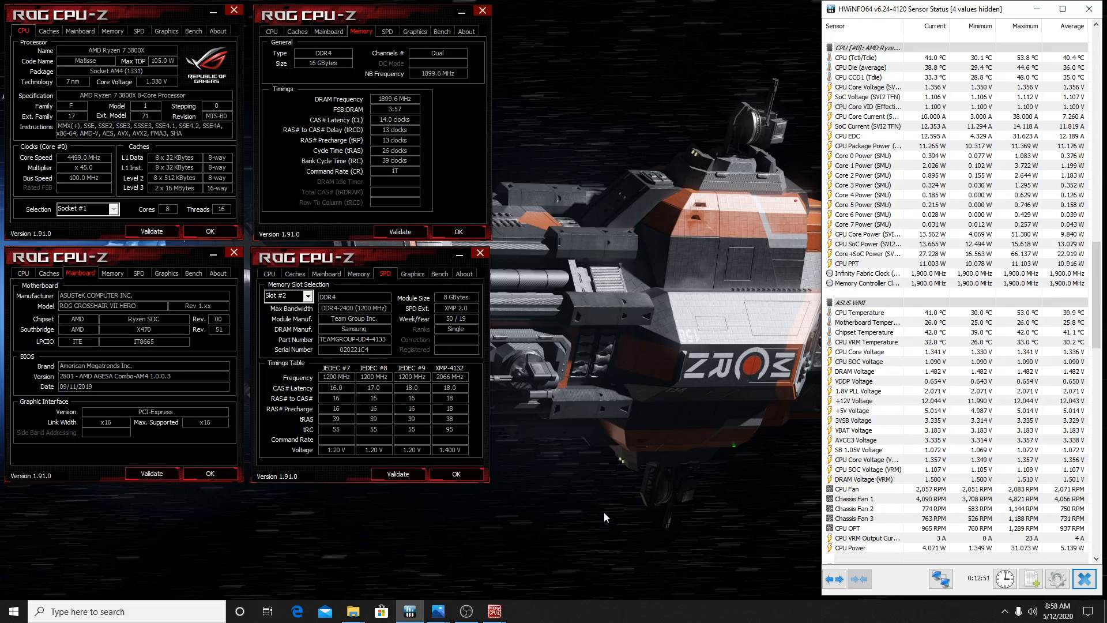
mouse_move(560, 560)
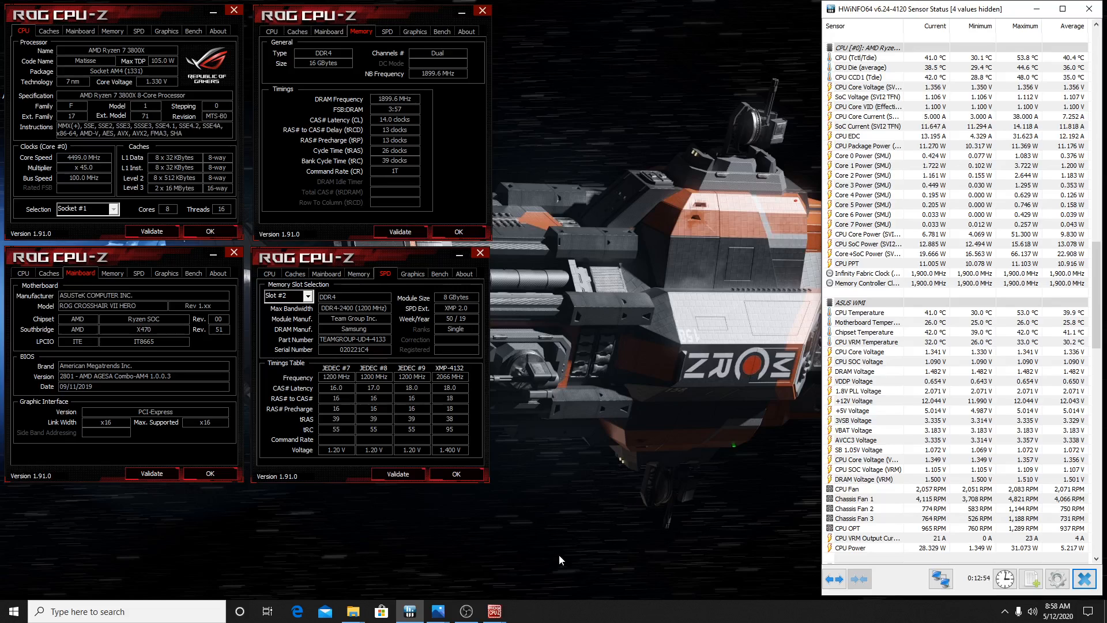
mouse_move(438, 611)
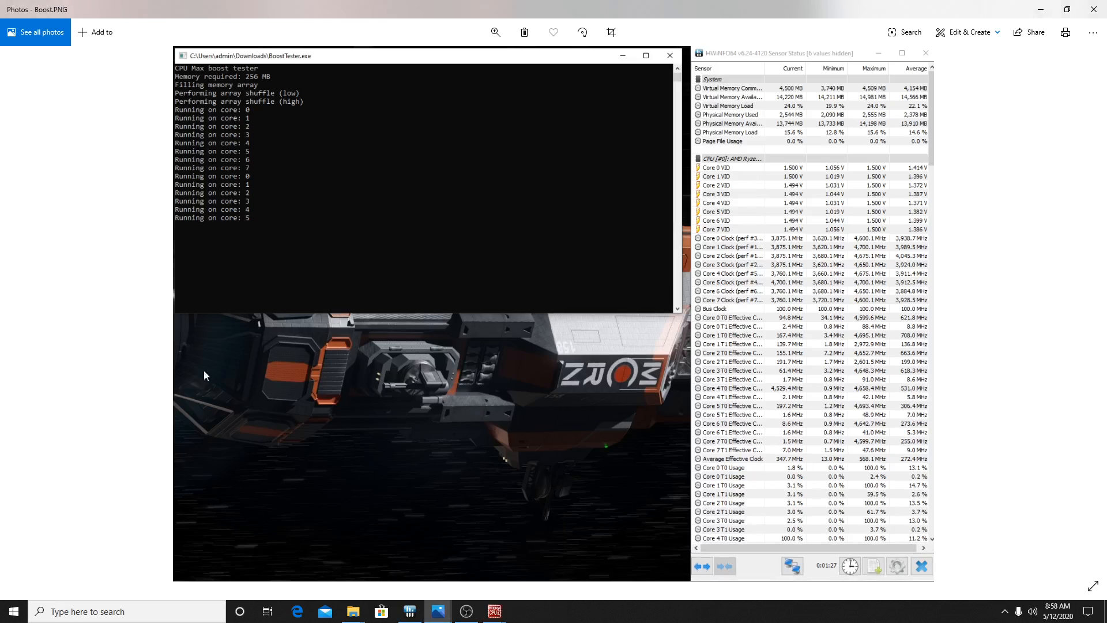
mouse_move(7, 358)
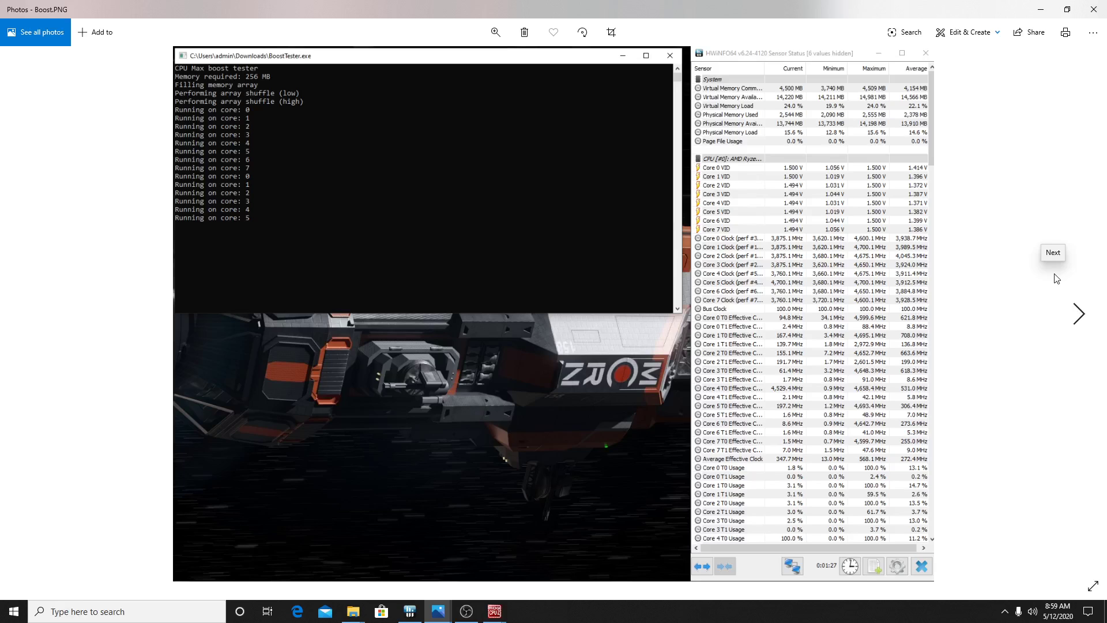
mouse_move(870, 247)
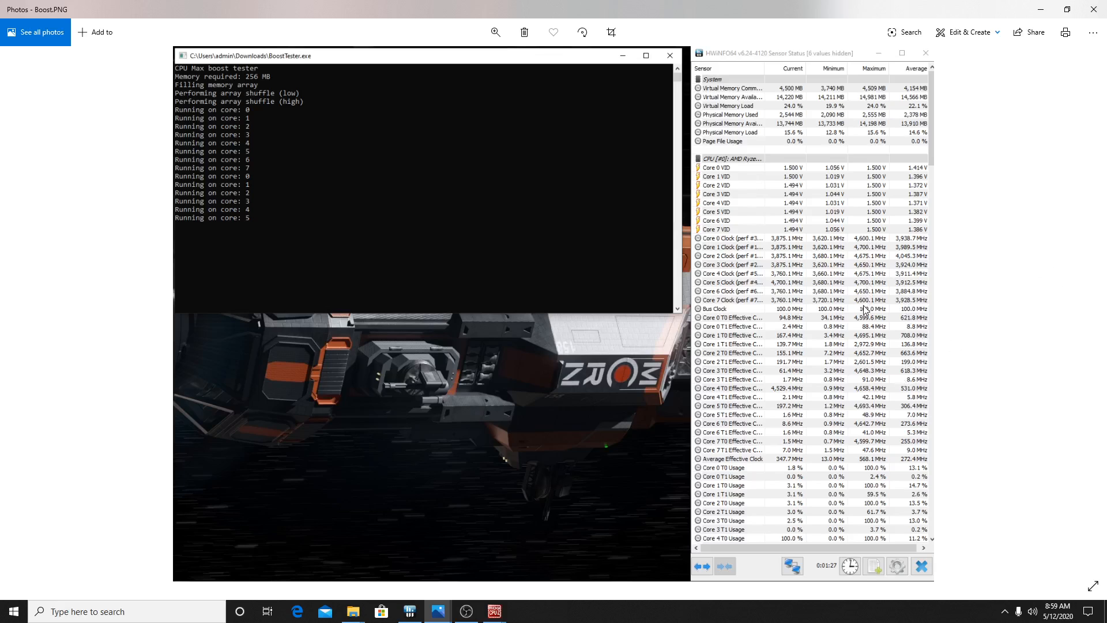
mouse_move(513, 312)
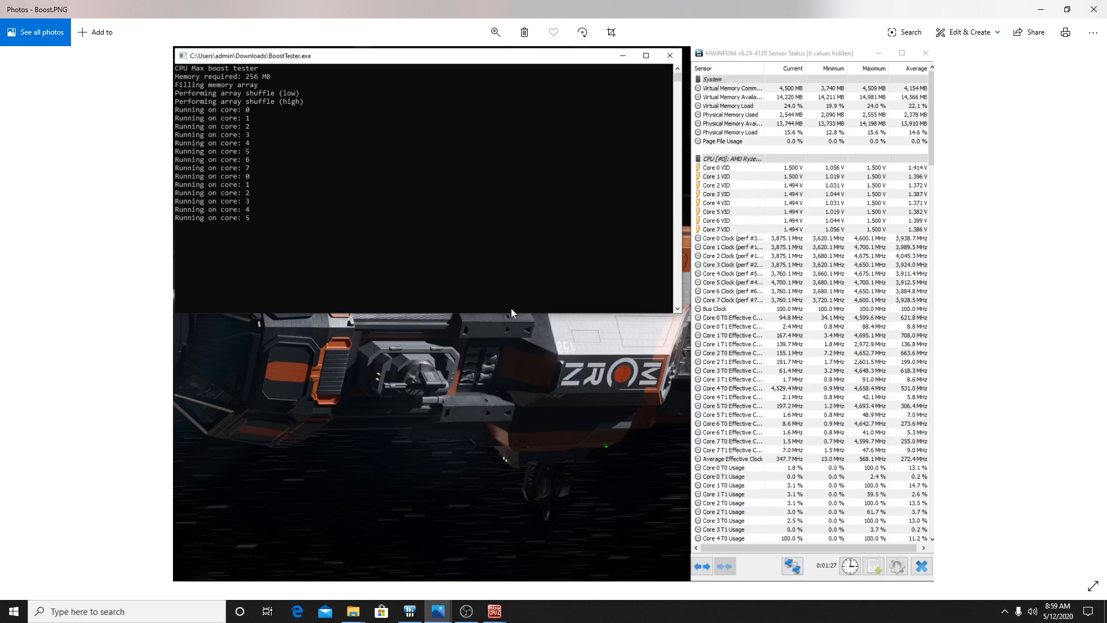
mouse_move(507, 408)
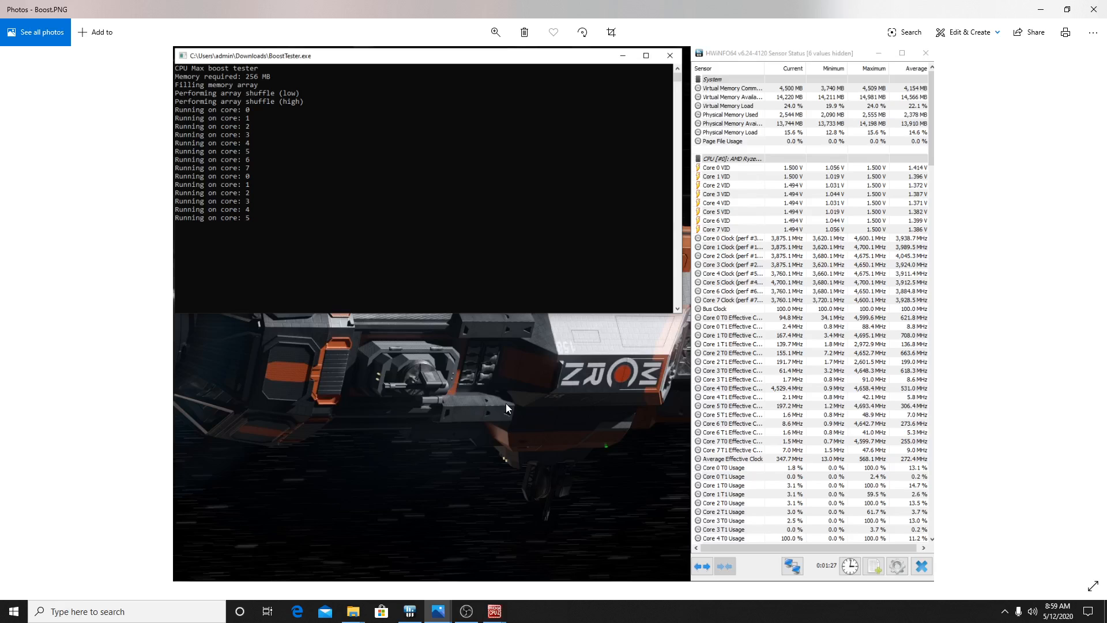
mouse_move(477, 397)
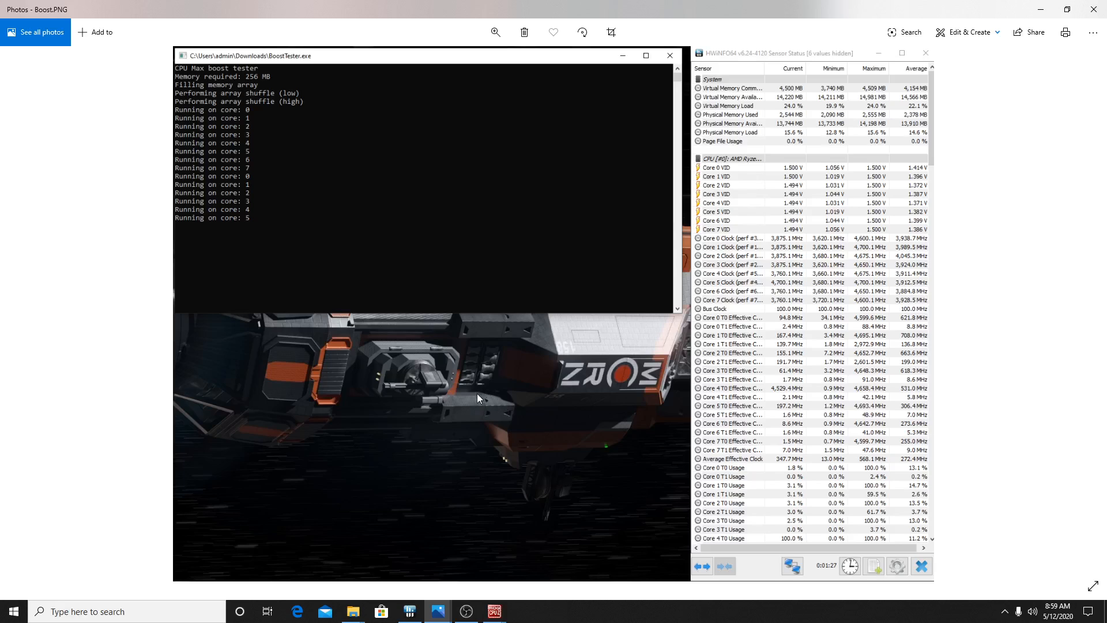
mouse_move(986, 168)
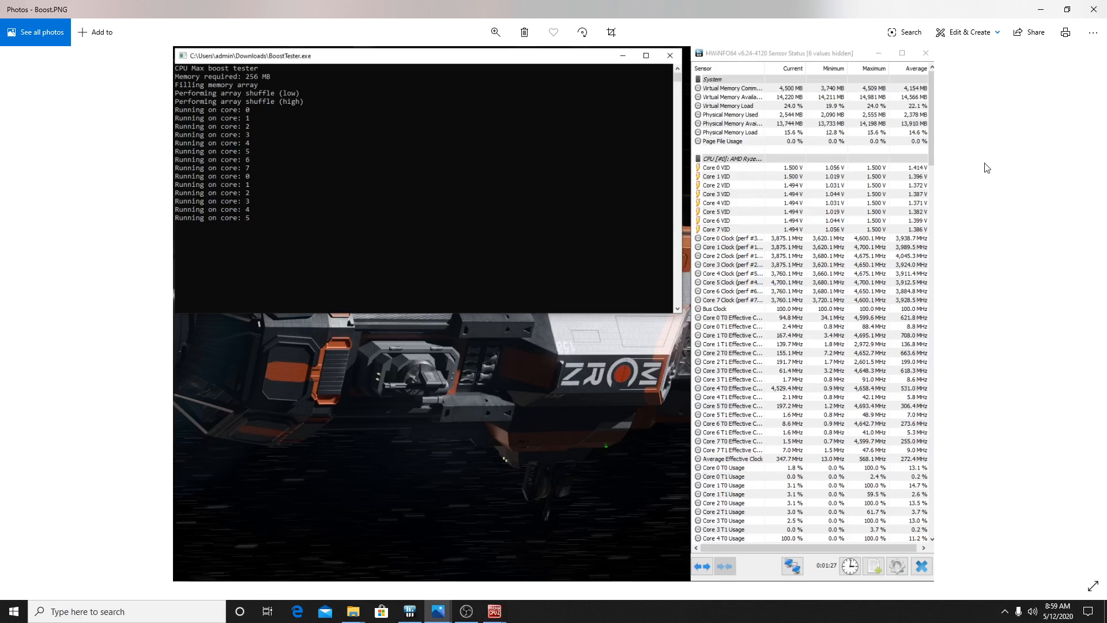
mouse_move(1095, 9)
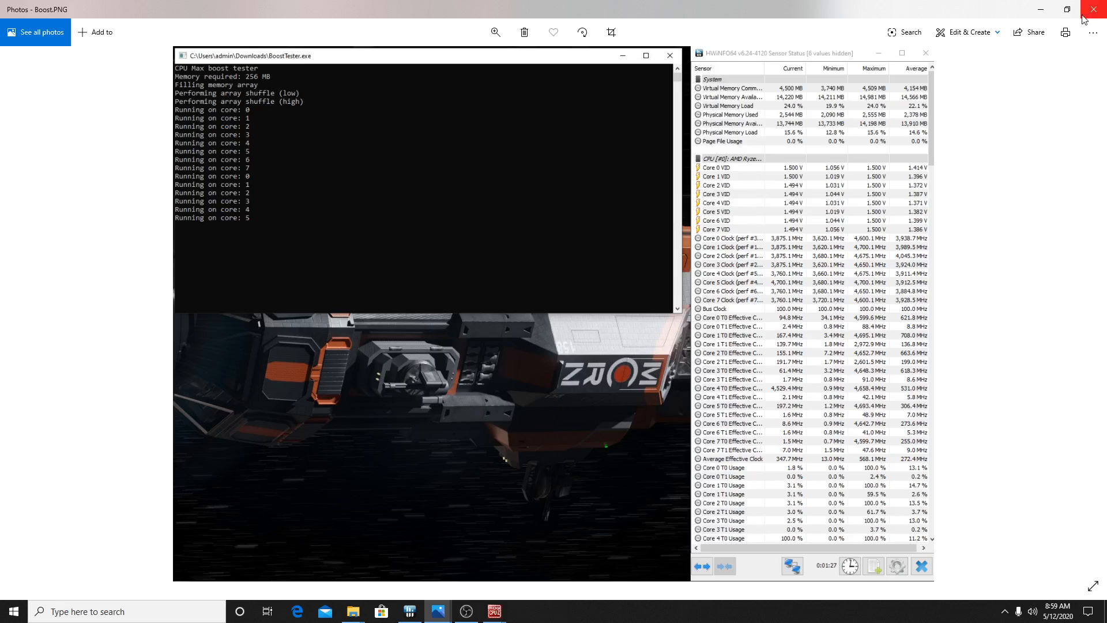
mouse_move(1097, 9)
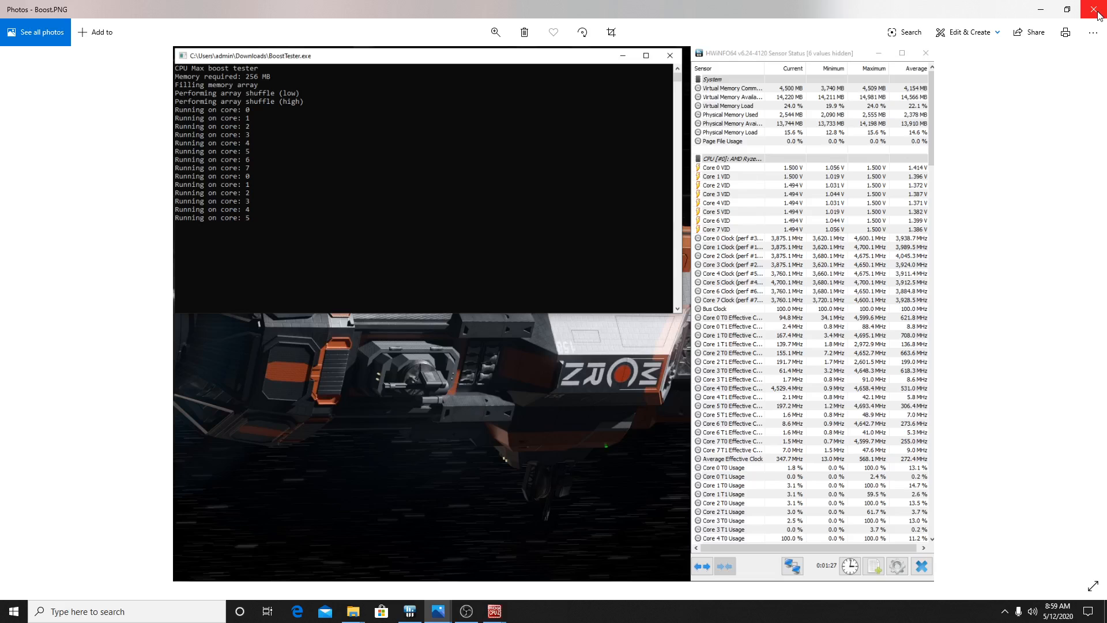
Close the Boost screenshot and launch the BIOS walkthrough video from the AMD_RYZEN folder
left_click(1099, 10)
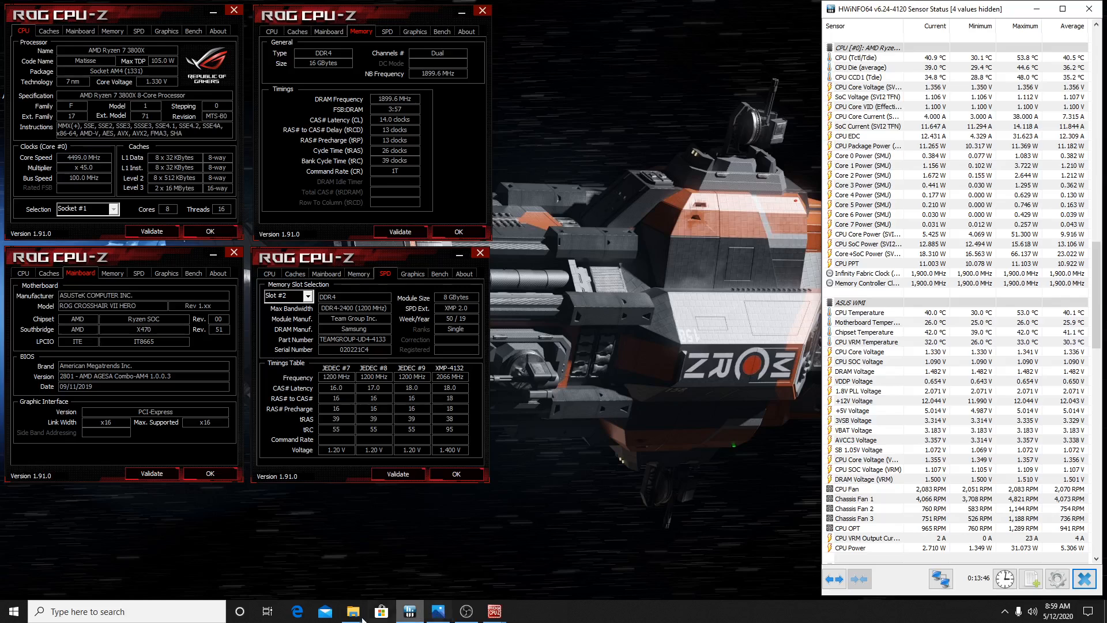
left_click(352, 611)
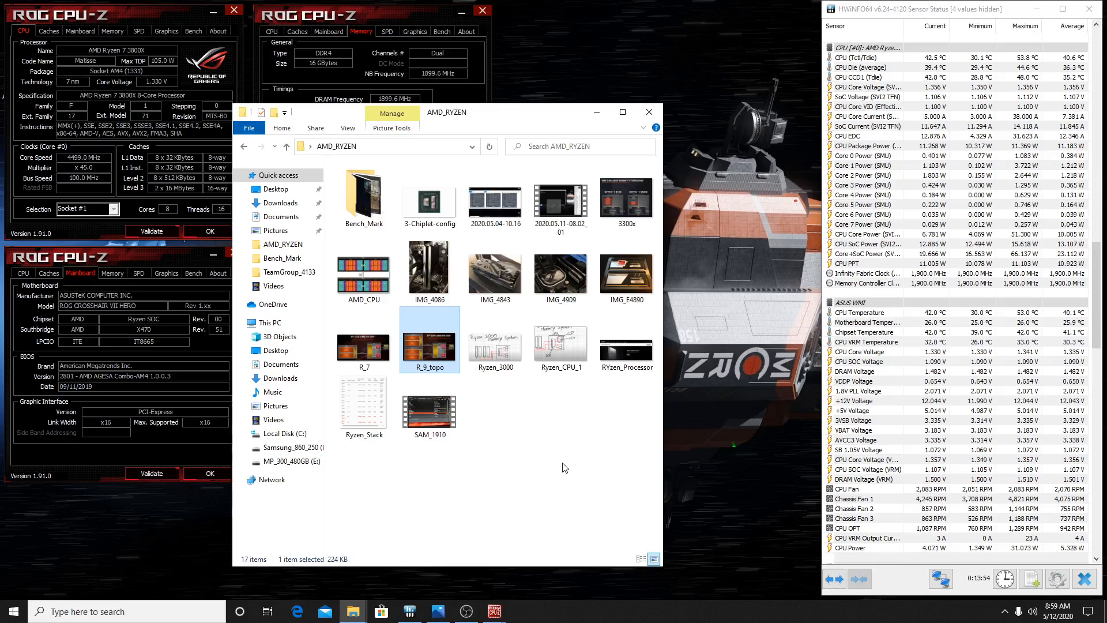
left_click(429, 408)
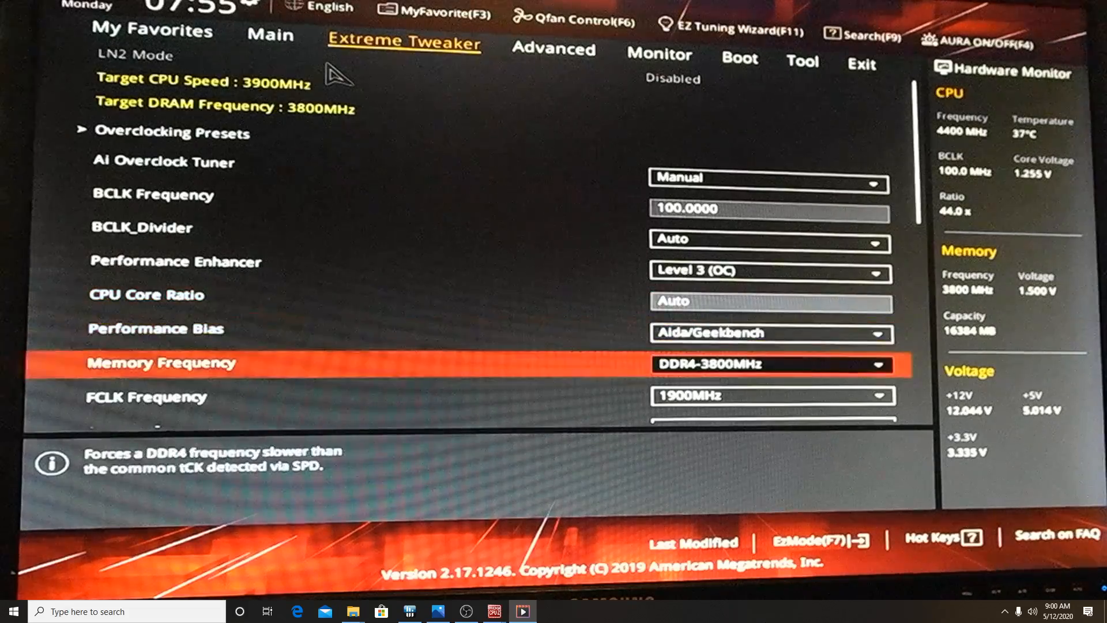
Enable Core Performance Boost in Extreme Tweaker
scroll("down", 3)
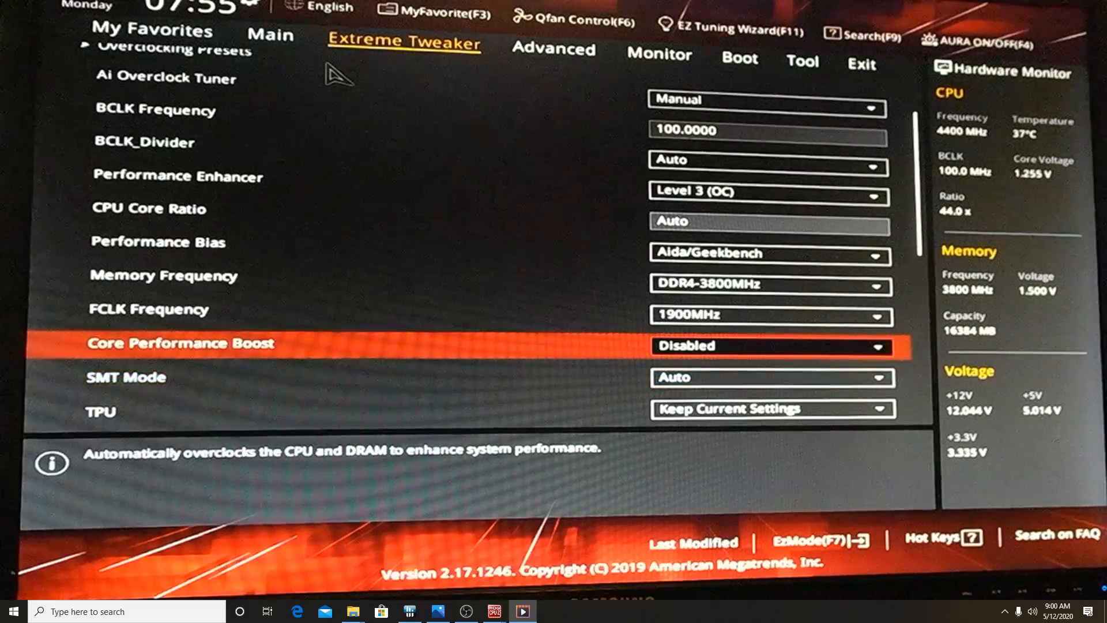
left_click(770, 346)
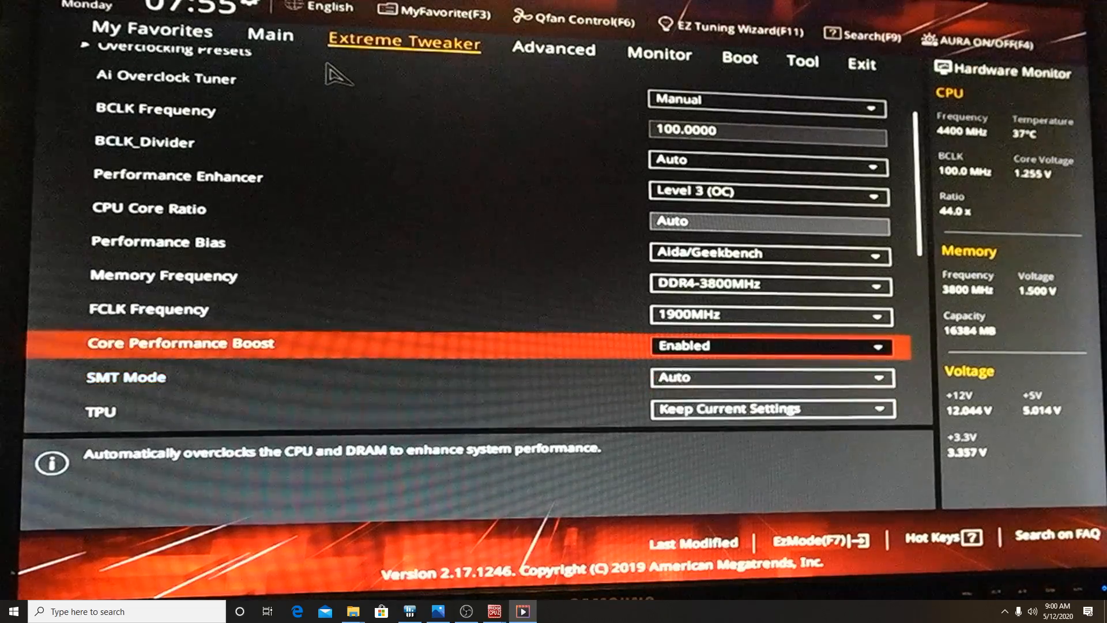
scroll("down", 3)
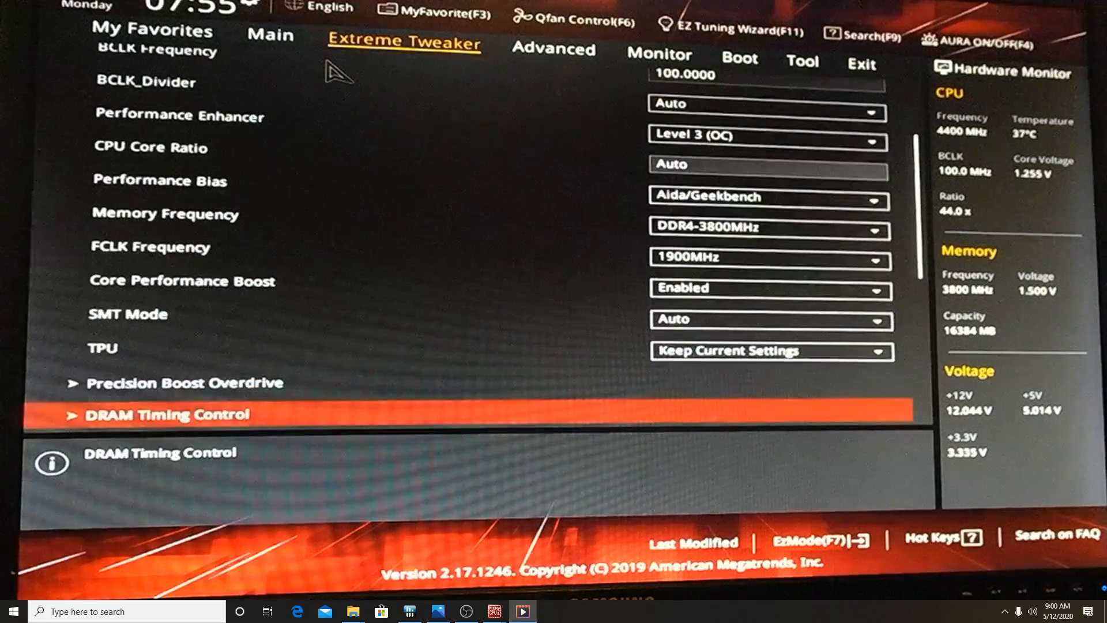
Set Precision Boost Overdrive to Manual with PPT 300, TDC 300 and EDC 10
left_click(183, 383)
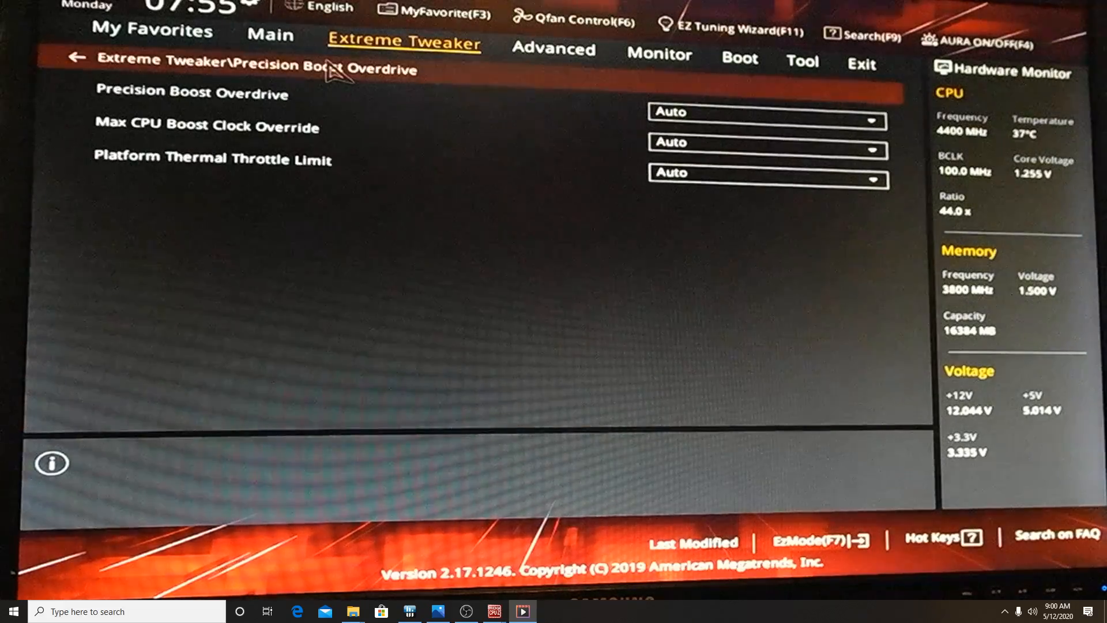
left_click(765, 111)
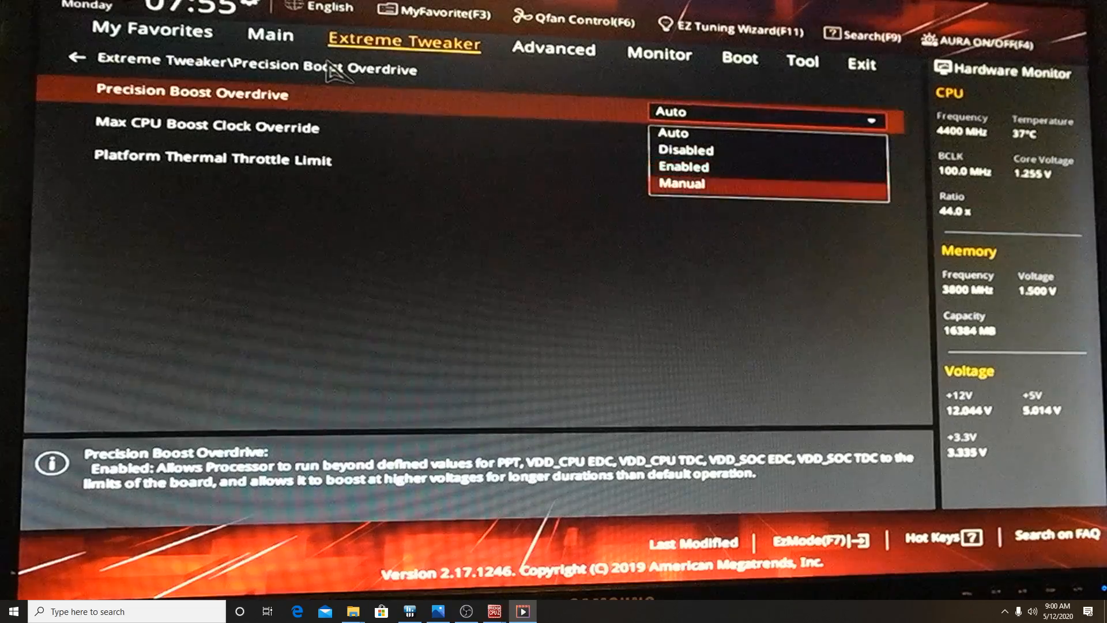
left_click(680, 183)
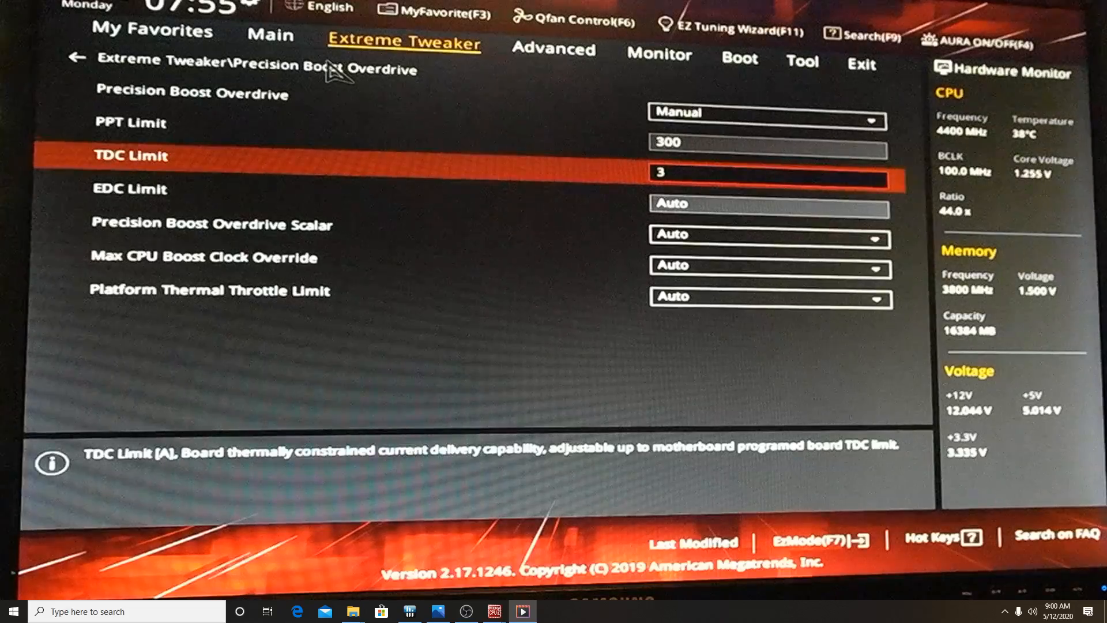
key("Down")
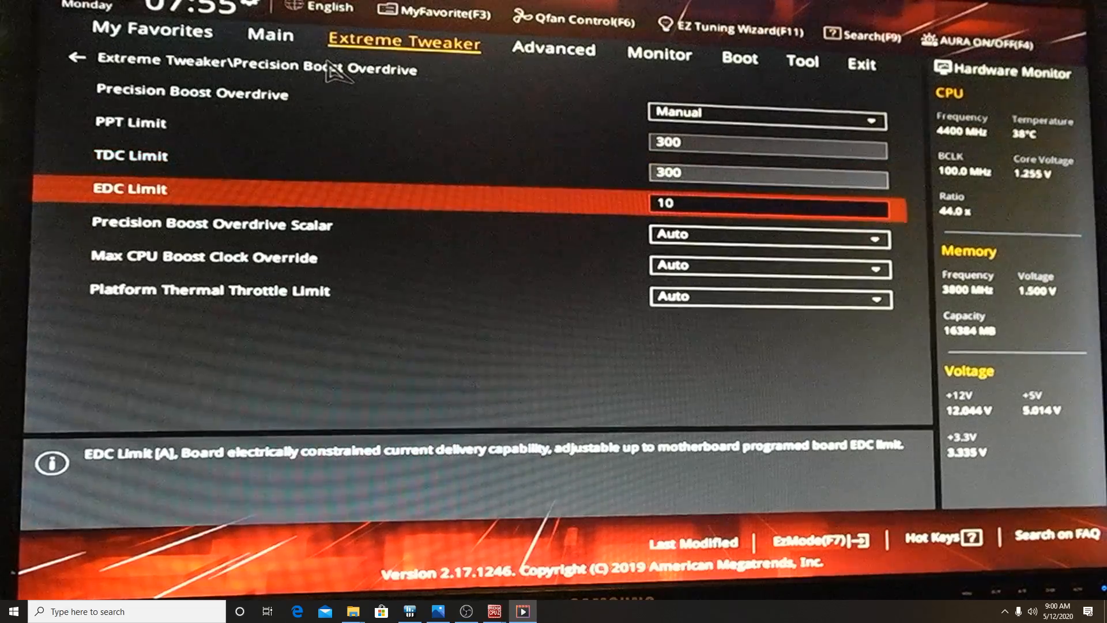
Set the Precision Boost Overdrive Scalar to Manual and choose a Max CPU Boost Clock Override
left_click(768, 233)
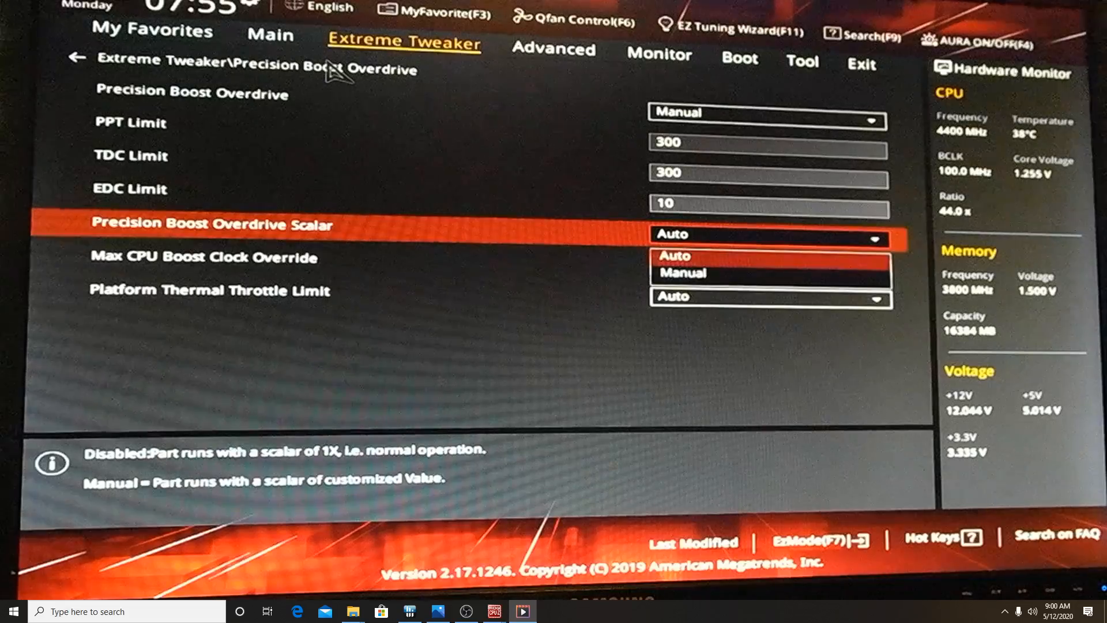
left_click(680, 273)
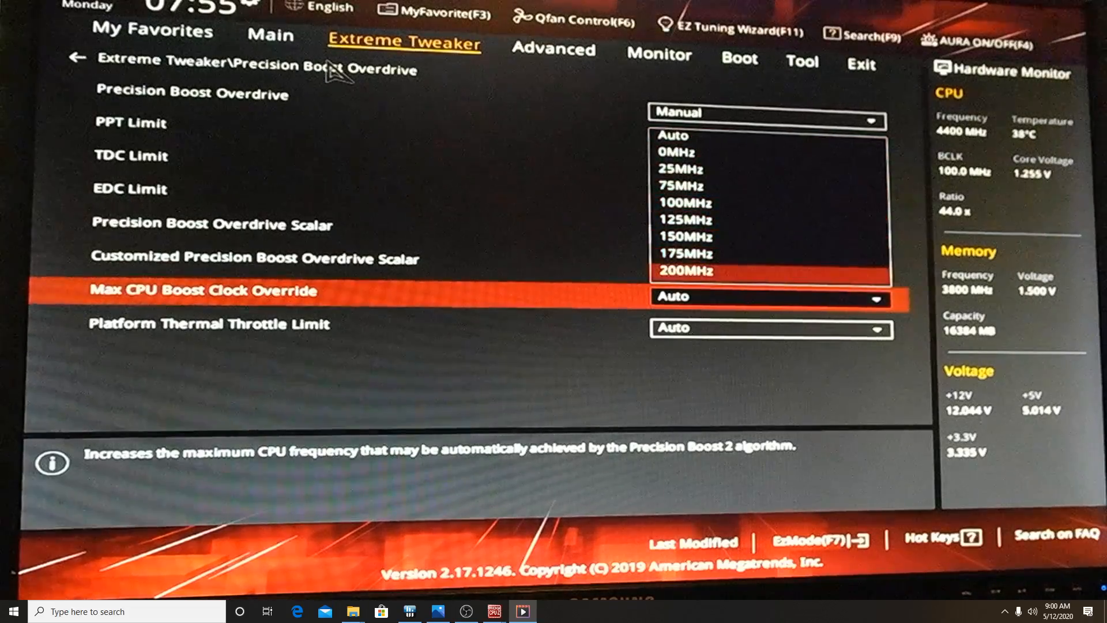
left_click(683, 270)
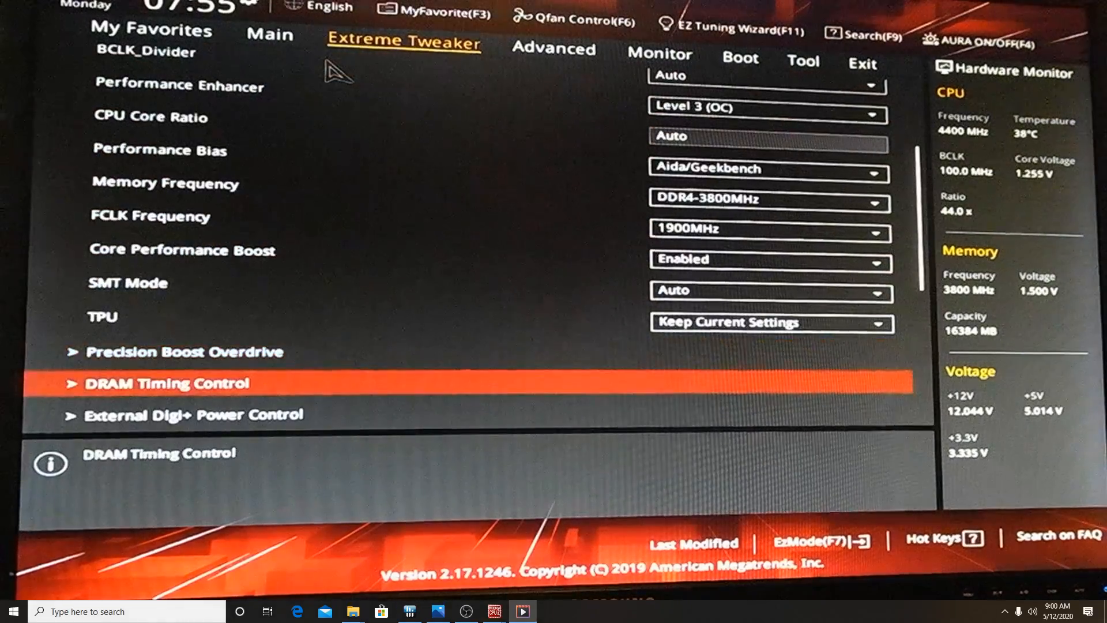
scroll("down", 3)
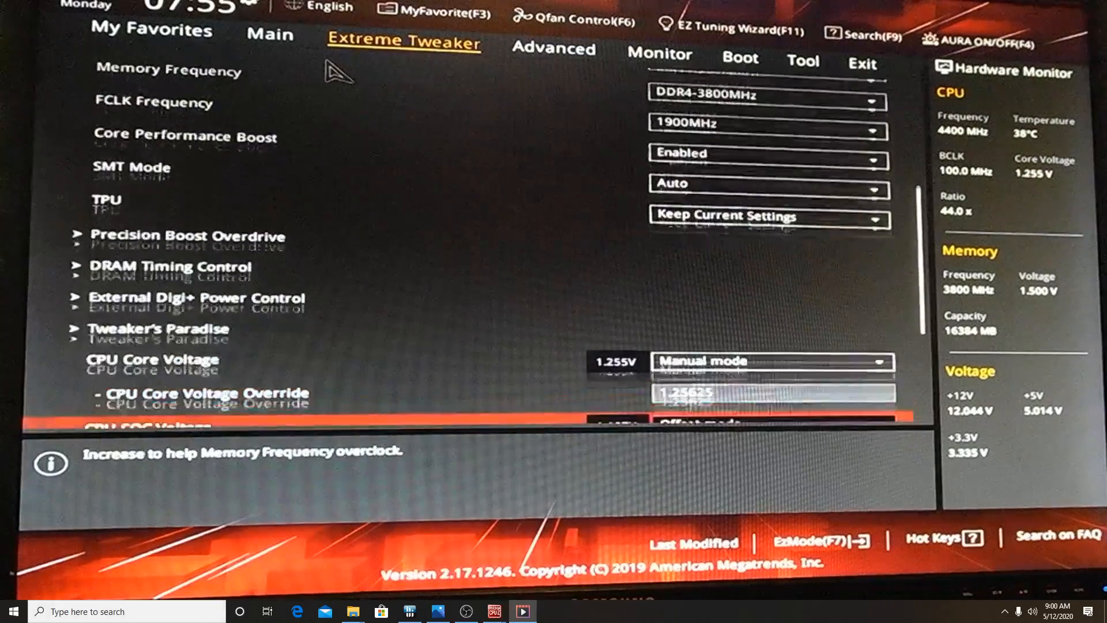
scroll("down", 3)
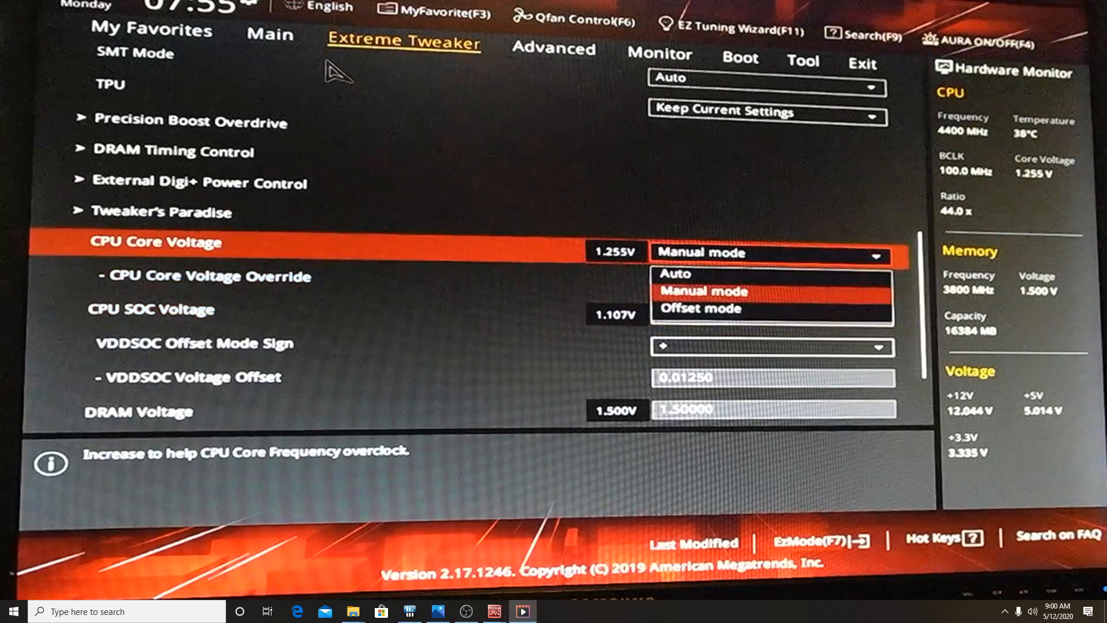
left_click(700, 307)
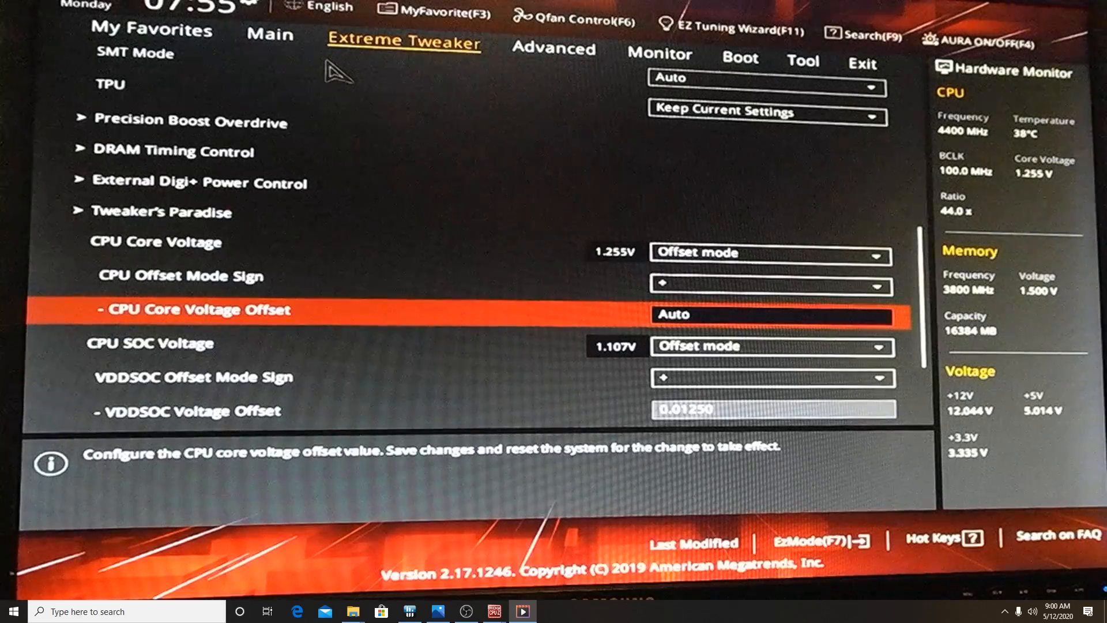
key("Down")
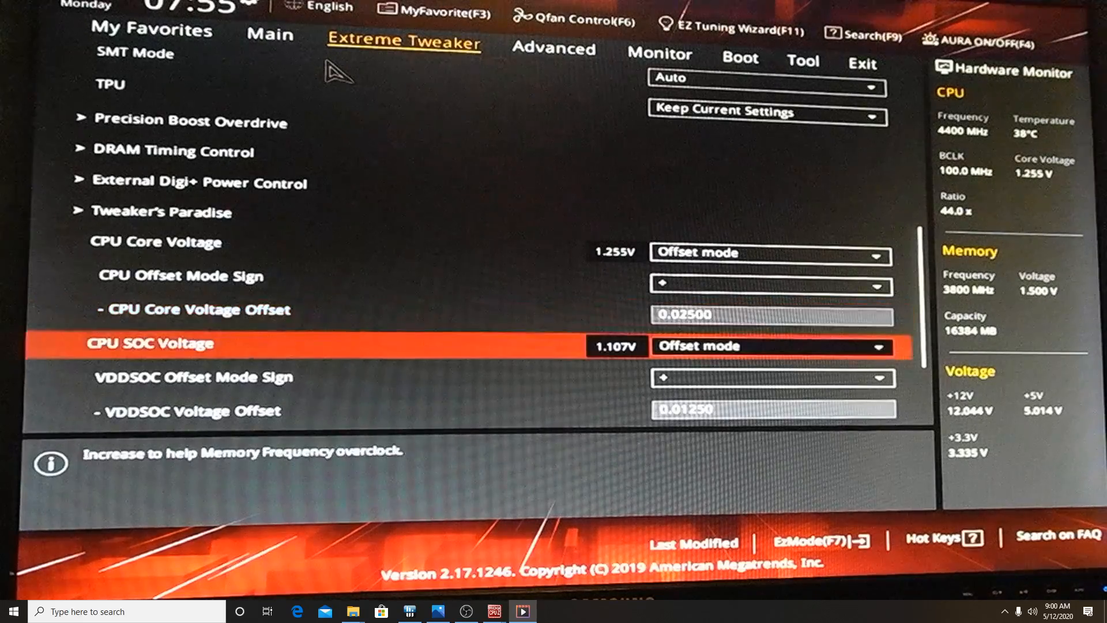
scroll("down", 3)
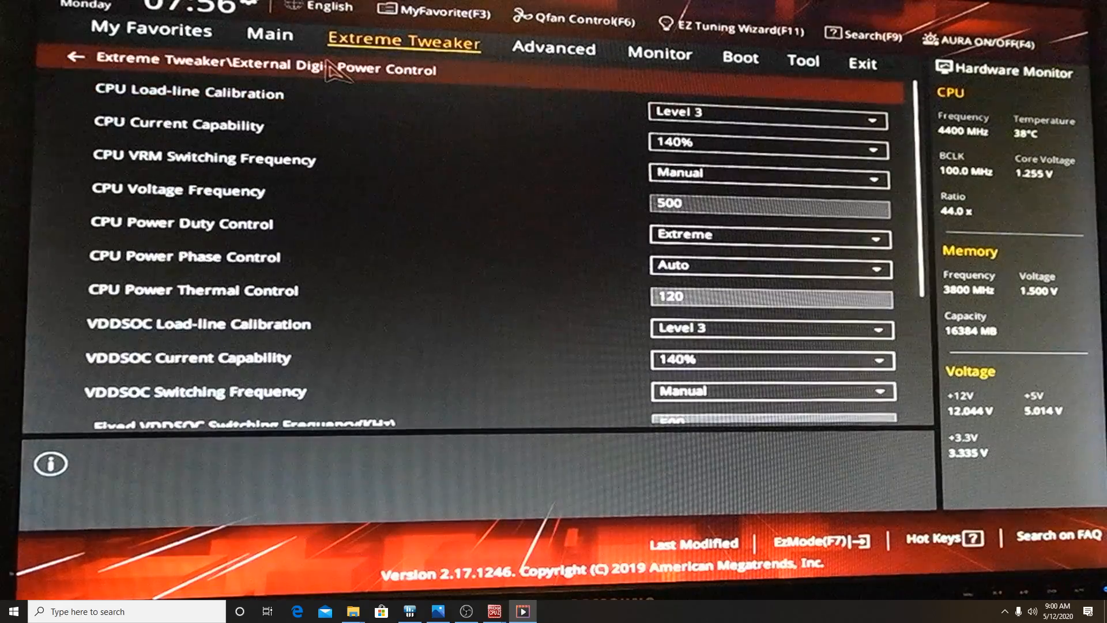
left_click(204, 160)
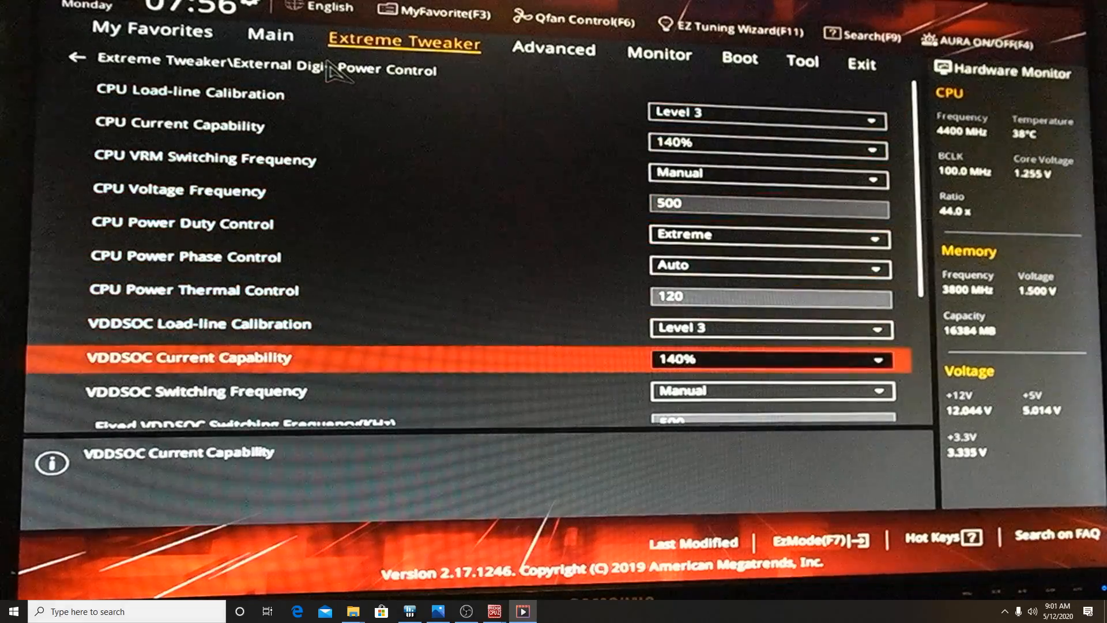
scroll("down", 3)
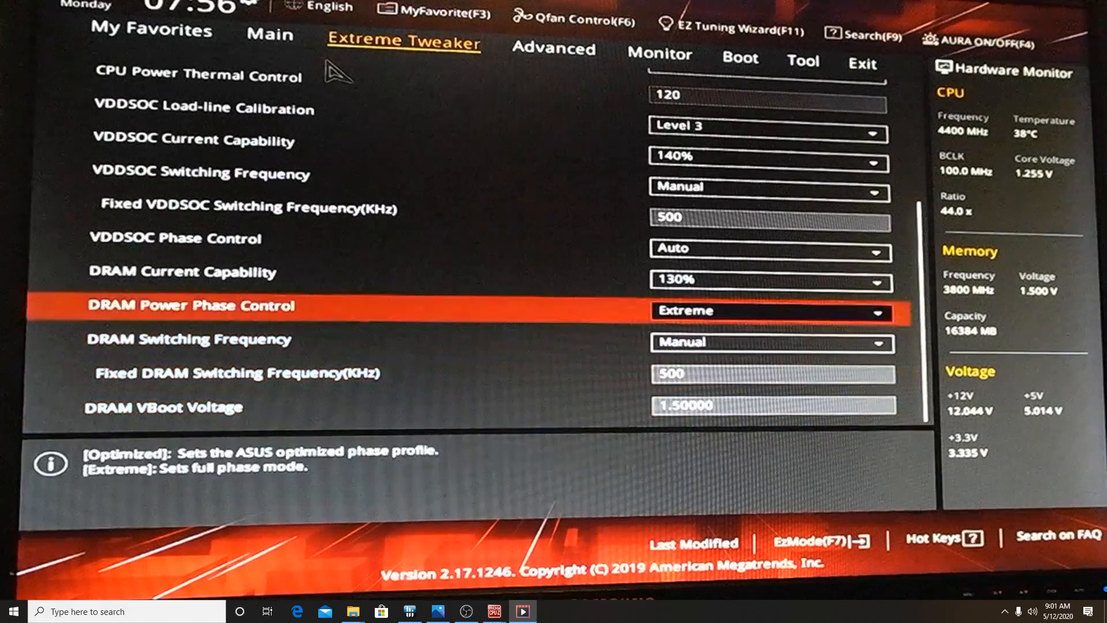
scroll("up", 3)
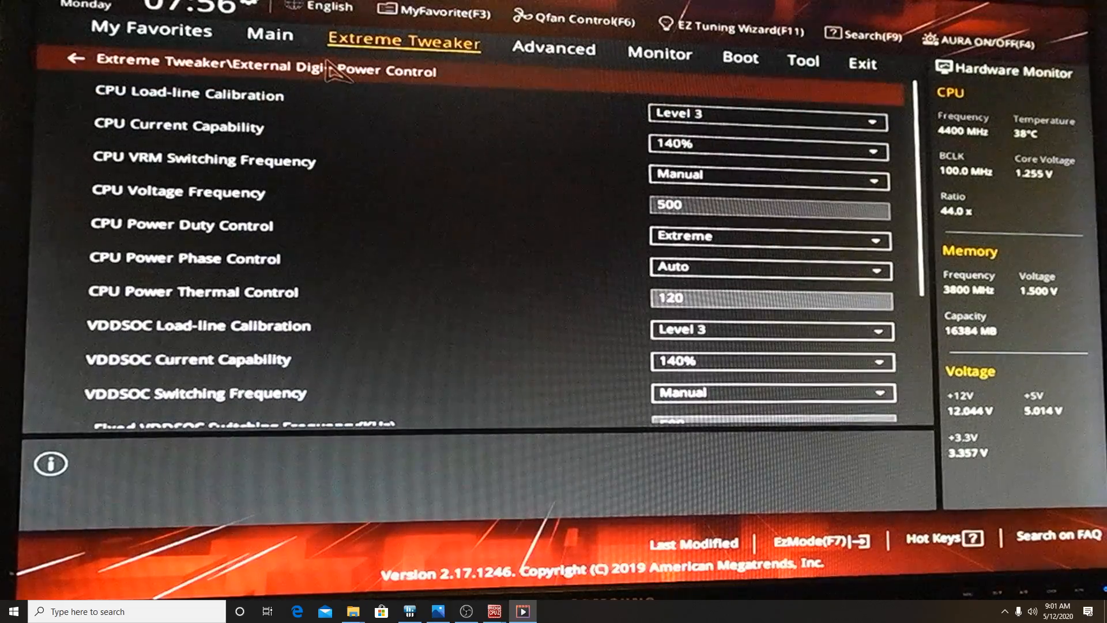
left_click(75, 60)
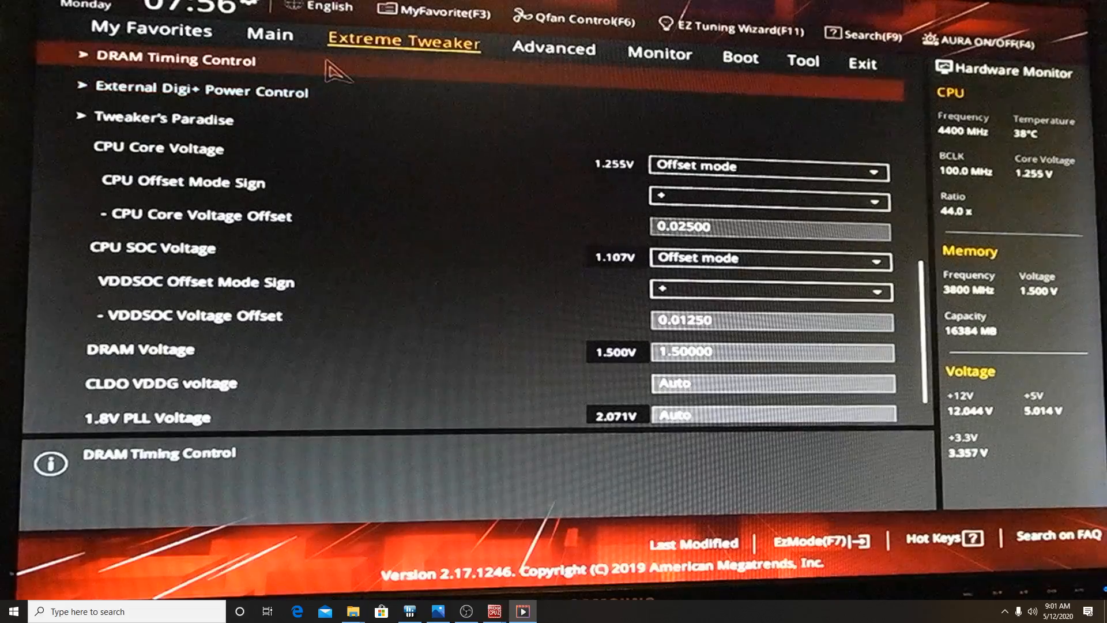
Scroll through DRAM Timing Control, from CAS Latency 14 down to Gear Down enabled and 1T
left_click(176, 59)
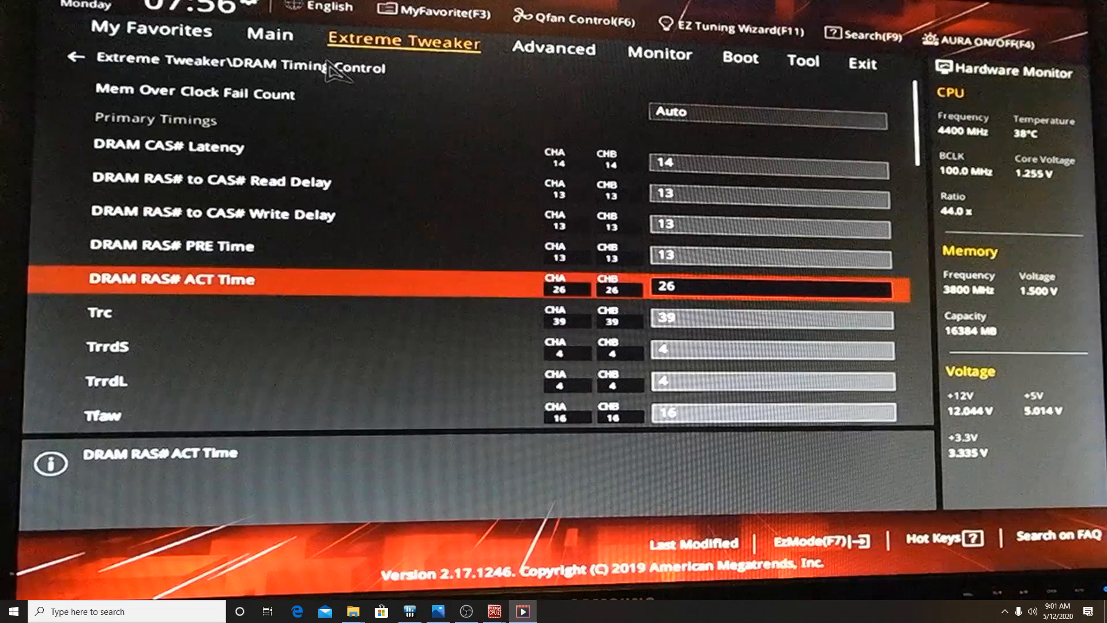
key("Down")
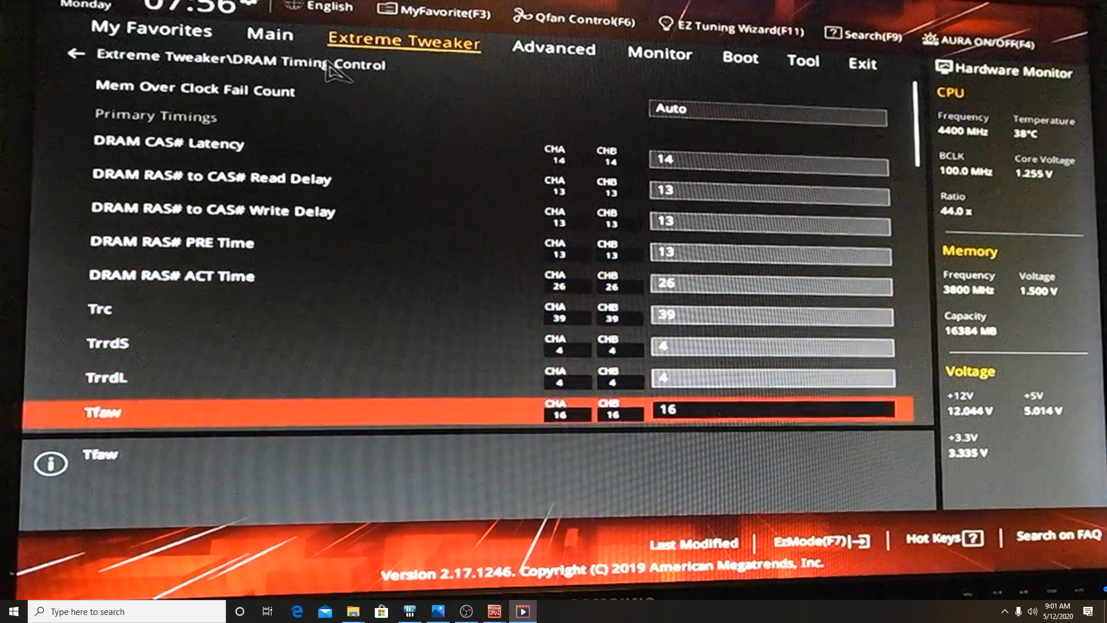
scroll("down", 3)
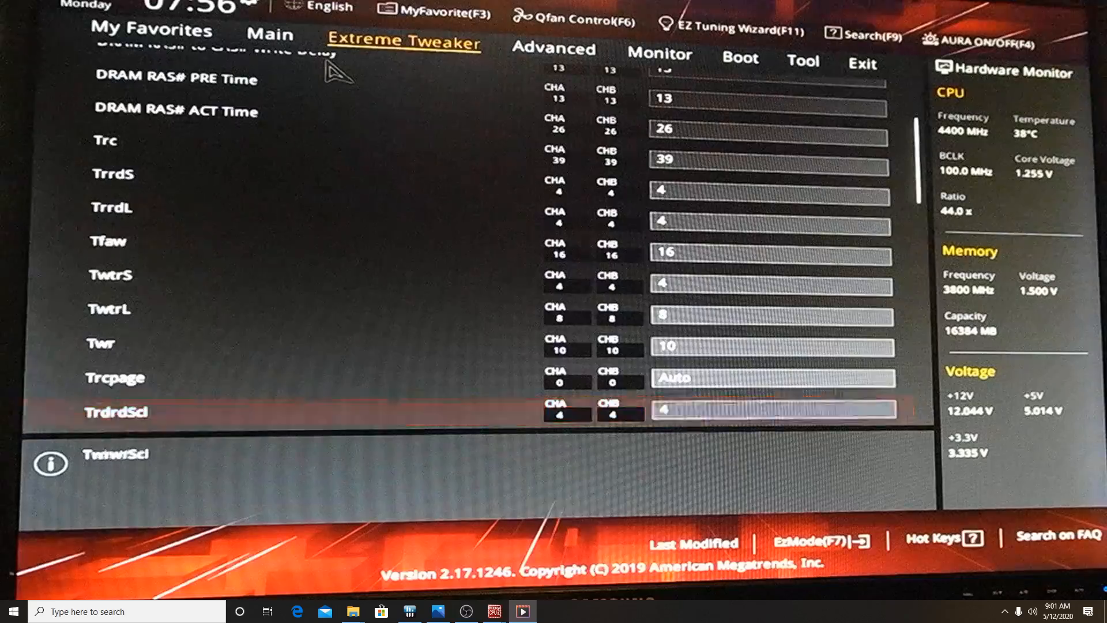
scroll("down", 3)
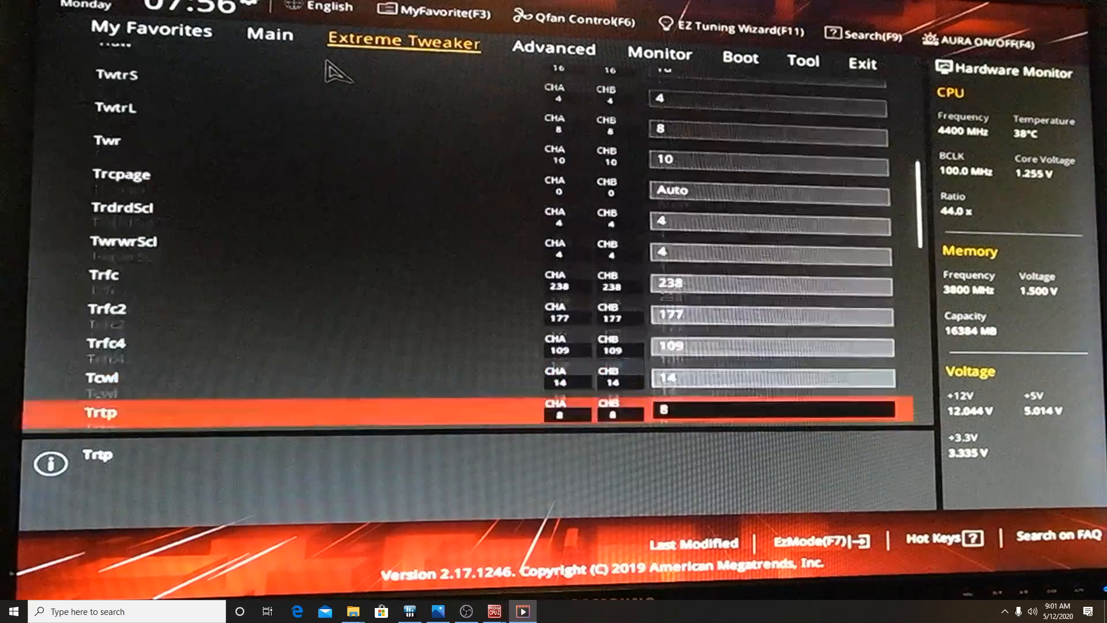
scroll("down", 3)
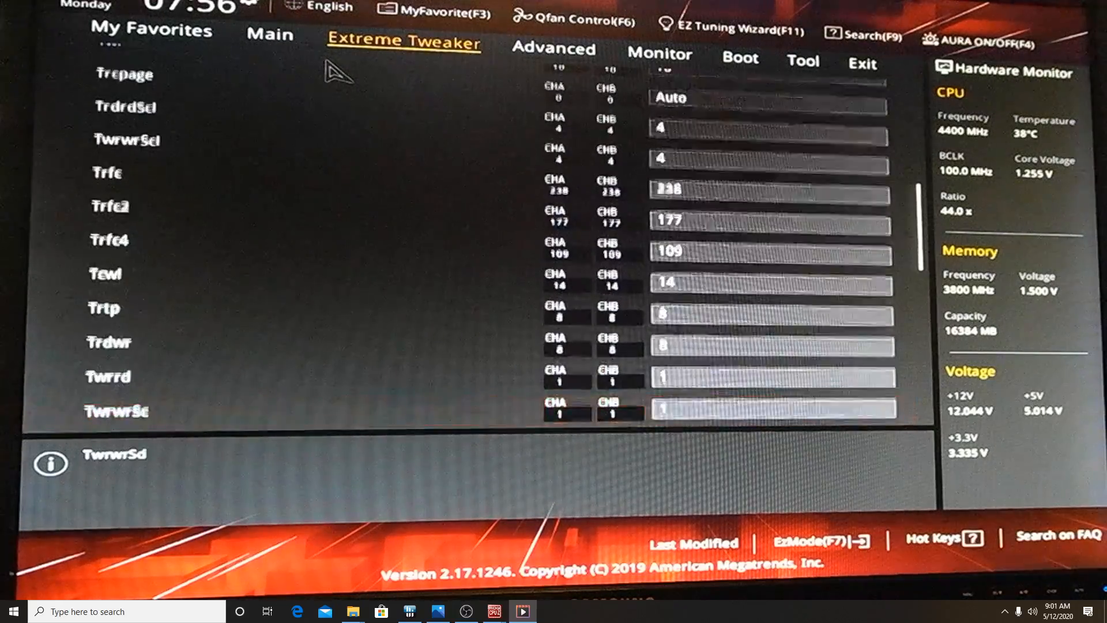
scroll("down", 3)
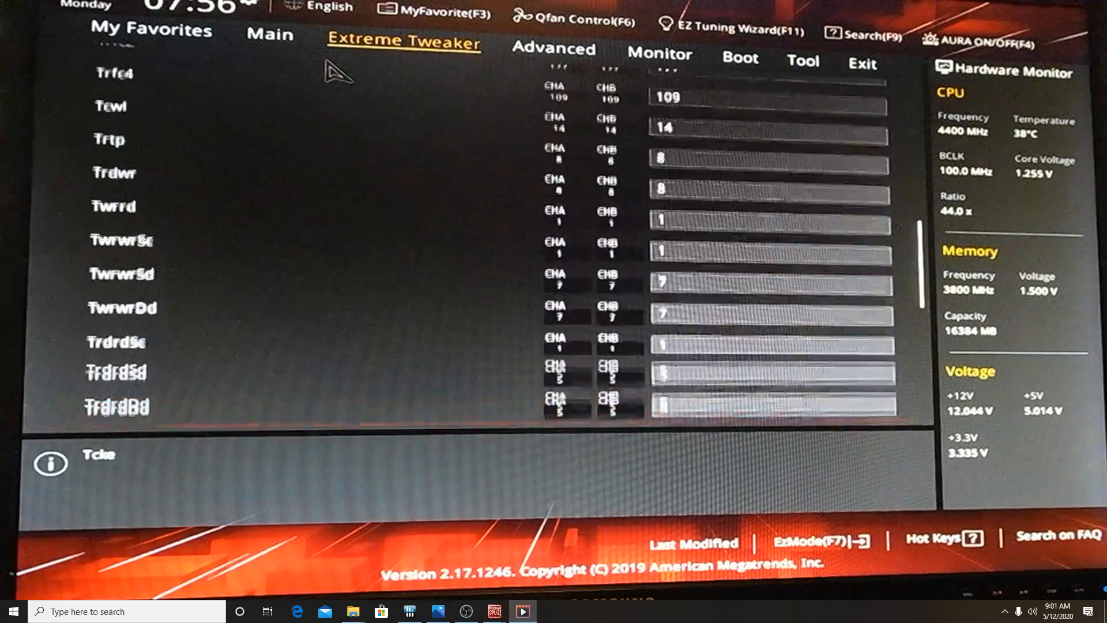
scroll("down", 3)
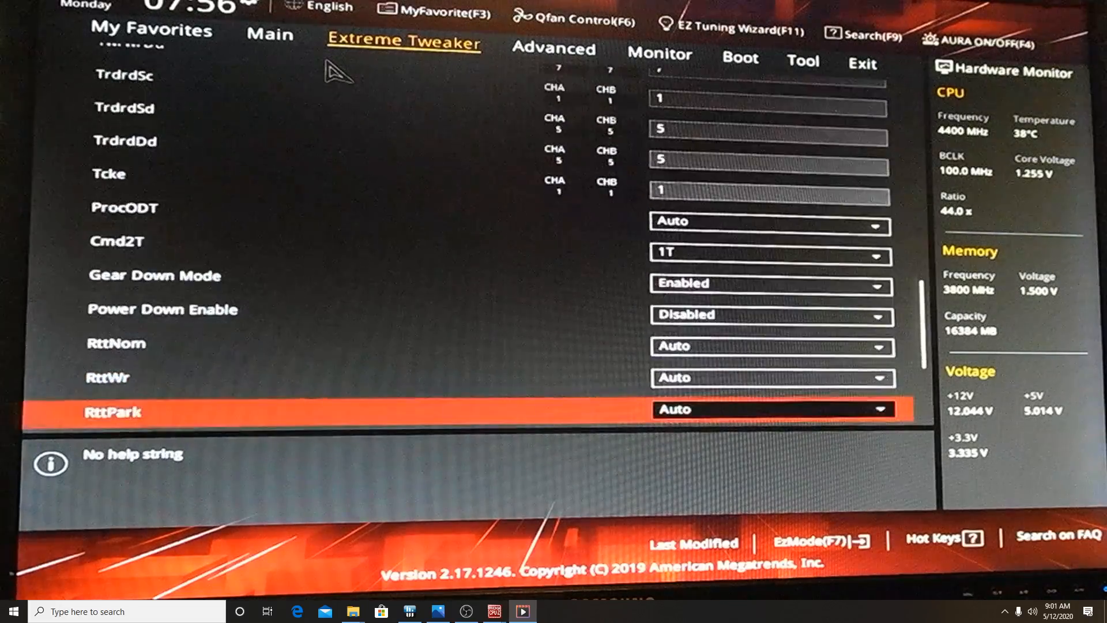
scroll("down", 3)
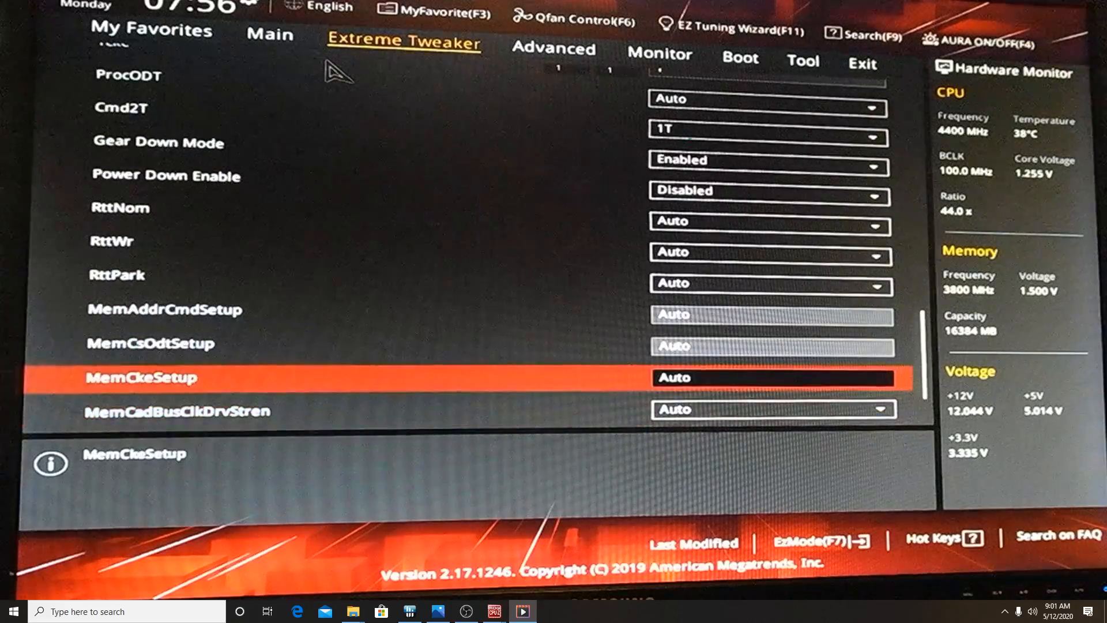
scroll("up", 3)
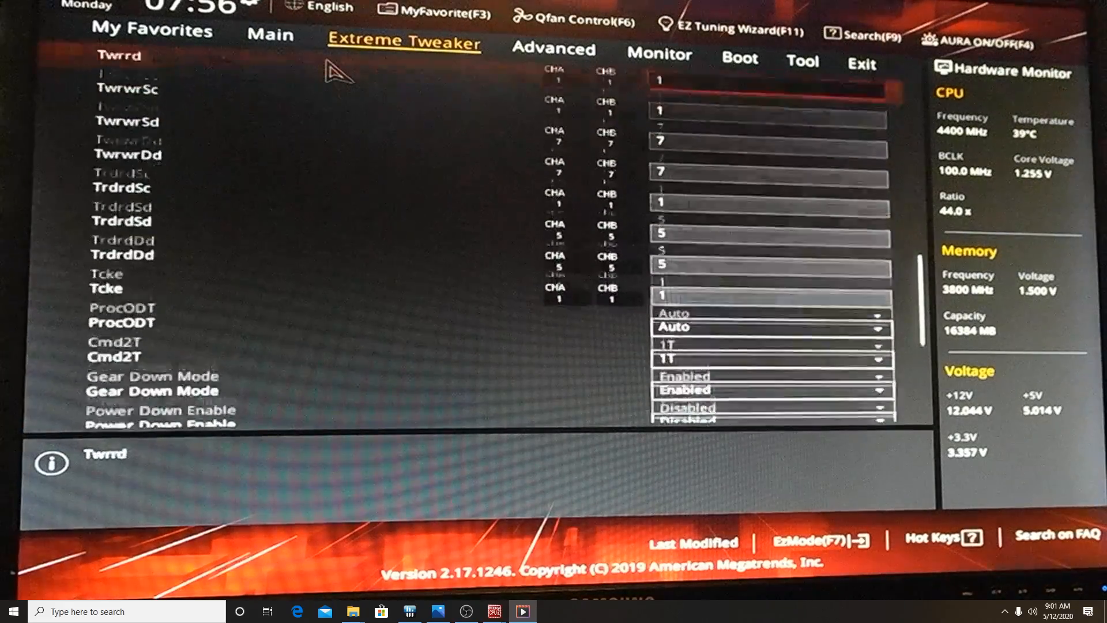
scroll("up", 3)
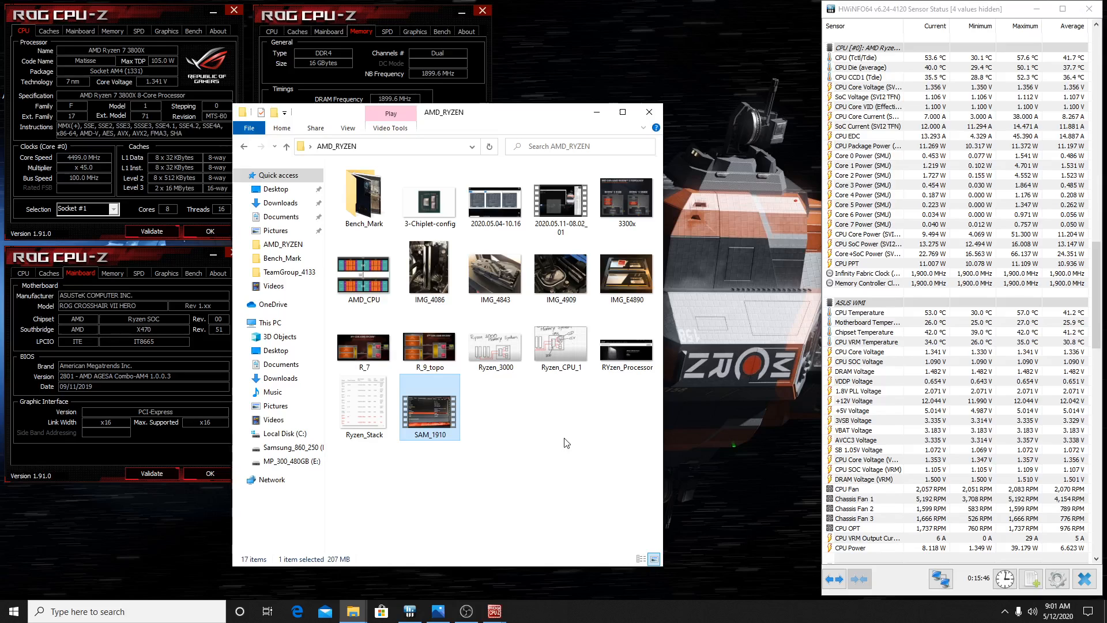
mouse_move(559, 201)
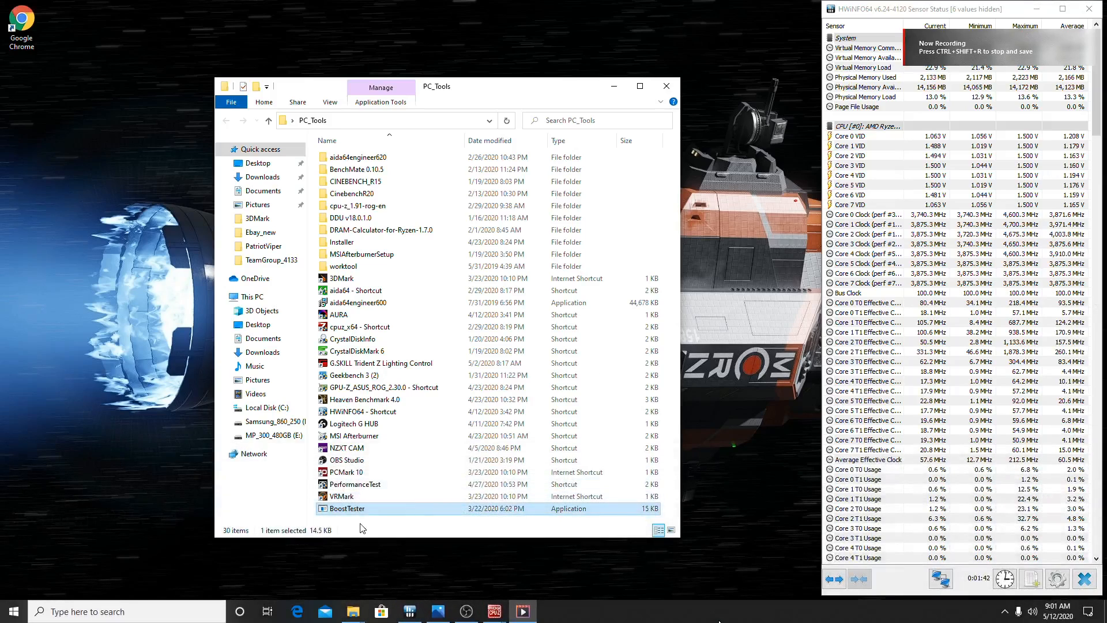
Launch BoostTester.exe from the Desktop\PC_Tools folder
double_click(346, 508)
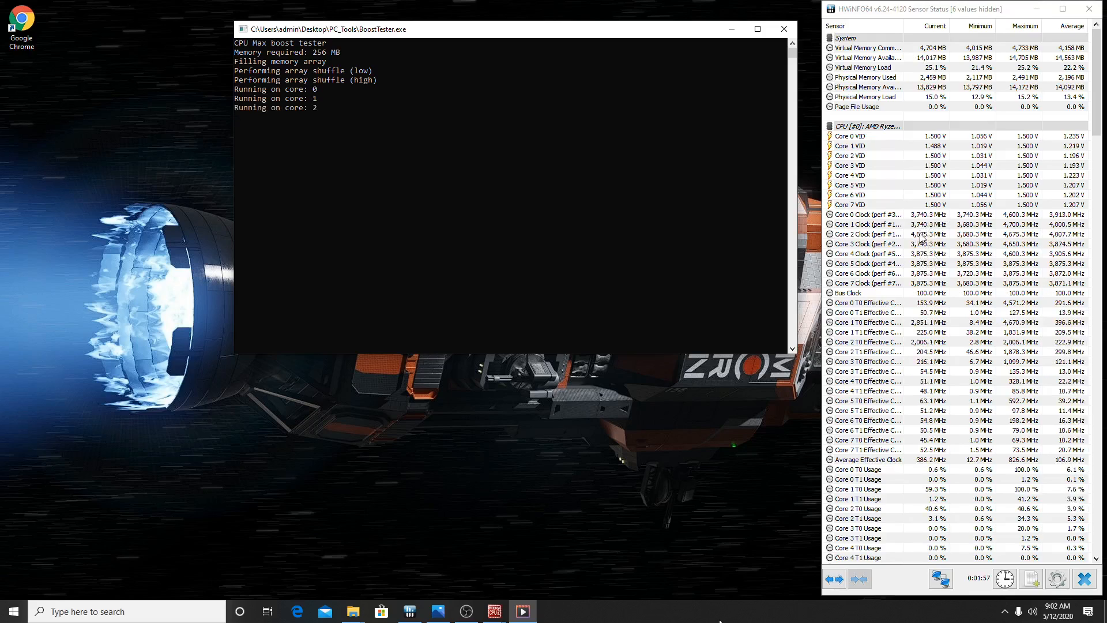
mouse_move(960, 358)
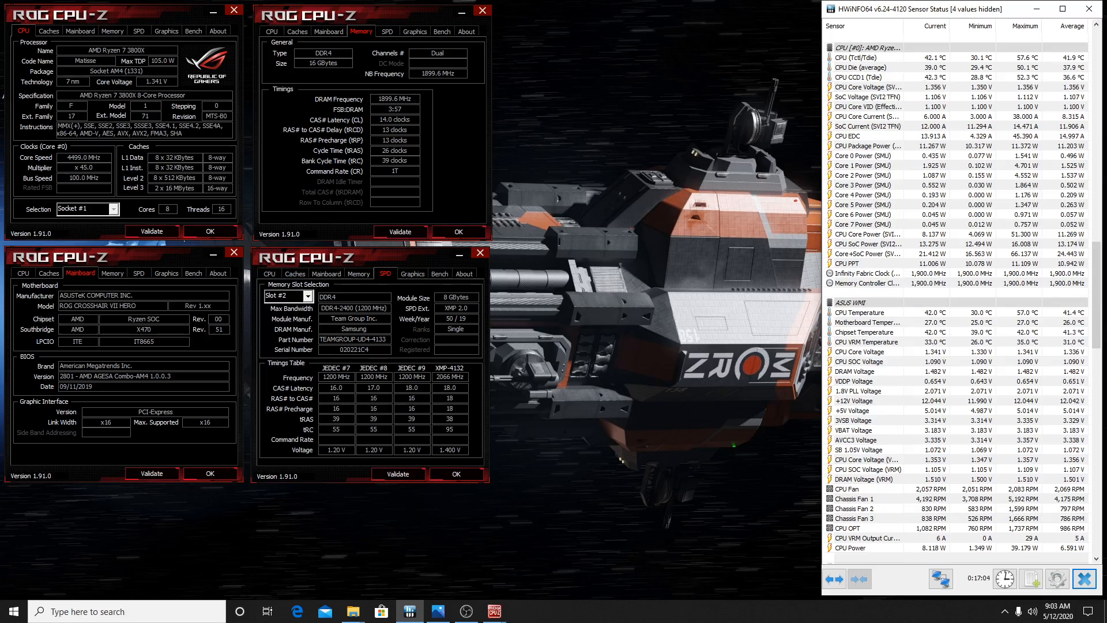
mouse_move(355, 611)
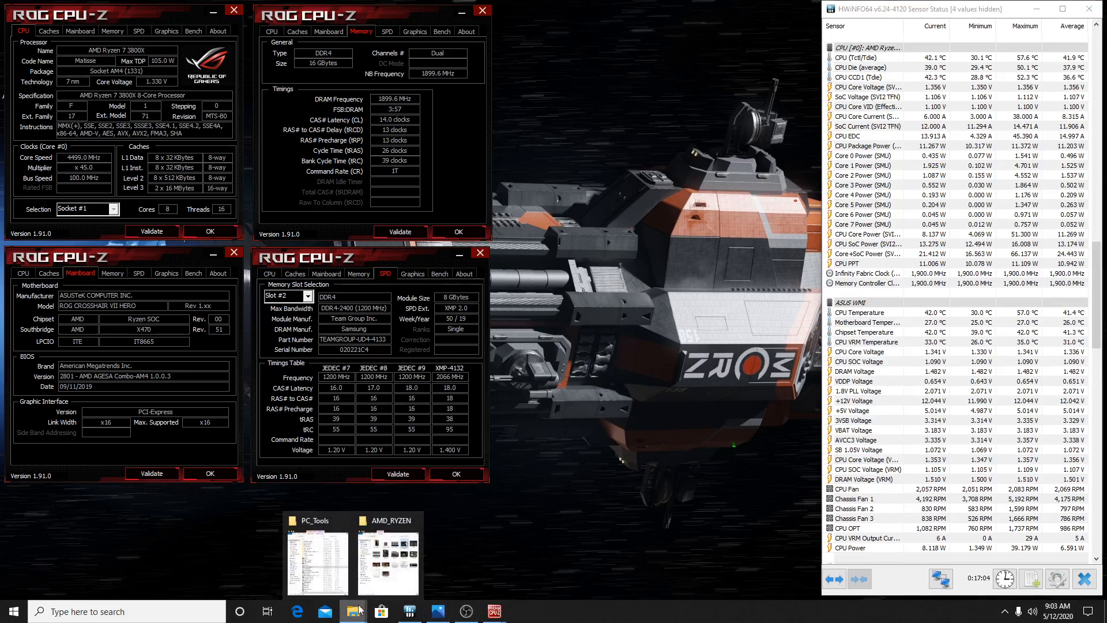
Return to the AMD_RYZEN folder and open the Ryzen_3000 memory system diagram
left_click(386, 561)
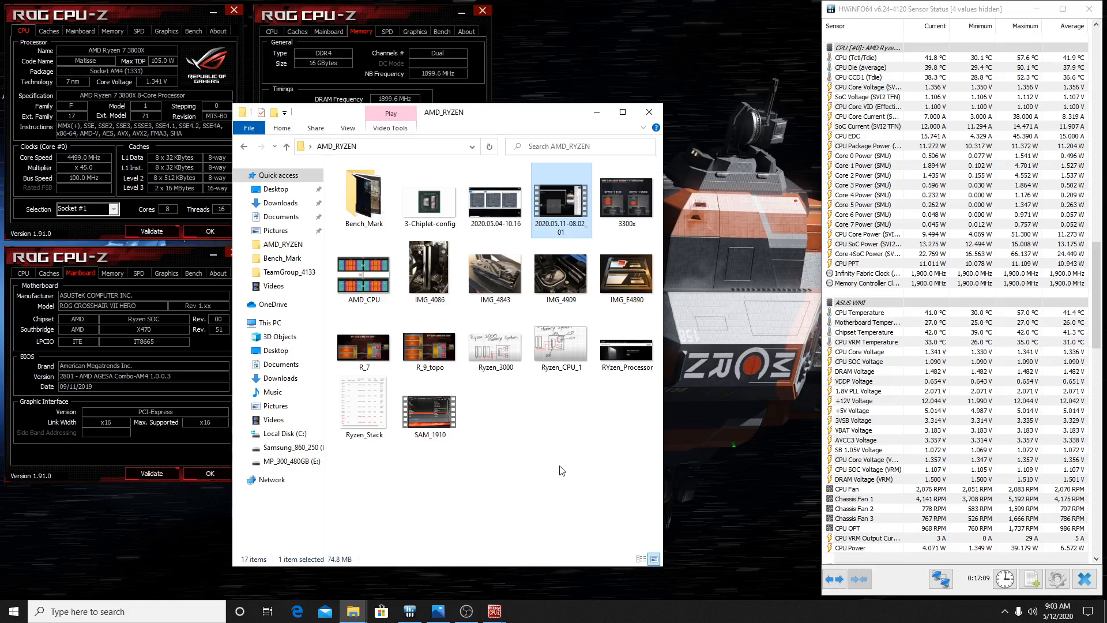
double_click(495, 350)
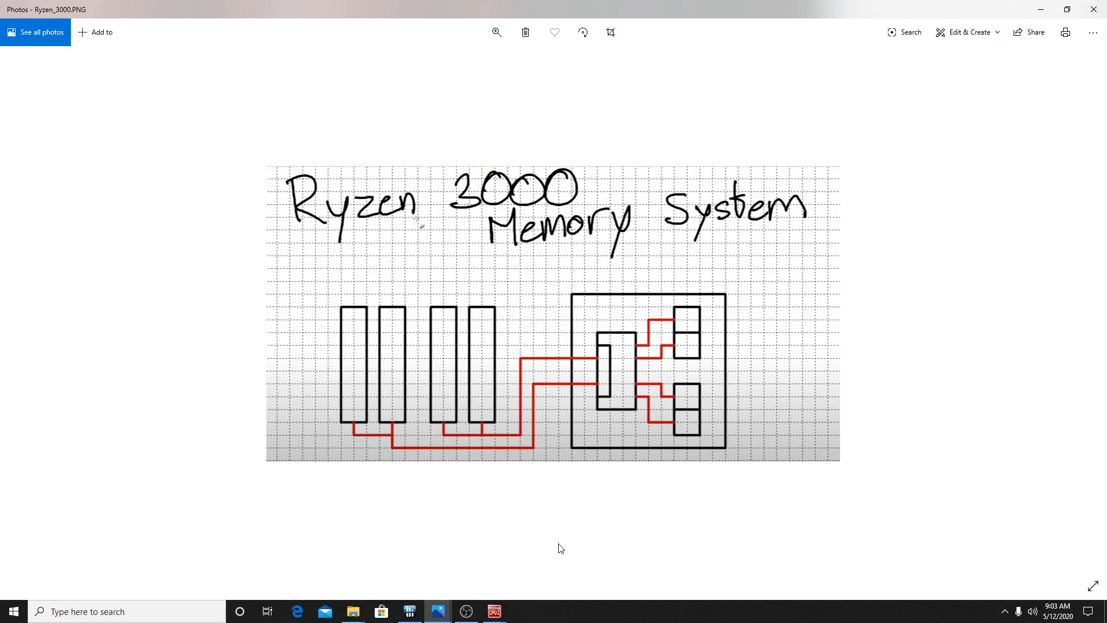
mouse_move(552, 532)
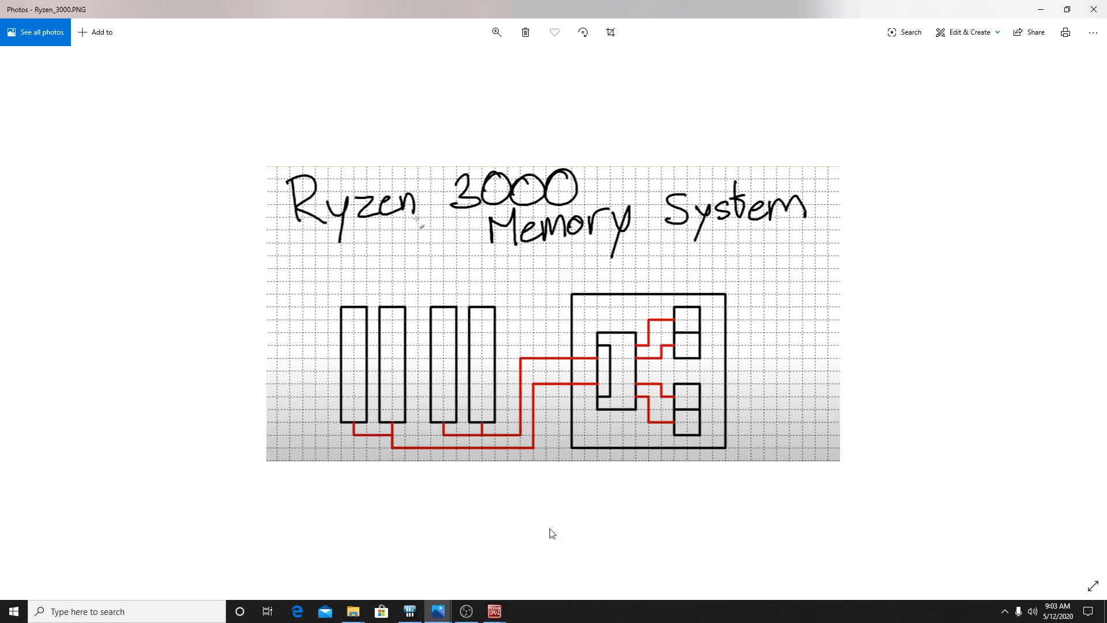
mouse_move(603, 490)
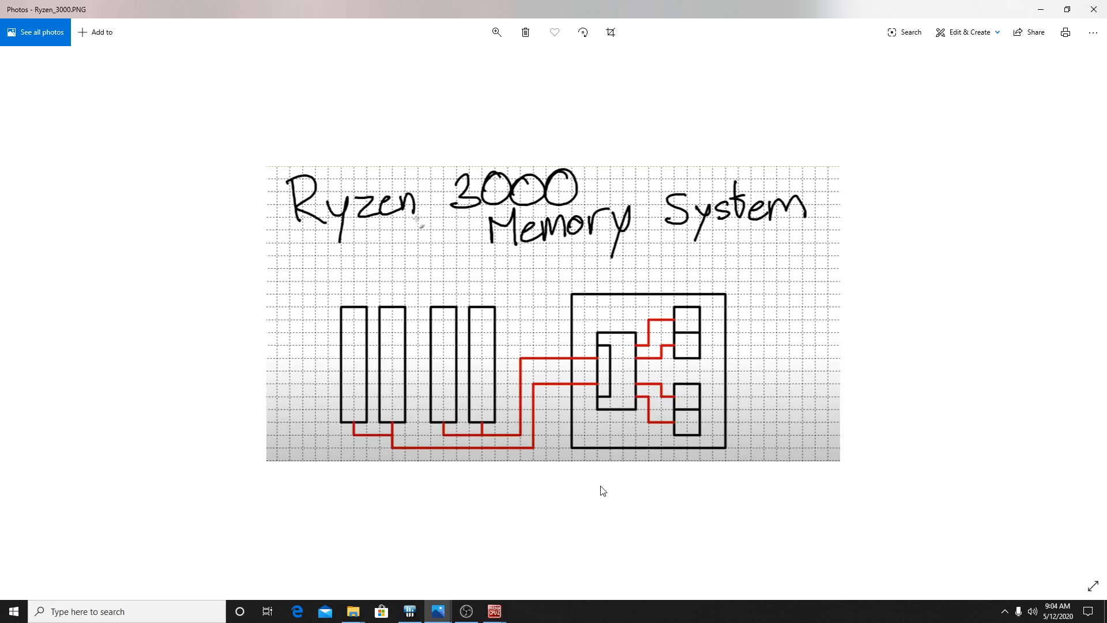
mouse_move(762, 495)
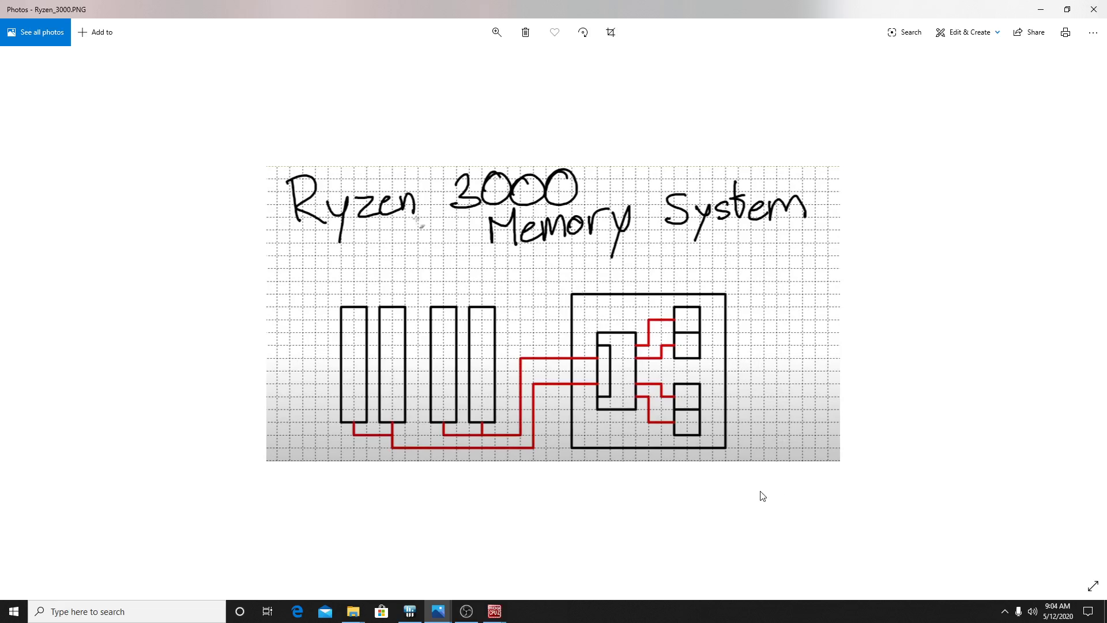
mouse_move(556, 264)
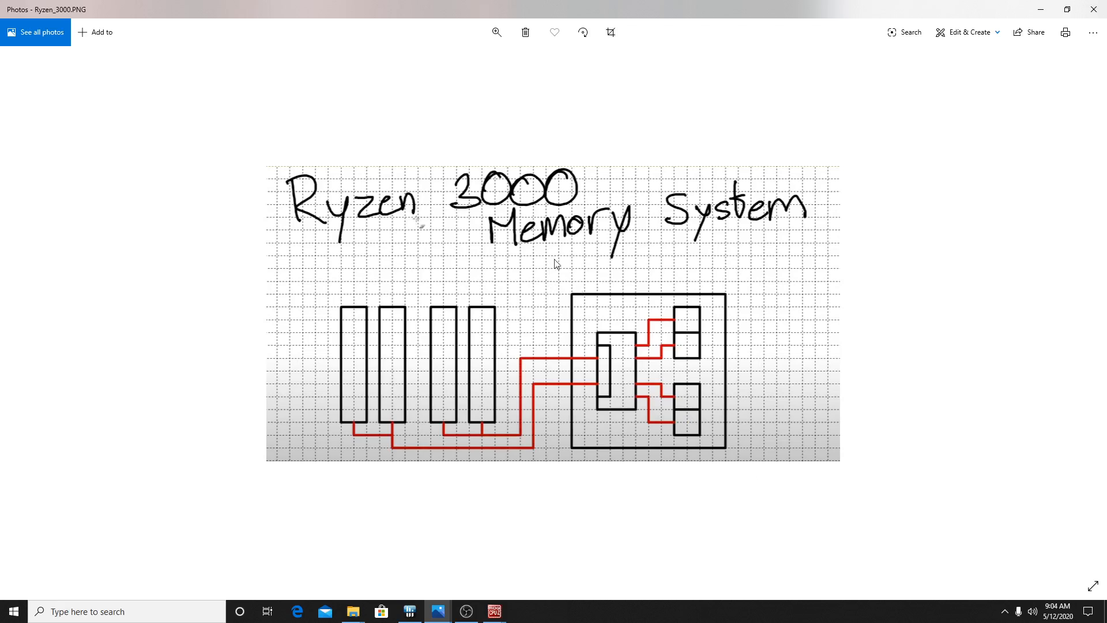
mouse_move(595, 372)
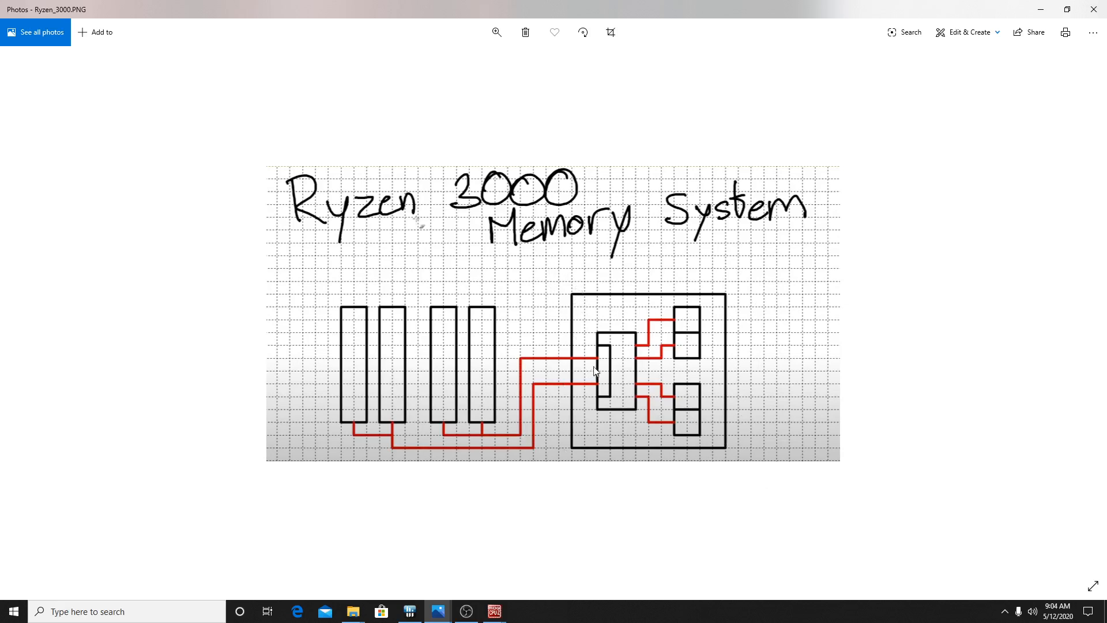
mouse_move(609, 391)
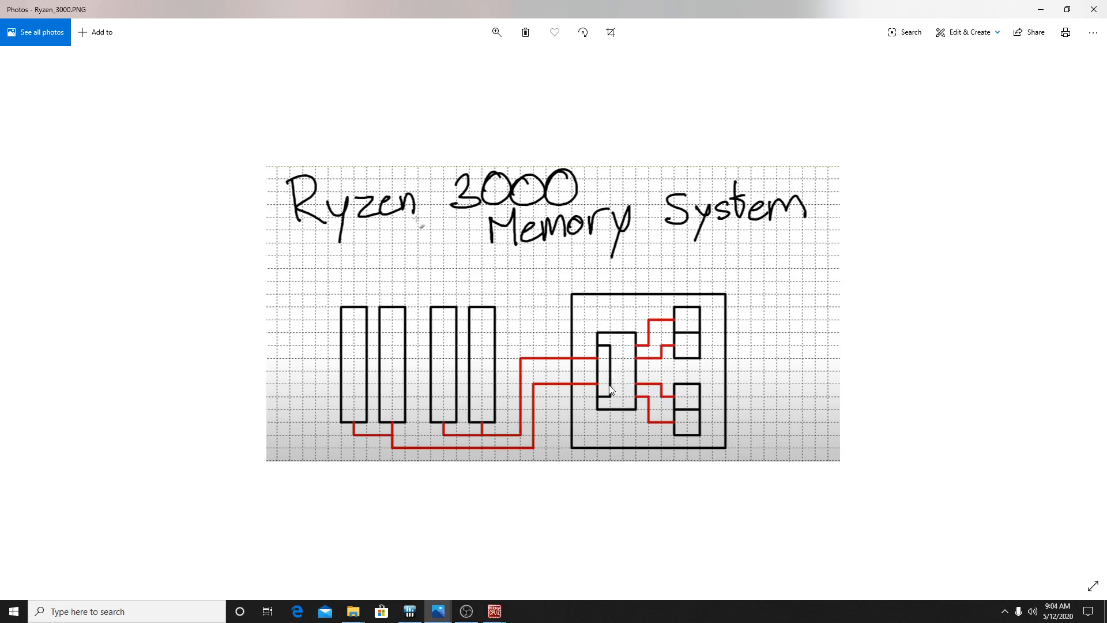
mouse_move(610, 410)
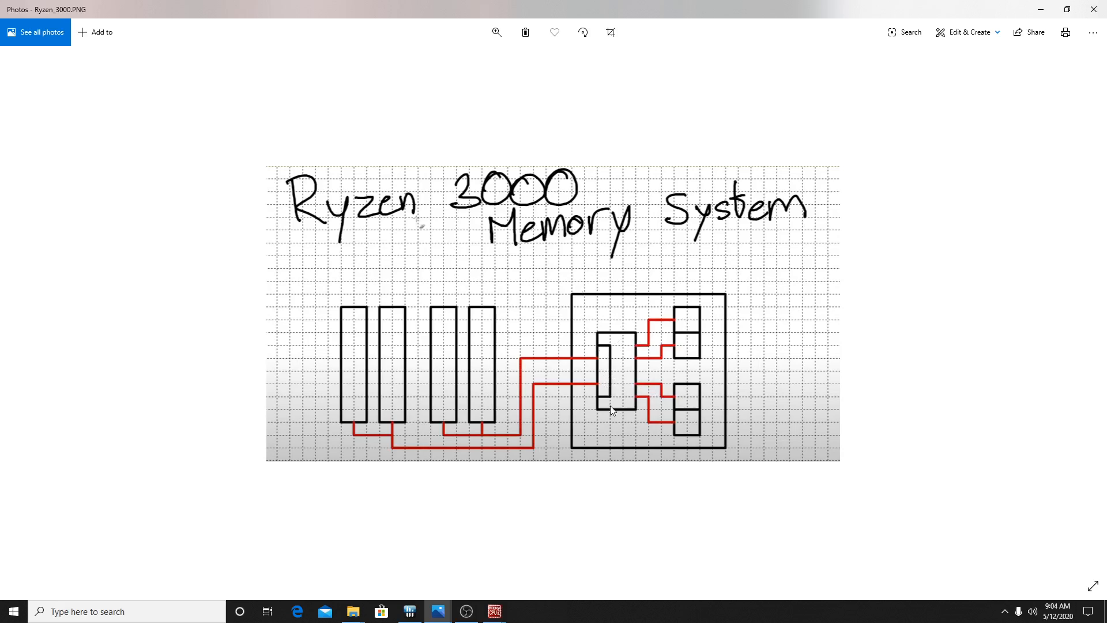
mouse_move(651, 353)
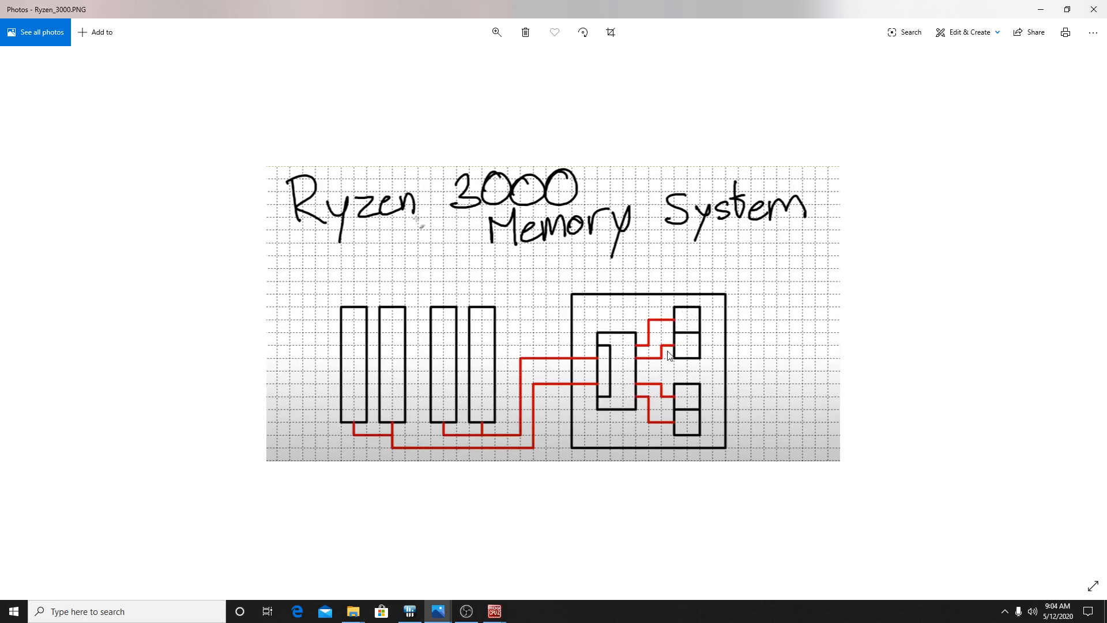
mouse_move(667, 314)
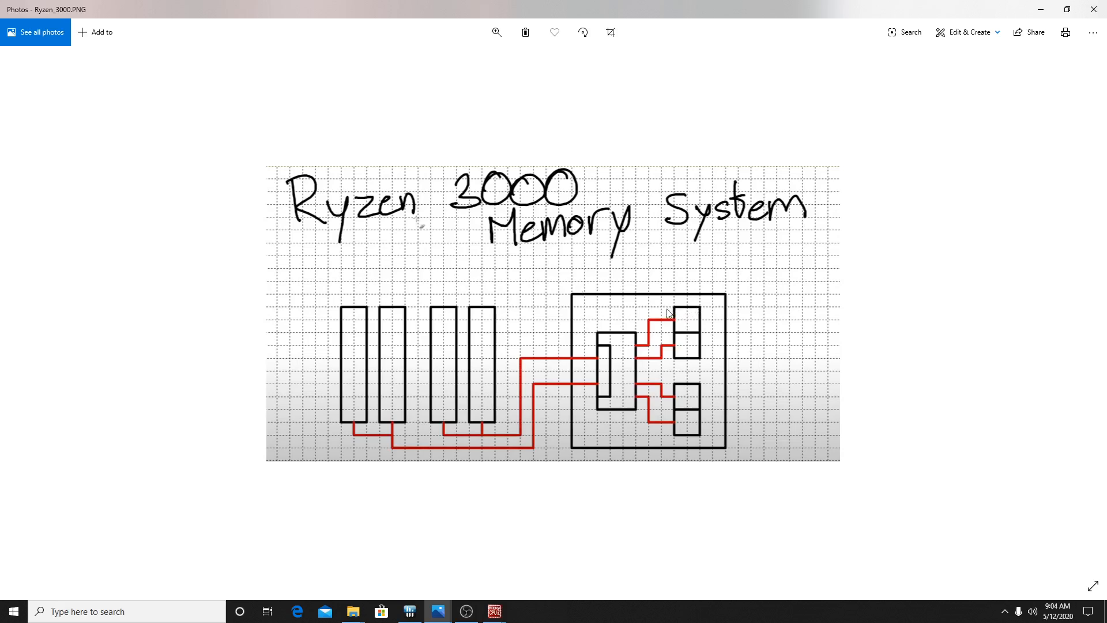
mouse_move(694, 325)
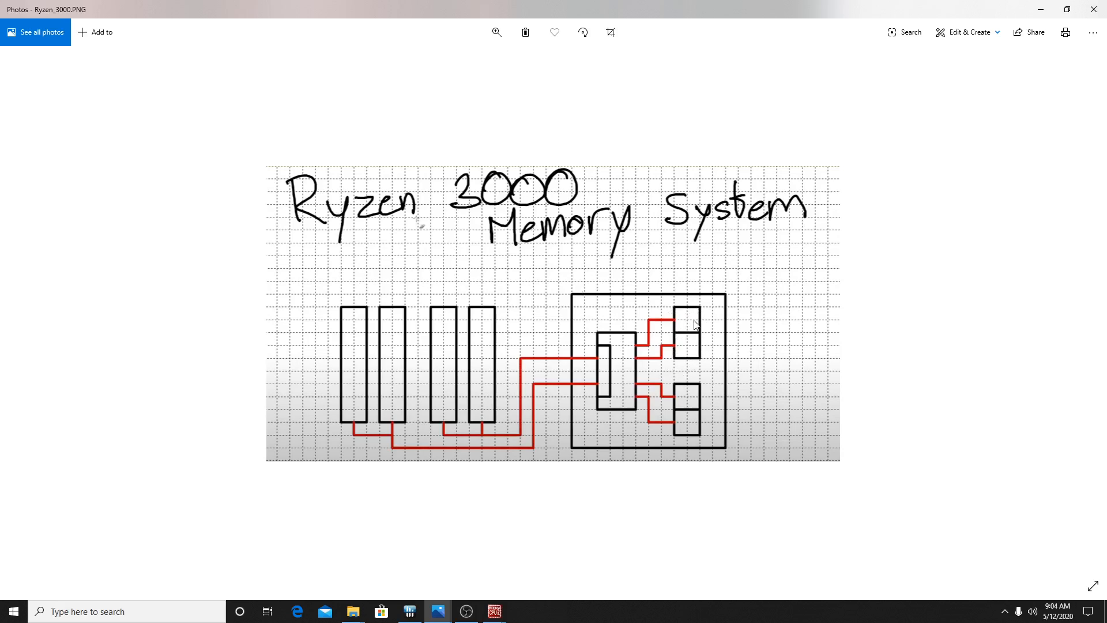
mouse_move(679, 330)
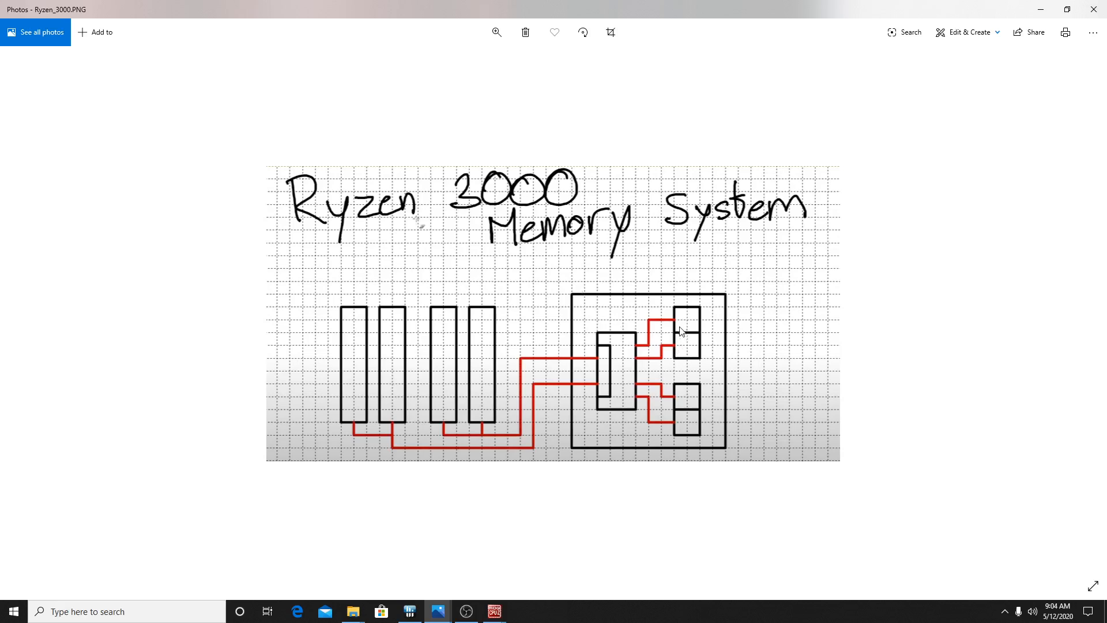
mouse_move(687, 324)
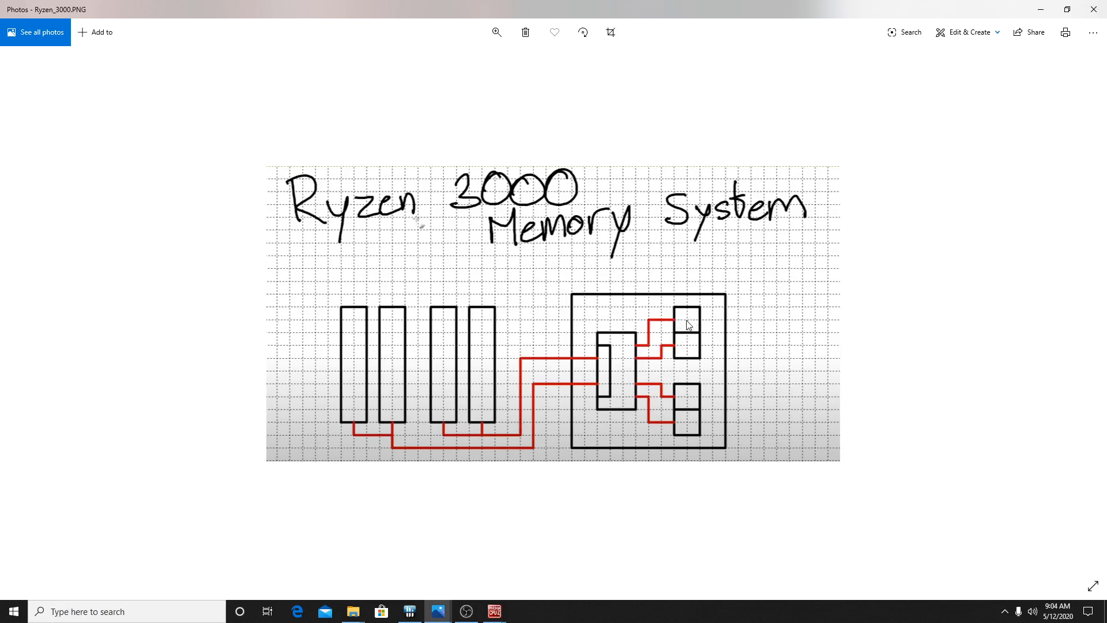
mouse_move(683, 409)
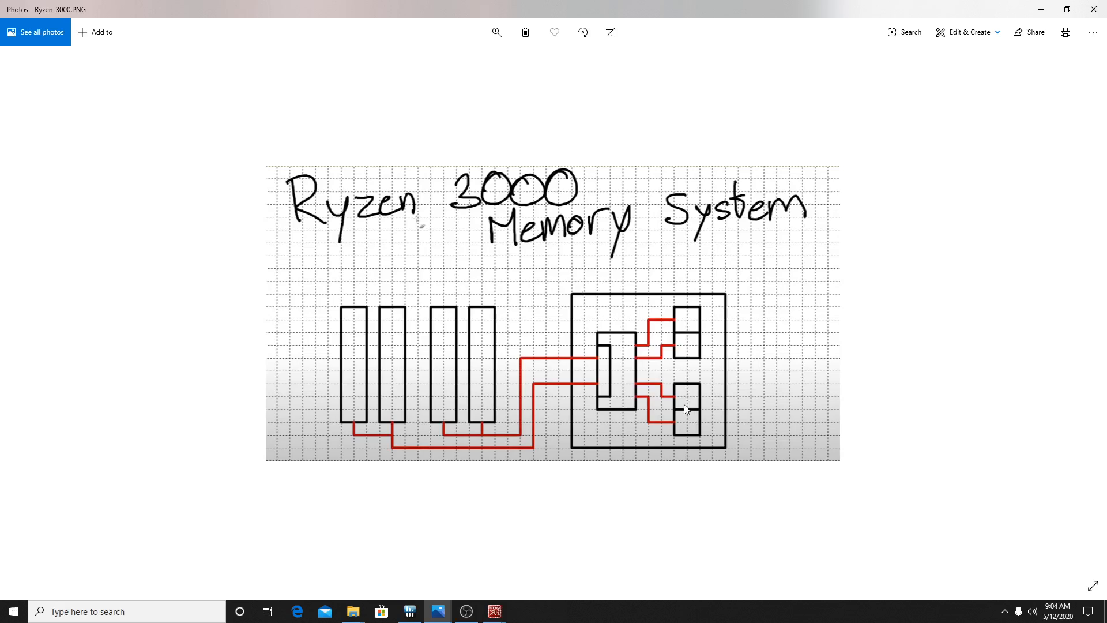
mouse_move(690, 405)
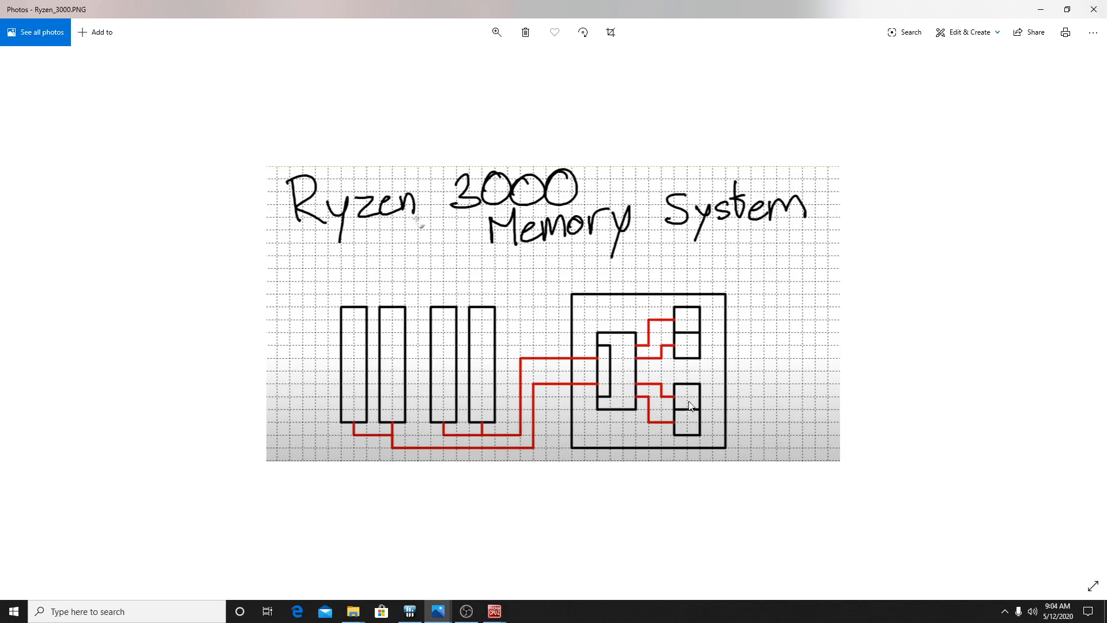
mouse_move(679, 346)
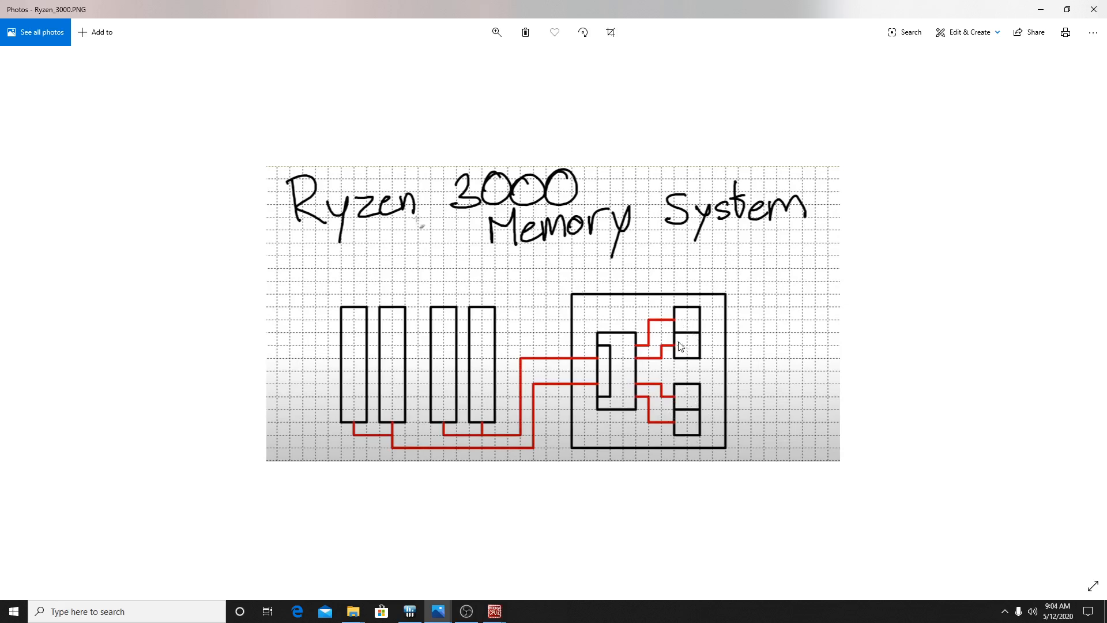
mouse_move(688, 351)
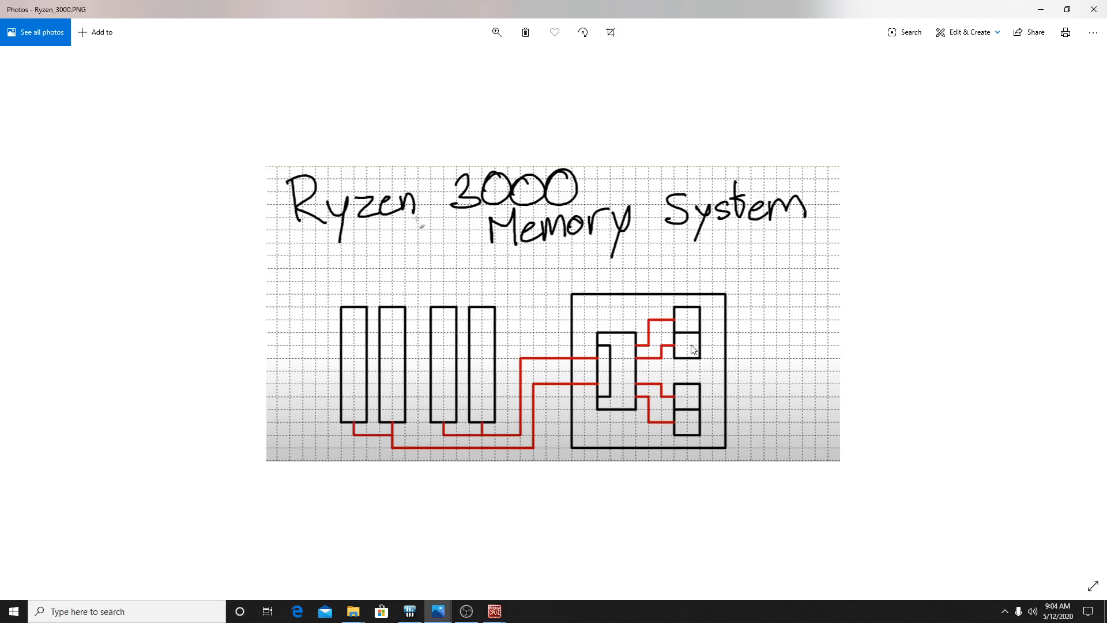
mouse_move(679, 323)
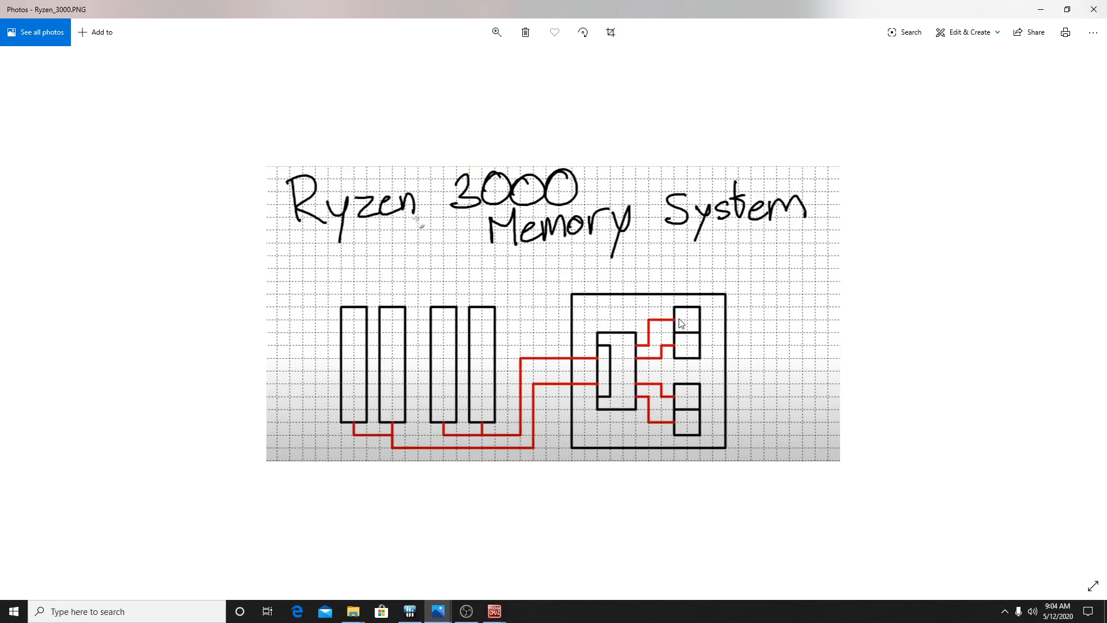
mouse_move(671, 325)
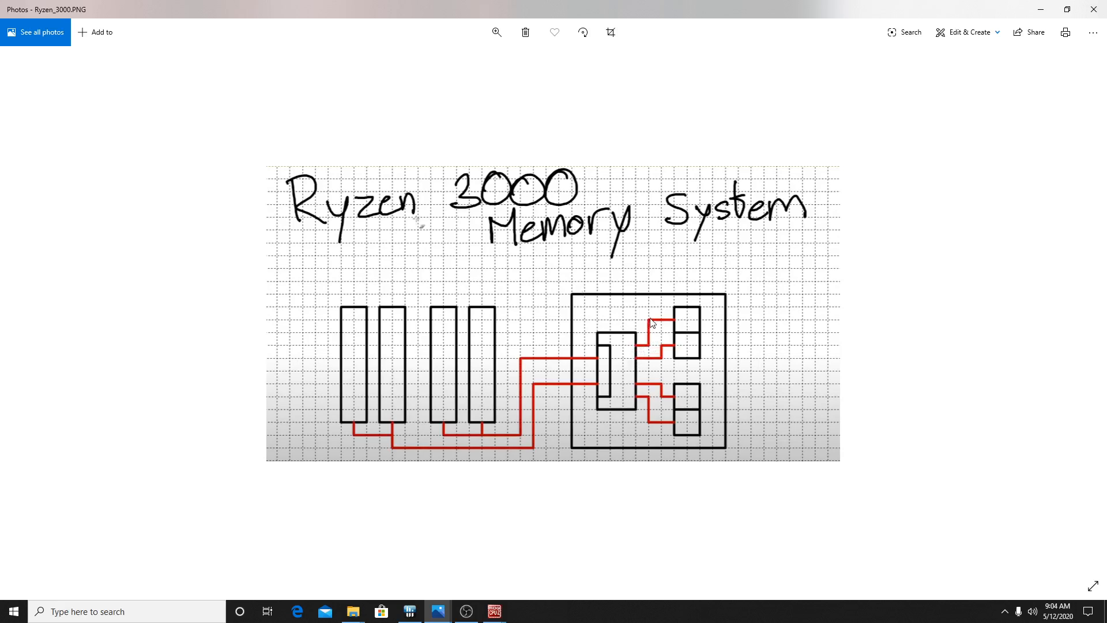
mouse_move(646, 346)
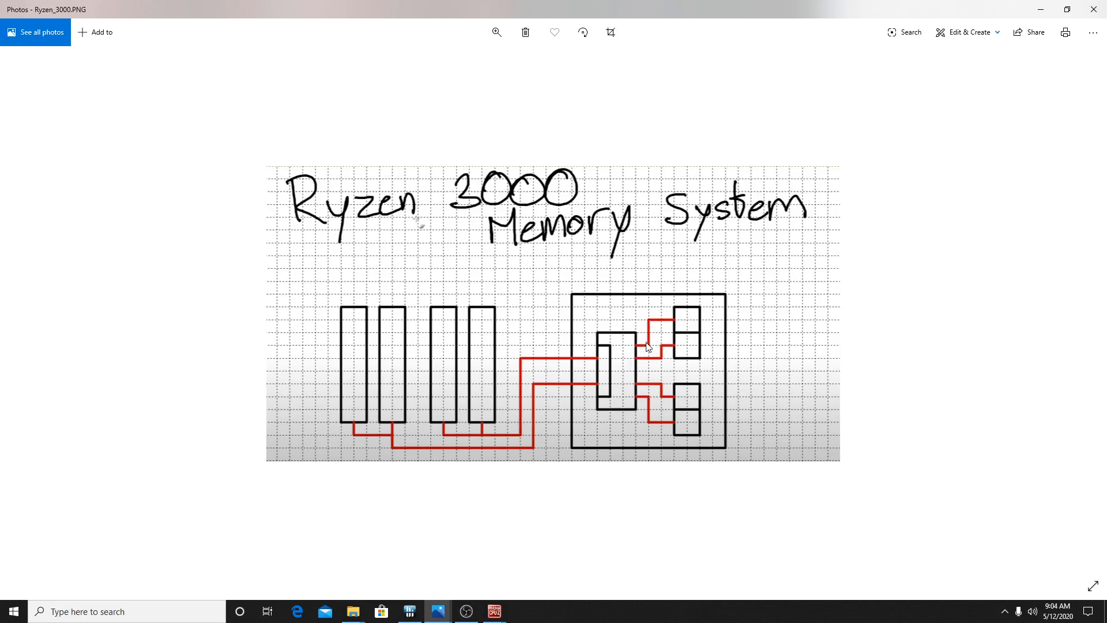
mouse_move(771, 355)
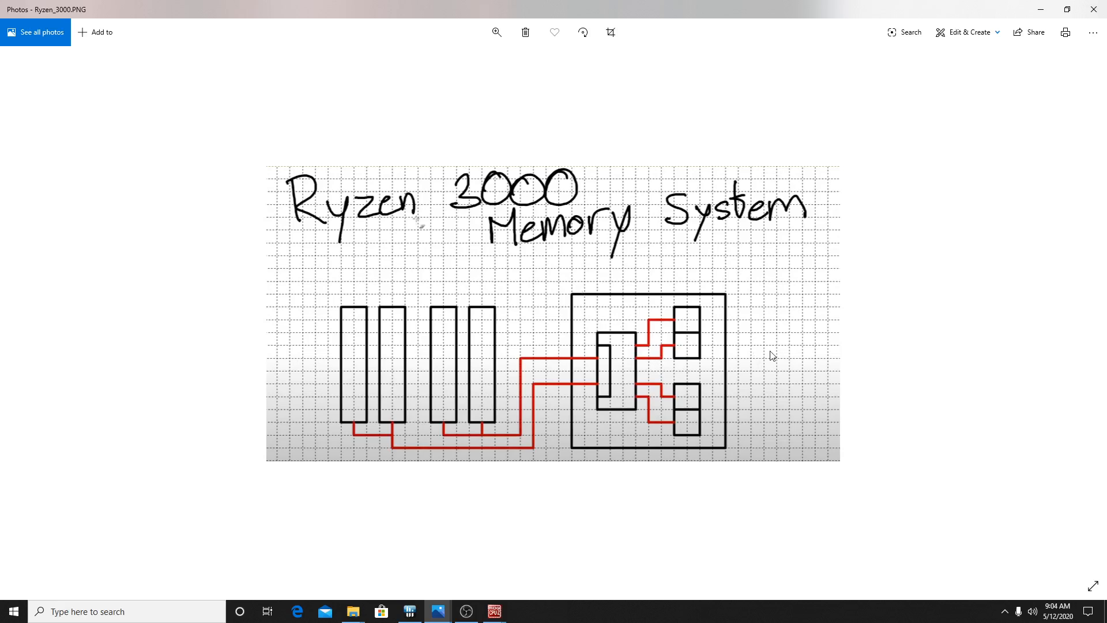
mouse_move(699, 361)
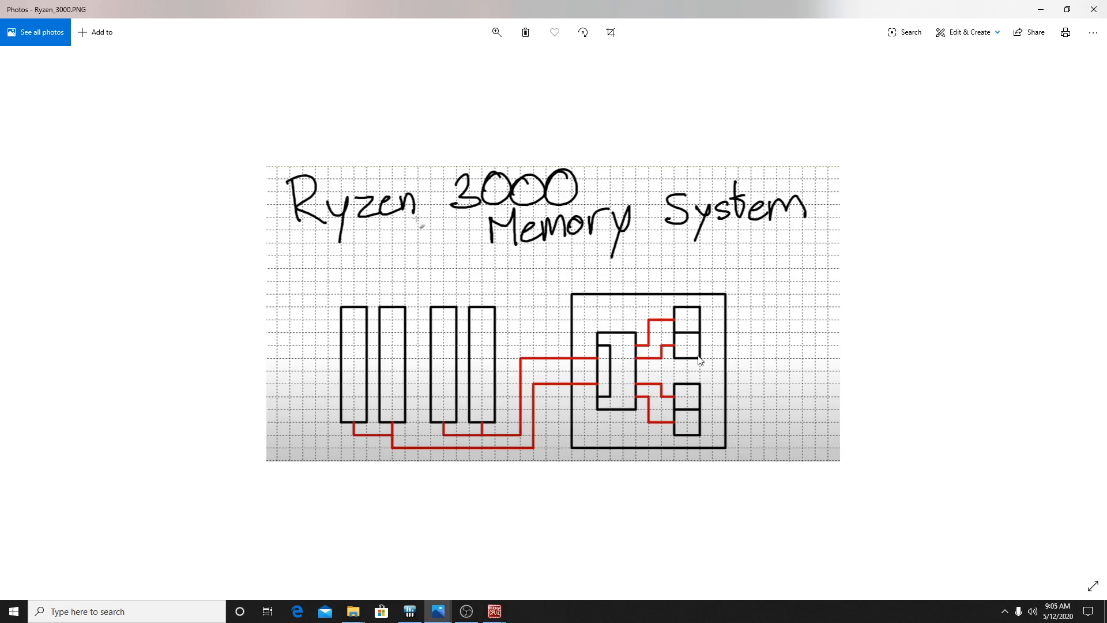
mouse_move(676, 332)
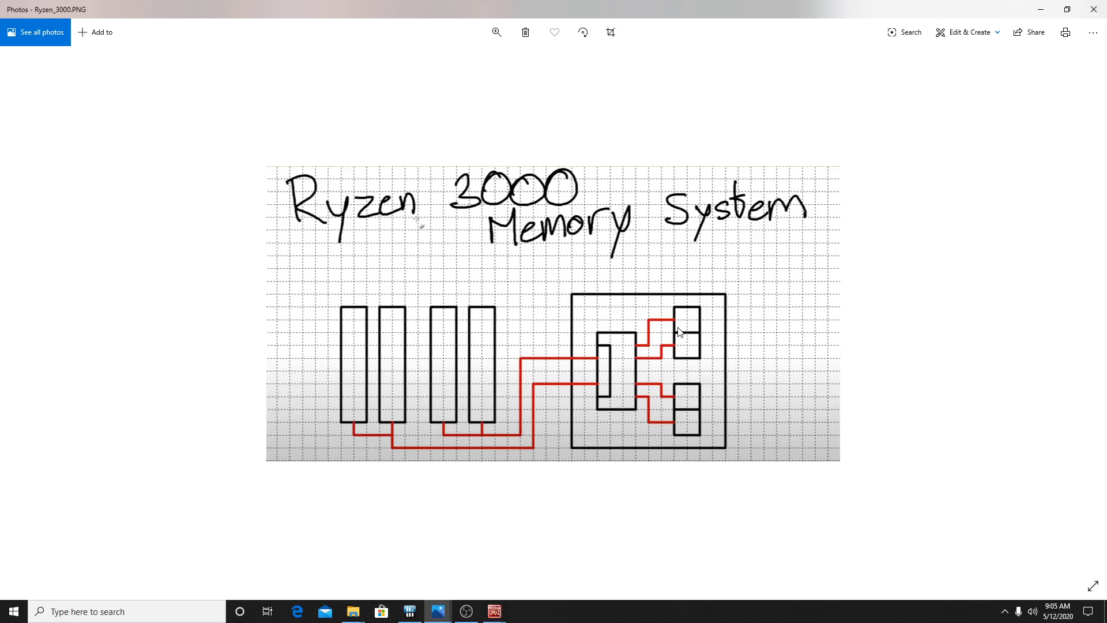
mouse_move(683, 498)
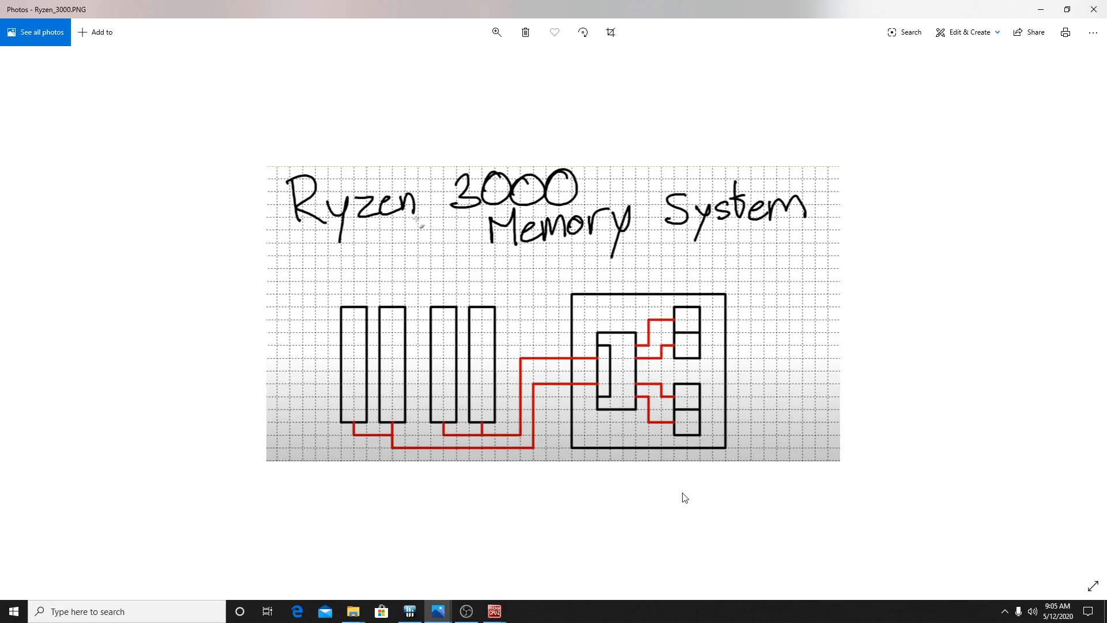
mouse_move(600, 374)
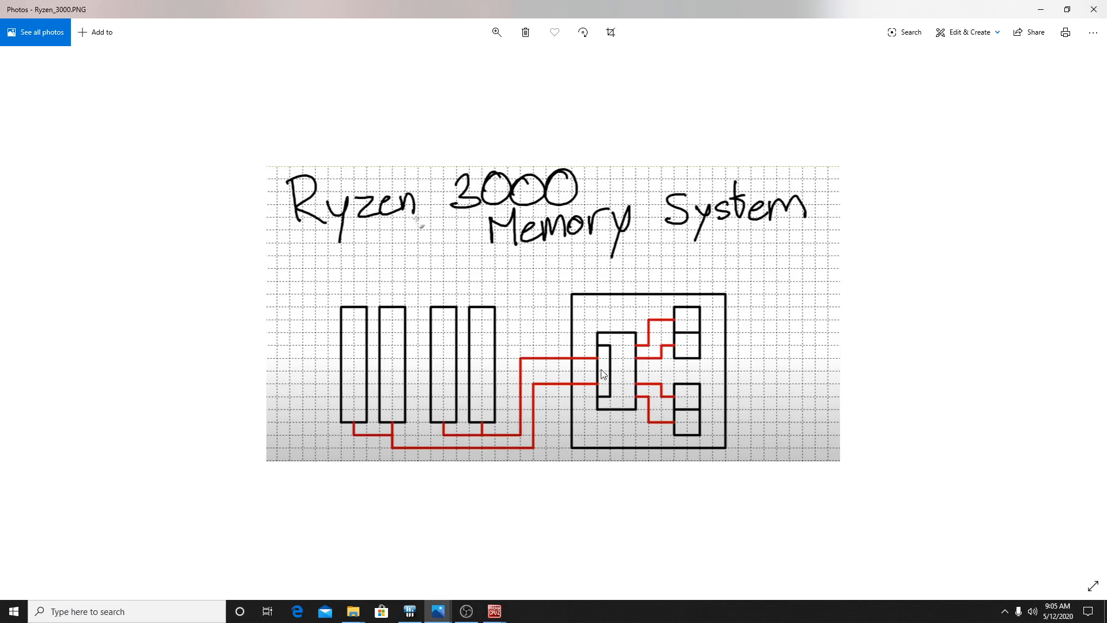
mouse_move(451, 438)
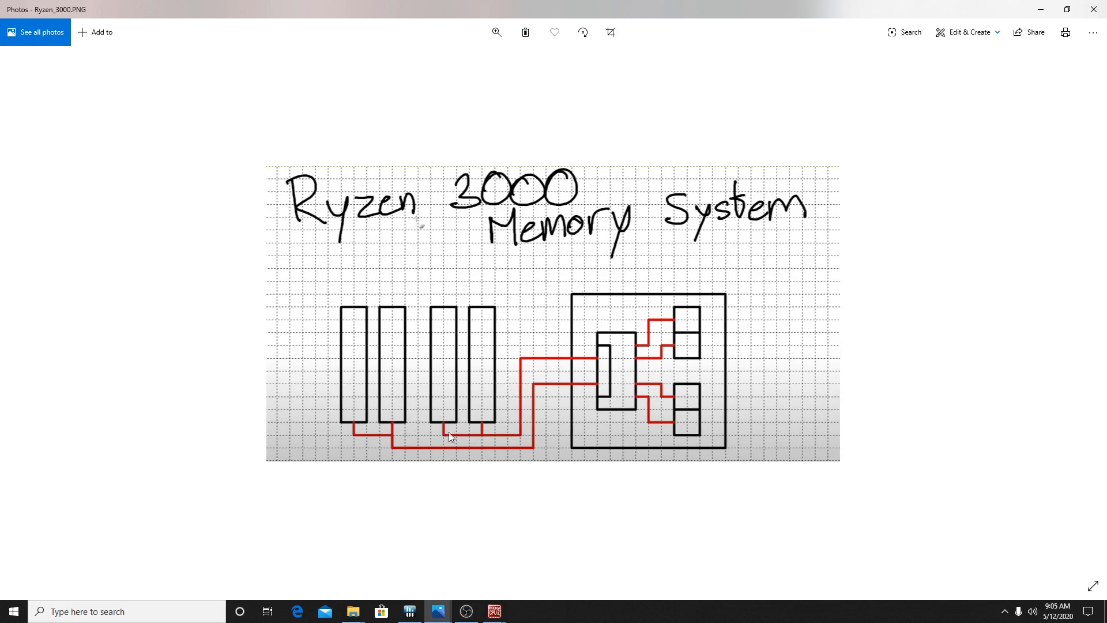
mouse_move(569, 267)
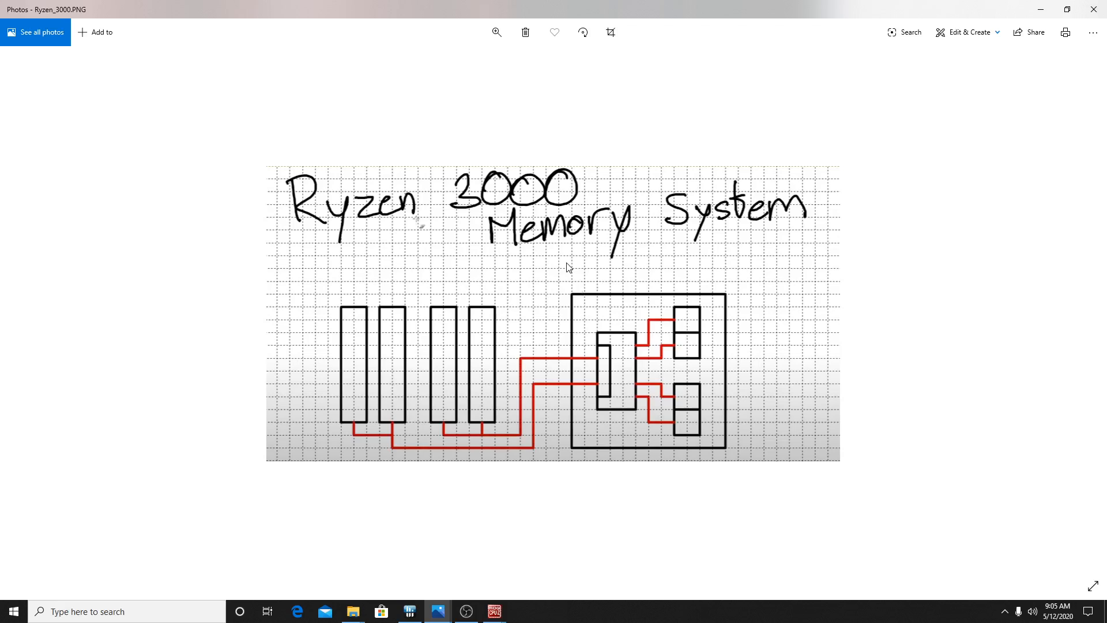
mouse_move(564, 226)
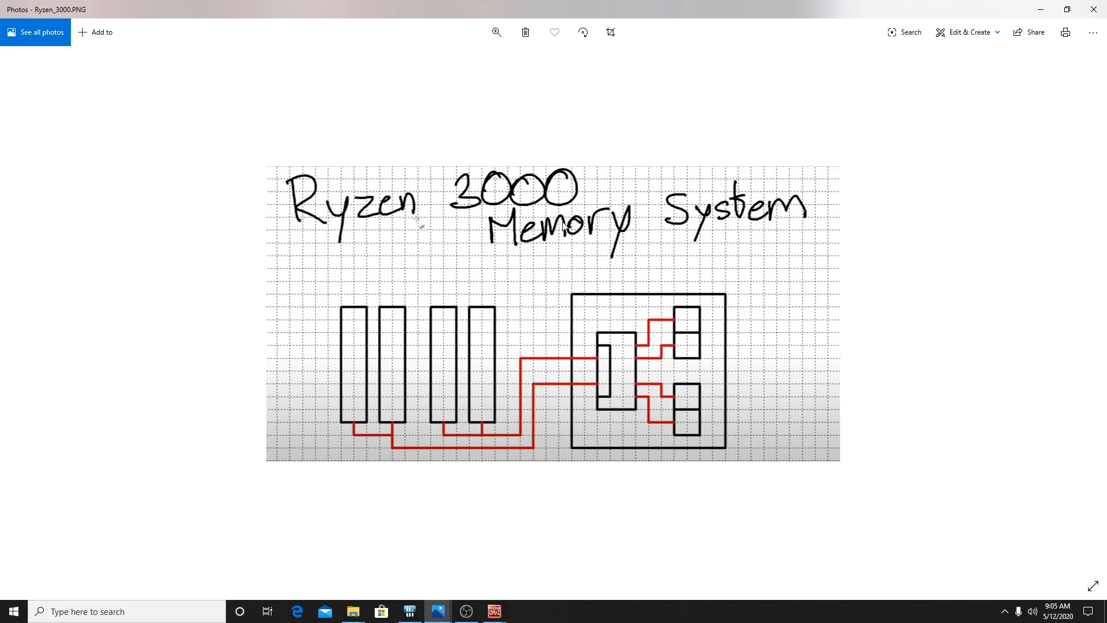
mouse_move(522, 427)
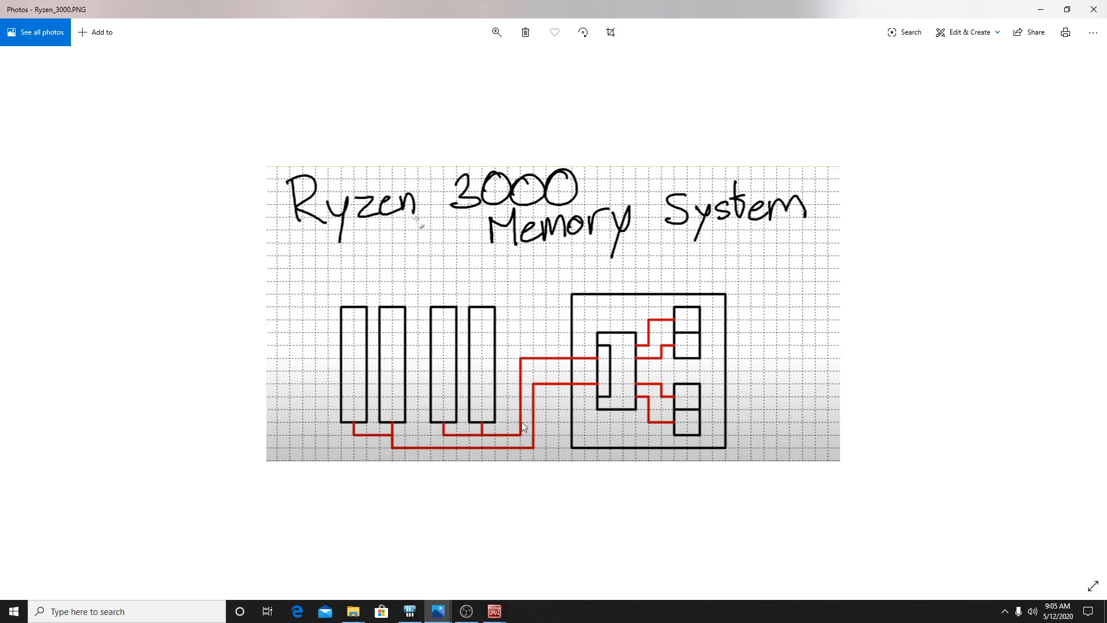
mouse_move(660, 425)
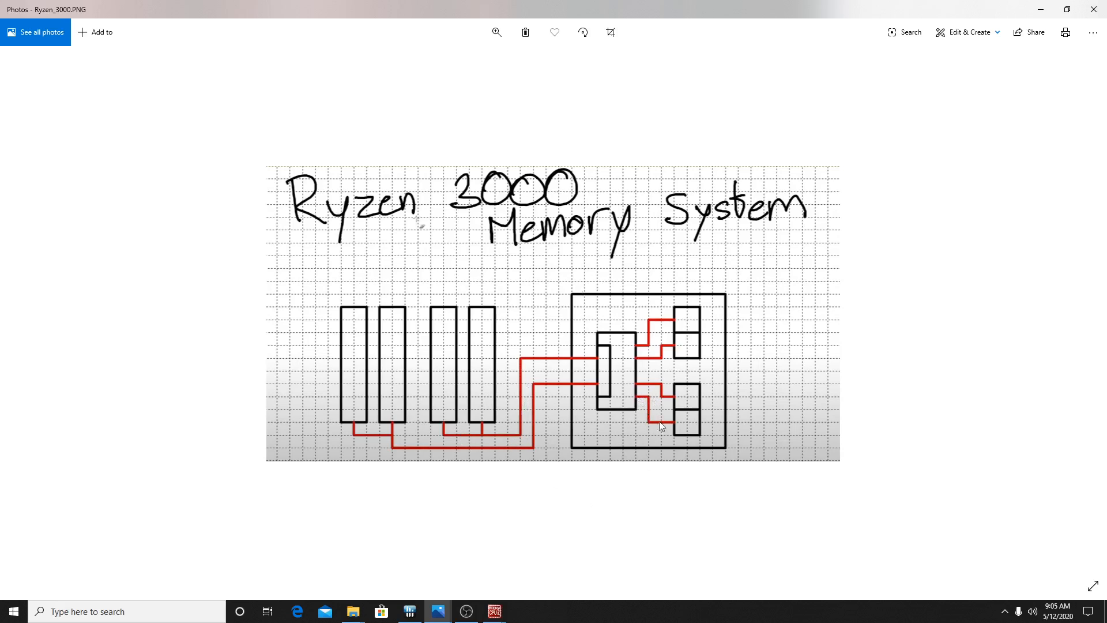
mouse_move(874, 500)
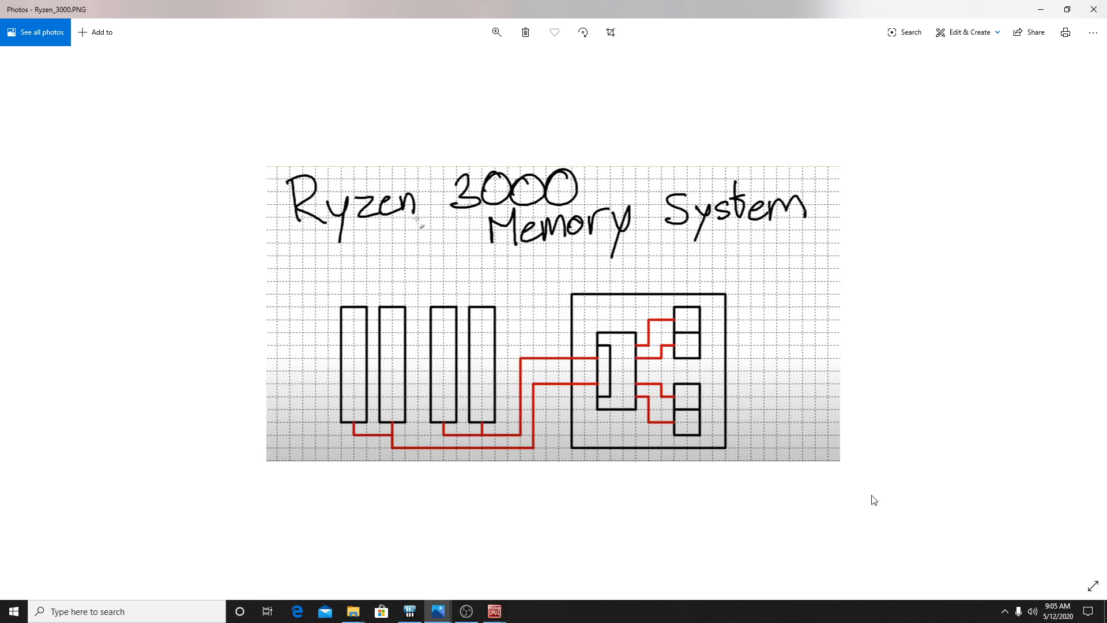
mouse_move(804, 189)
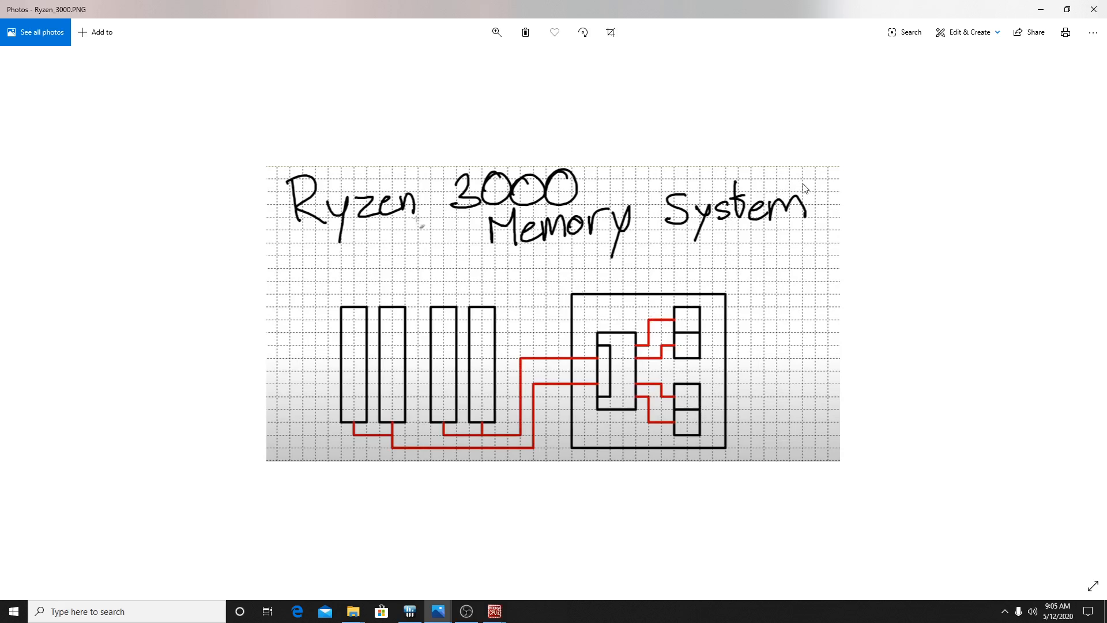
mouse_move(940, 170)
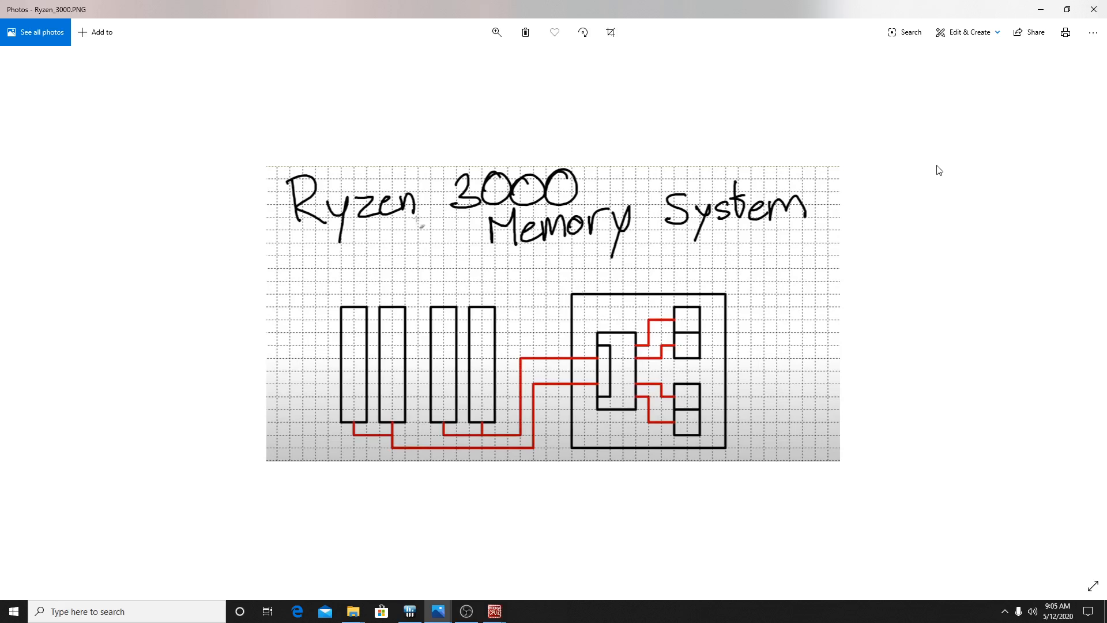
mouse_move(1078, 313)
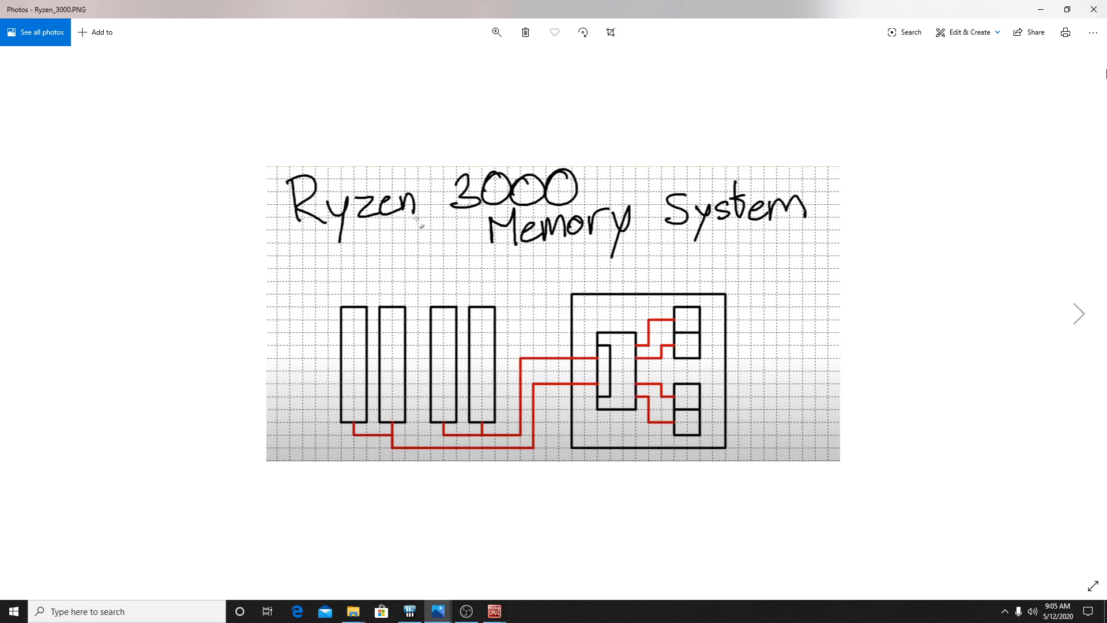
mouse_move(1090, 9)
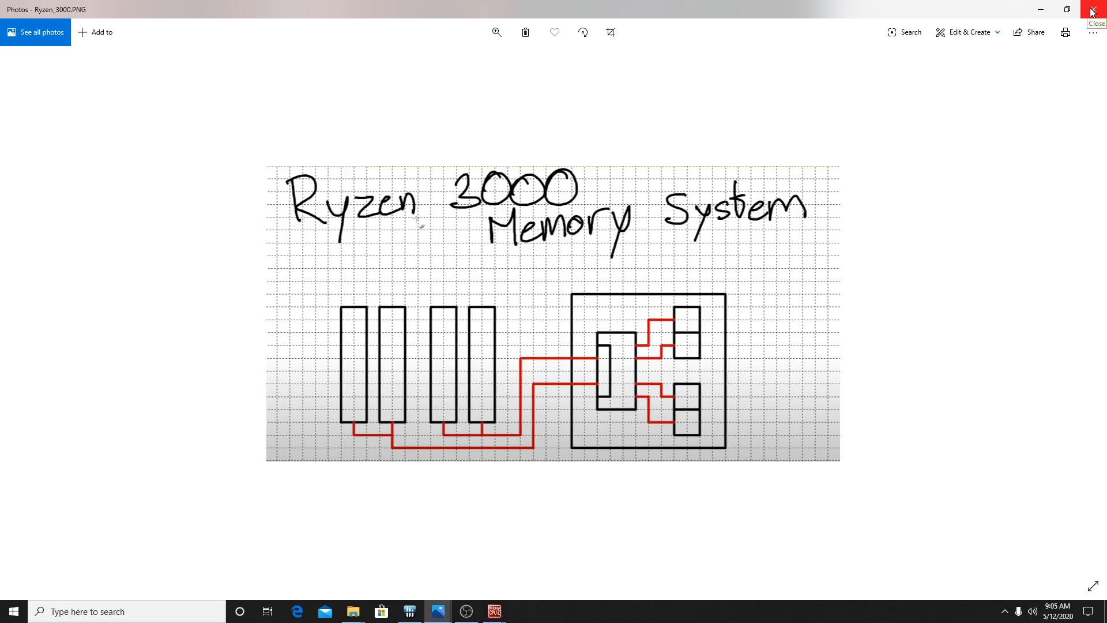
Close the Ryzen_3000 memory diagram in Photos
left_click(1090, 10)
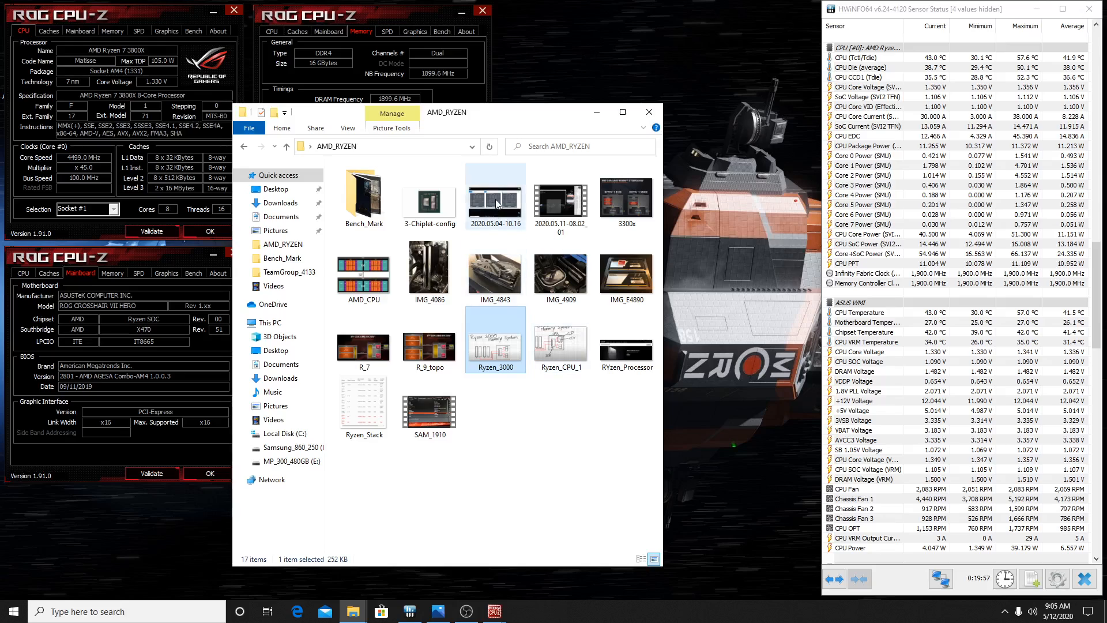
Open the 2020.05.04-10.16 AIDA64 comparison screenshot in Photos
left_click(495, 194)
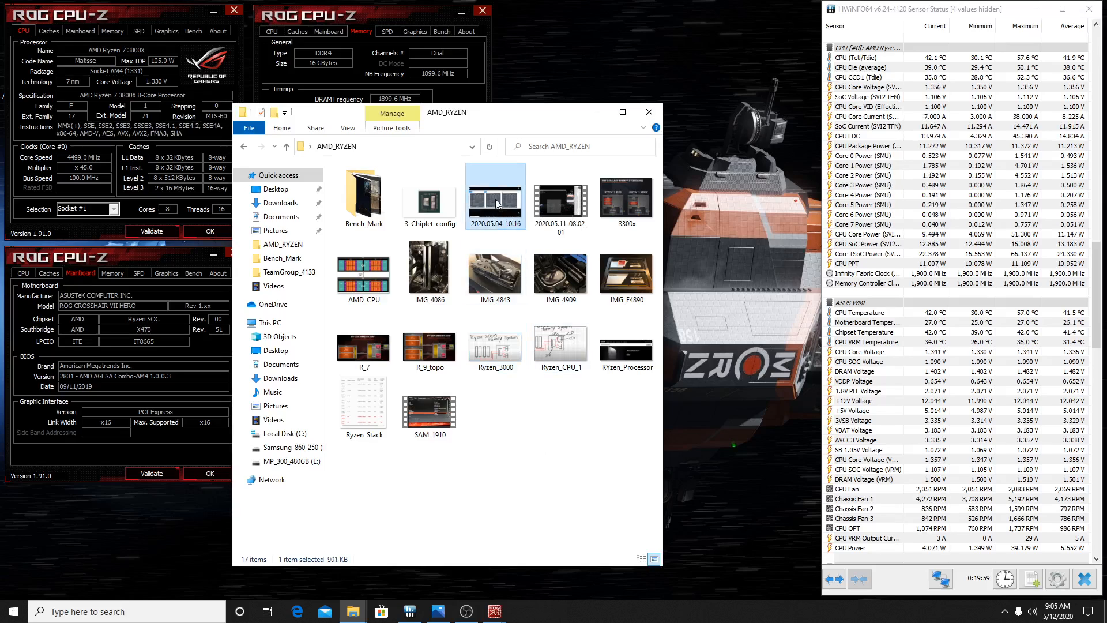
double_click(495, 195)
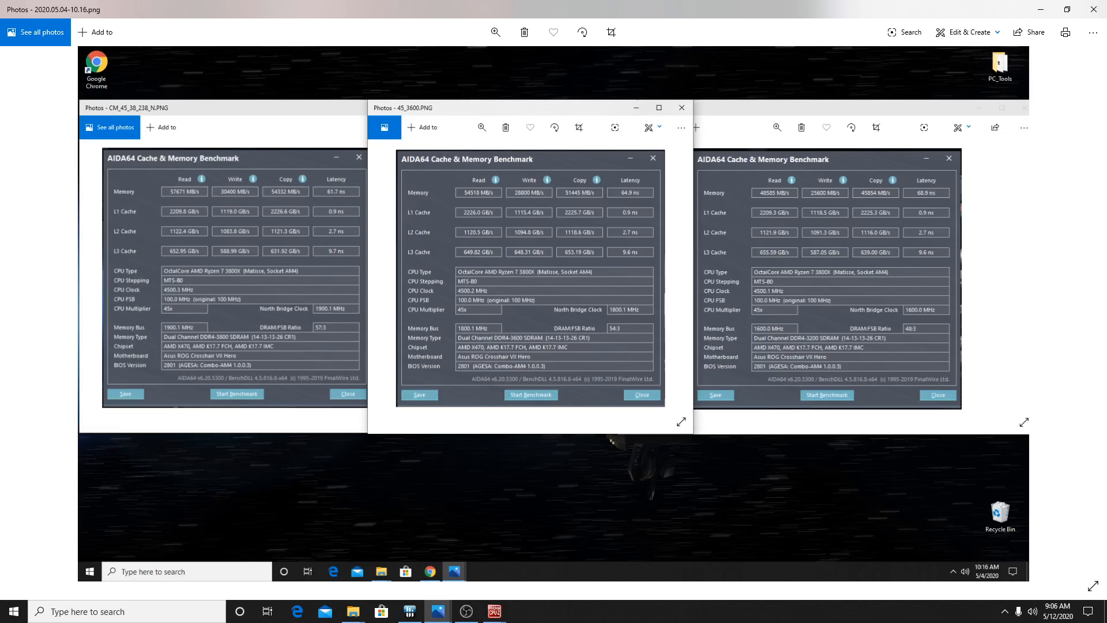
mouse_move(786, 397)
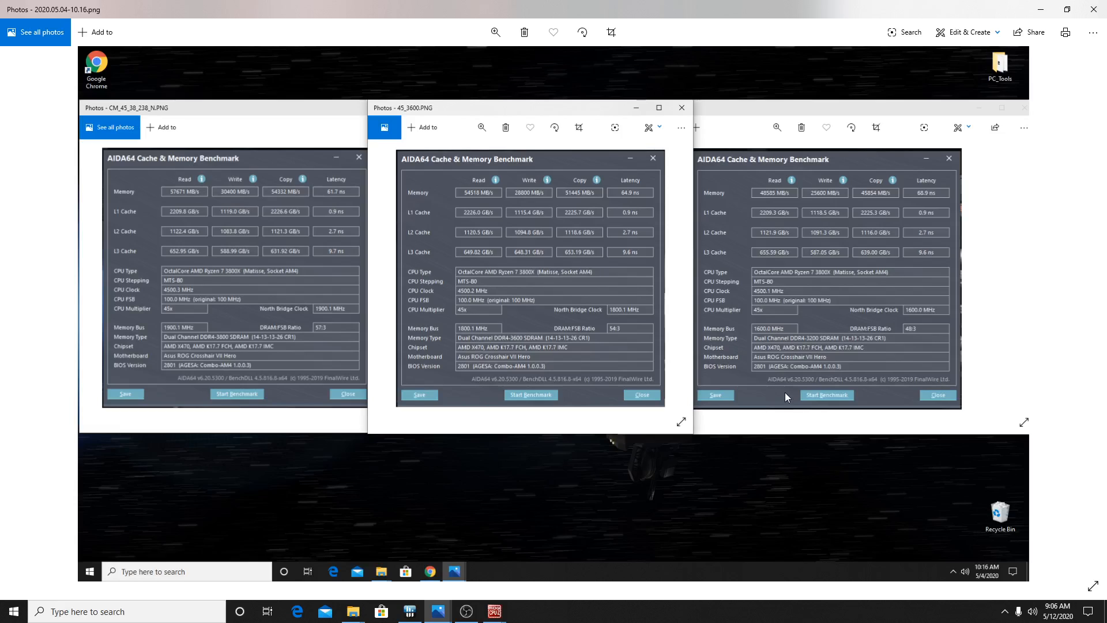
mouse_move(987, 141)
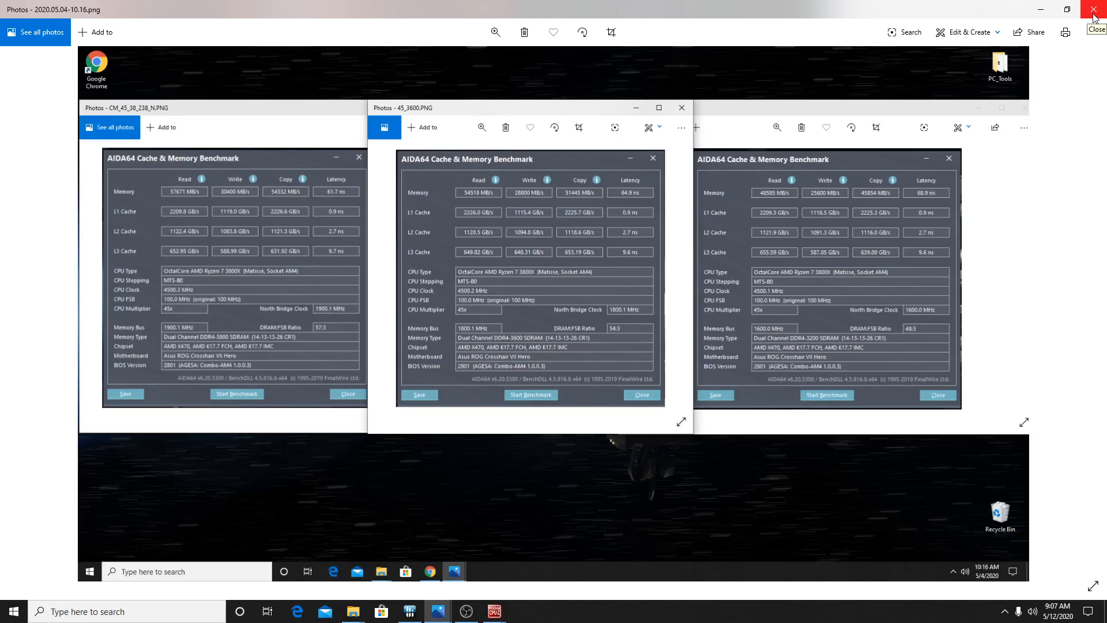
mouse_move(1093, 14)
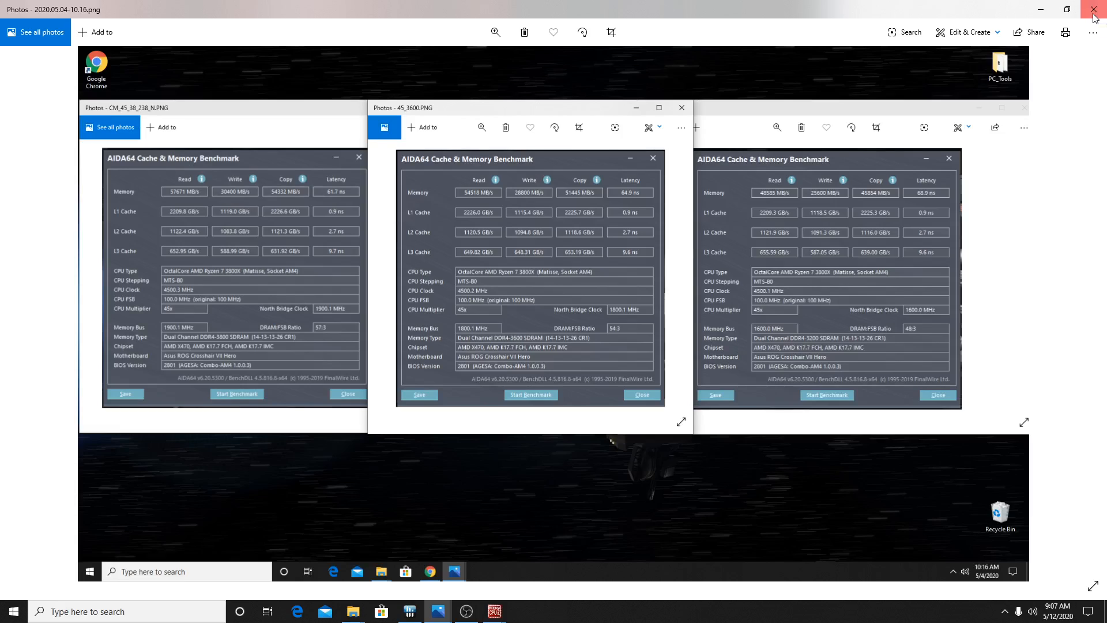
Close the AIDA64 DDR4-3800/3600/3200 comparison screenshot
left_click(1094, 10)
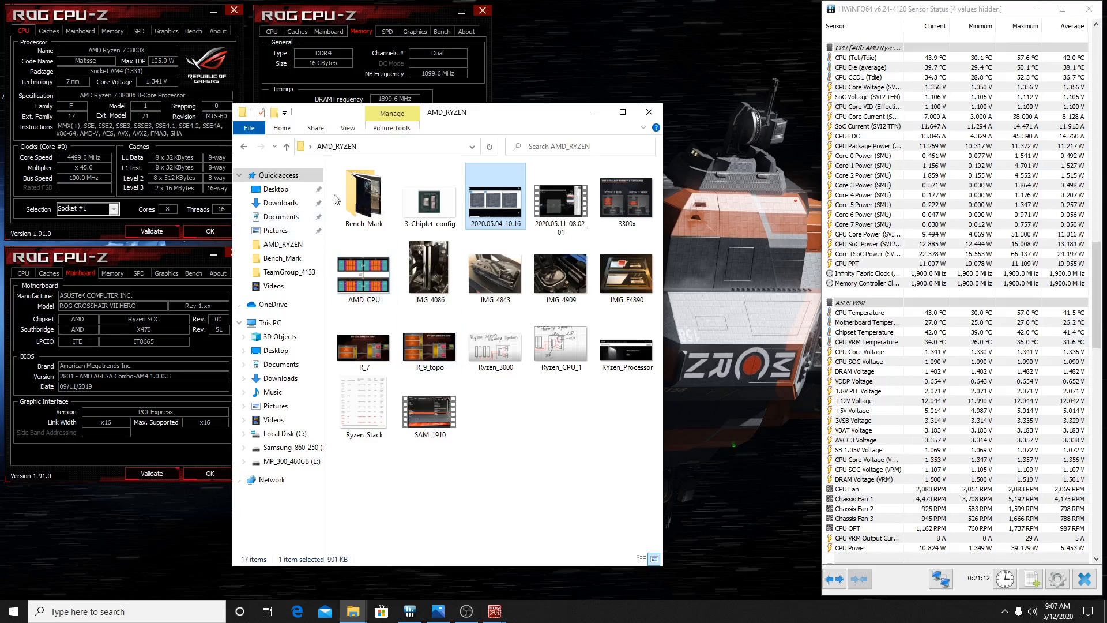
left_click(363, 195)
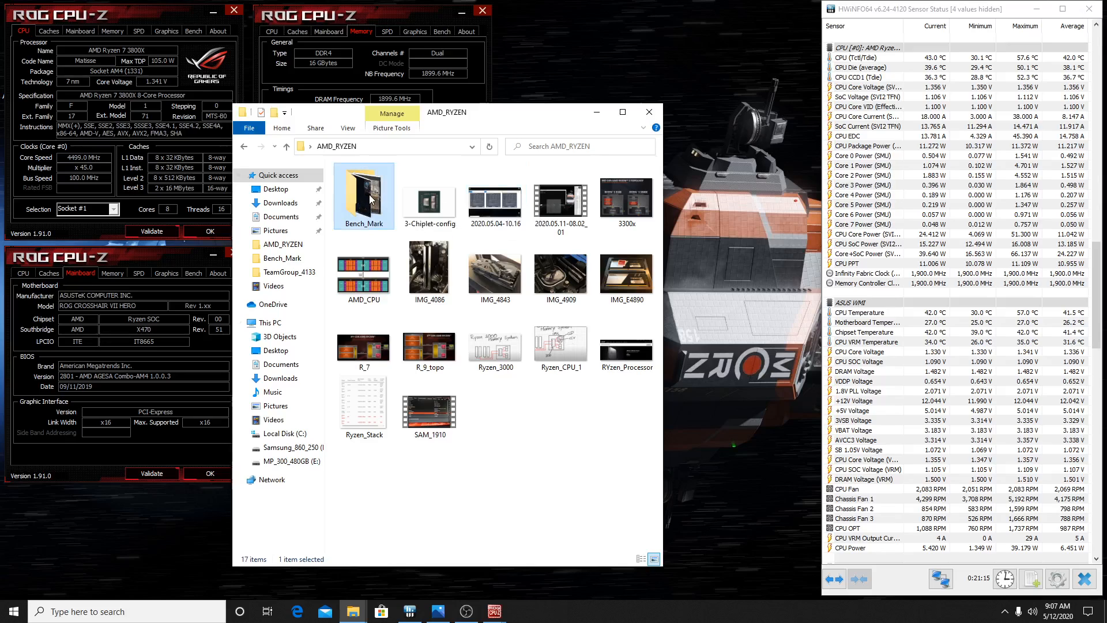
Open the Bench_Mark folder and view the Boost_3600x_1 screenshot in Photos
double_click(364, 195)
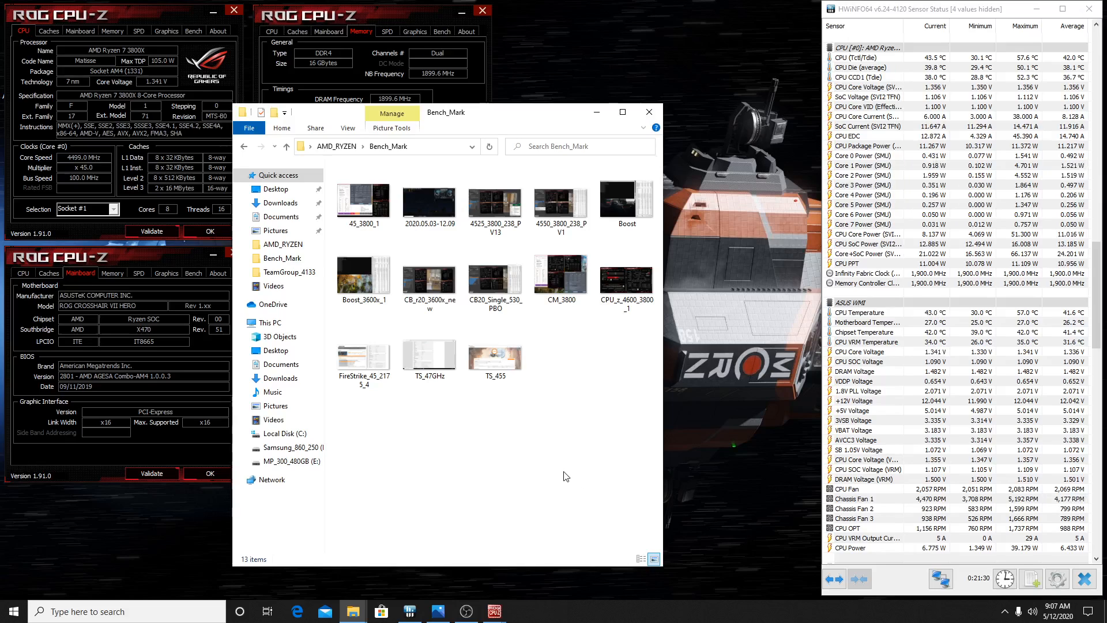
left_click(362, 274)
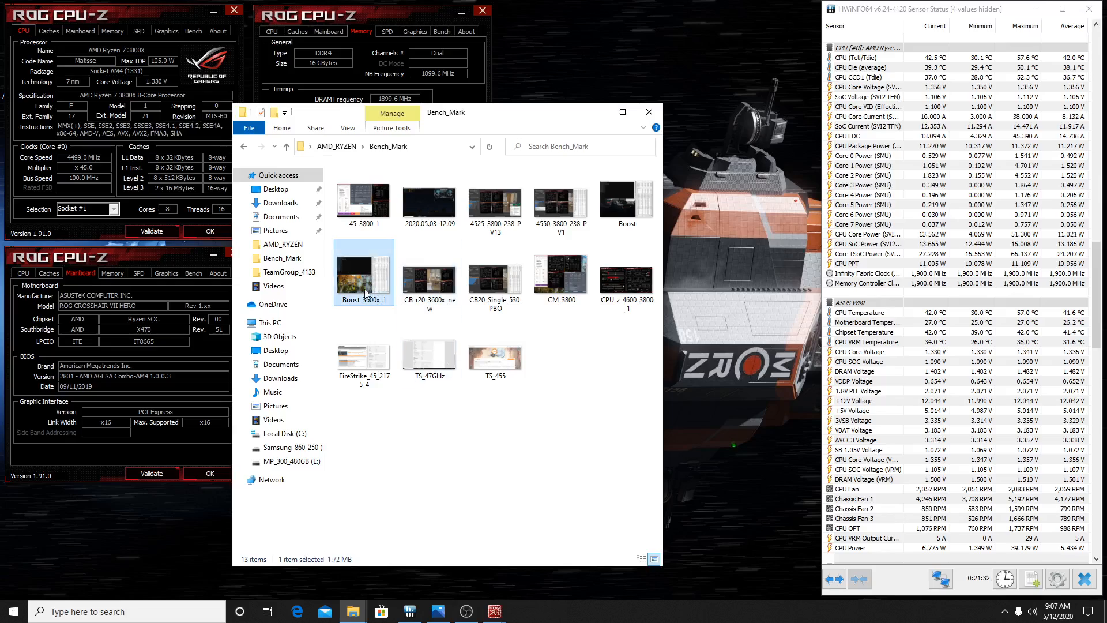
double_click(364, 272)
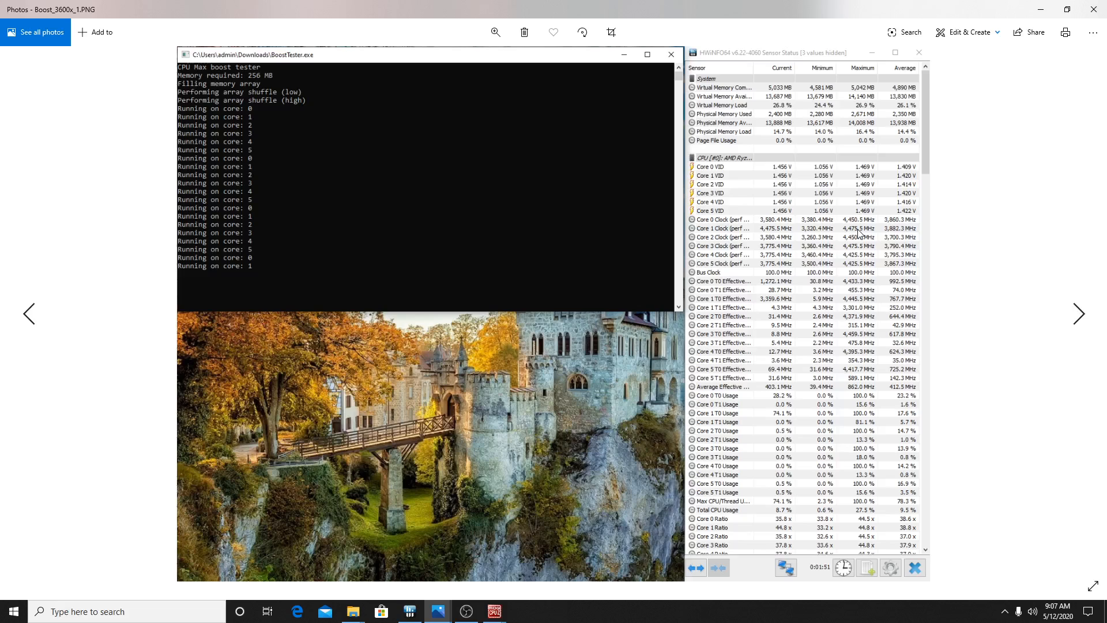
mouse_move(1096, 7)
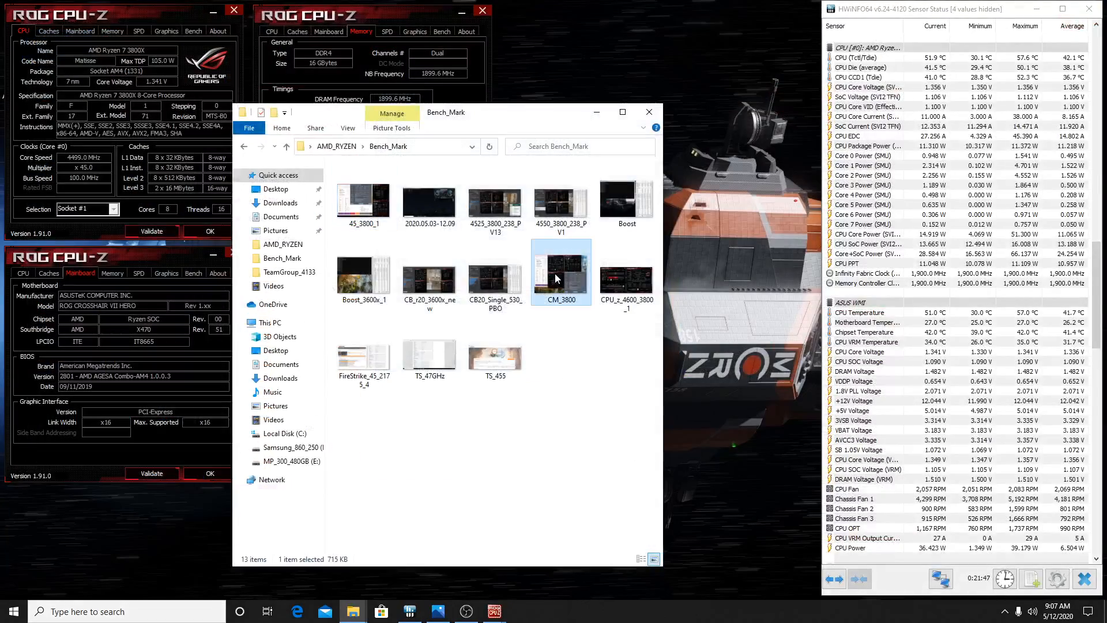
Open the CM_3800 benchmark screenshot, view it, and close it
double_click(560, 273)
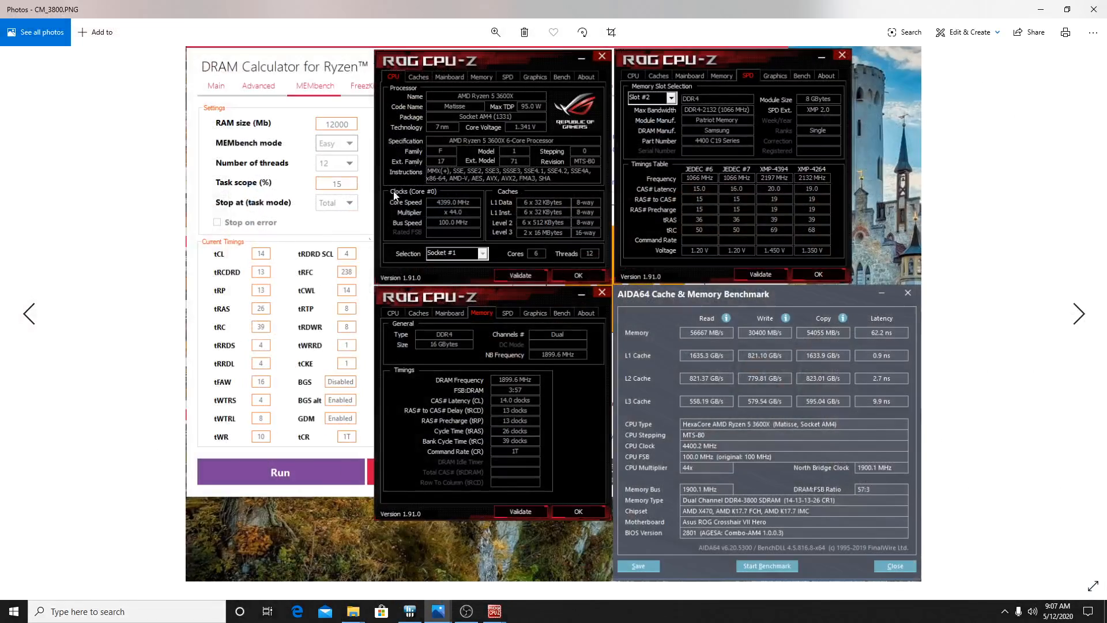
mouse_move(503, 421)
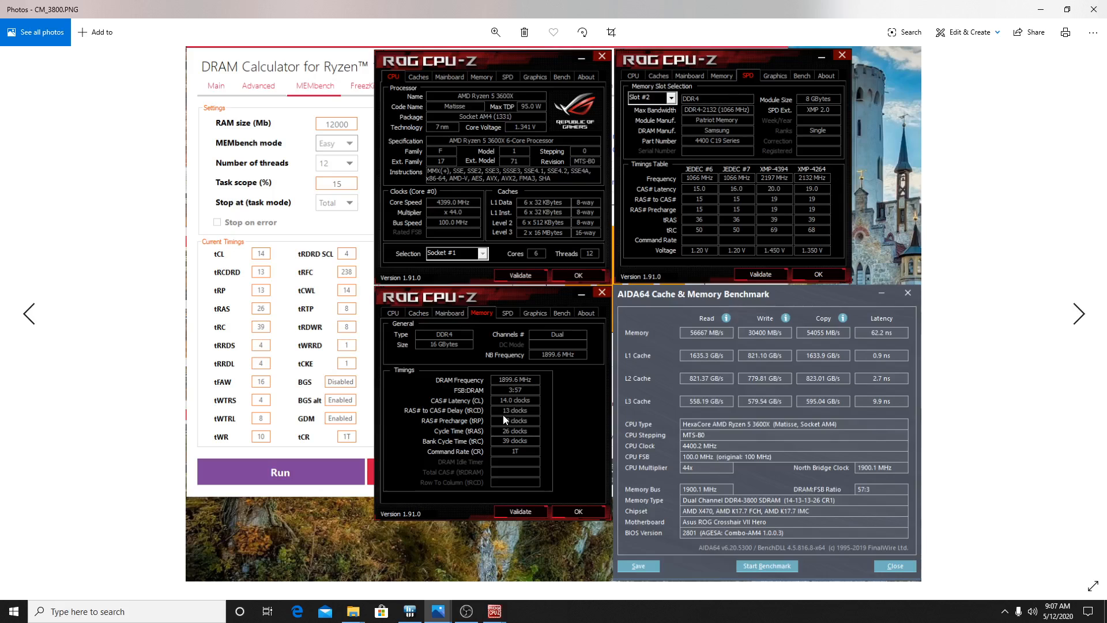
mouse_move(757, 446)
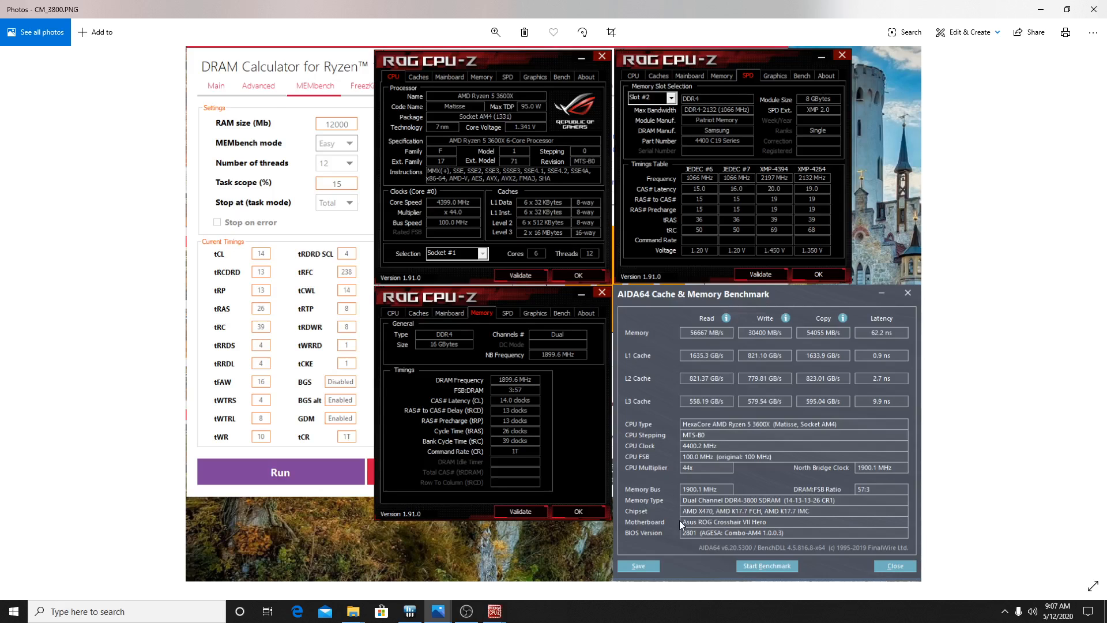
mouse_move(379, 272)
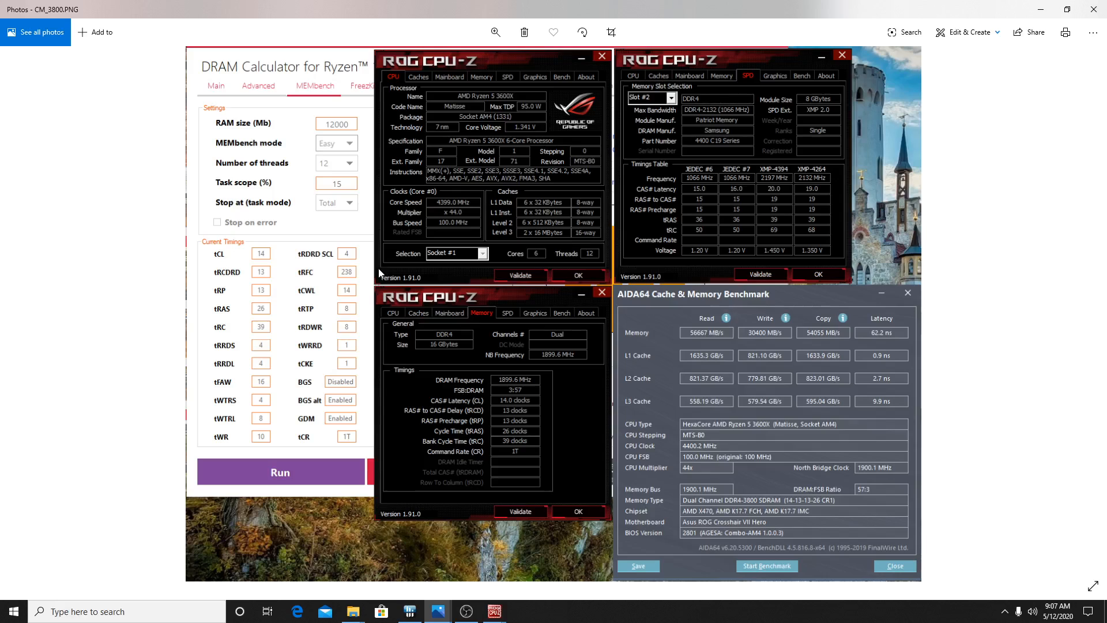
mouse_move(1094, 13)
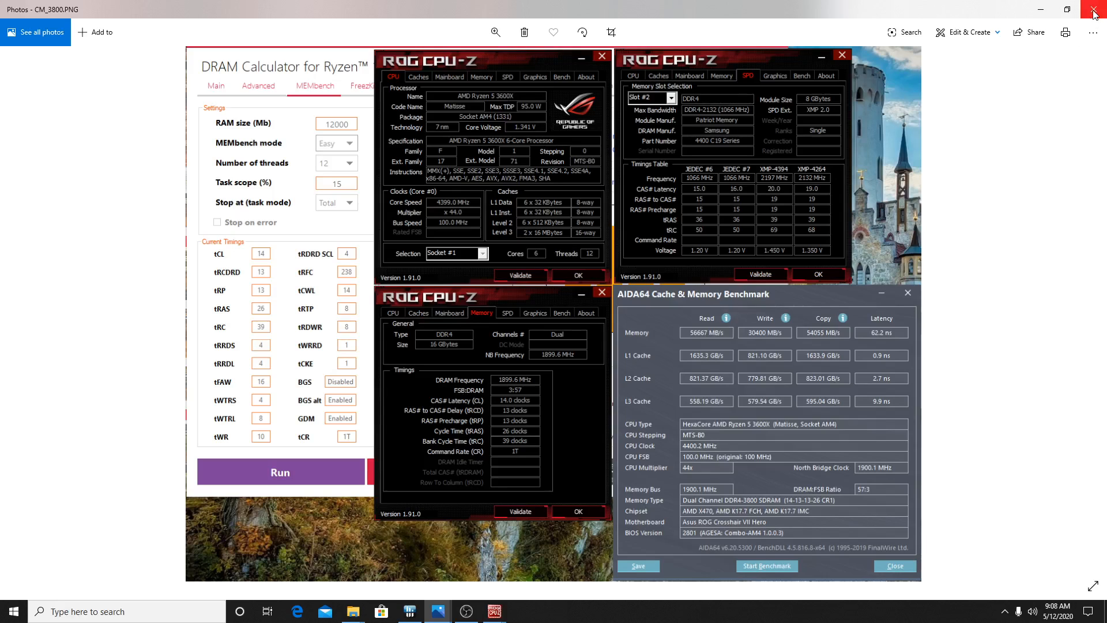
mouse_move(337, 436)
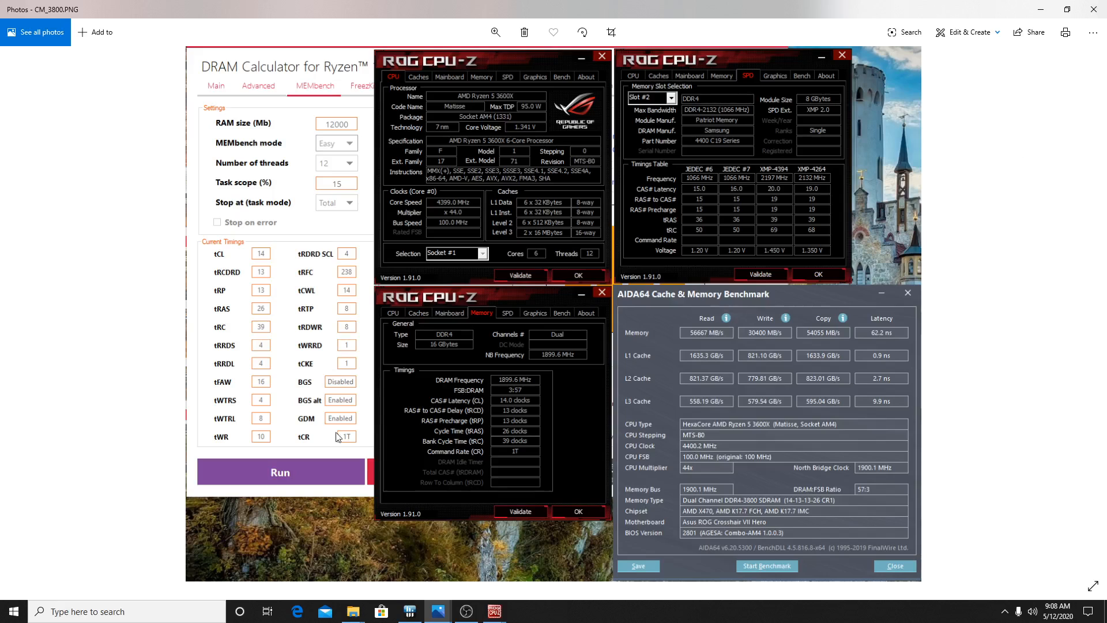
mouse_move(1093, 14)
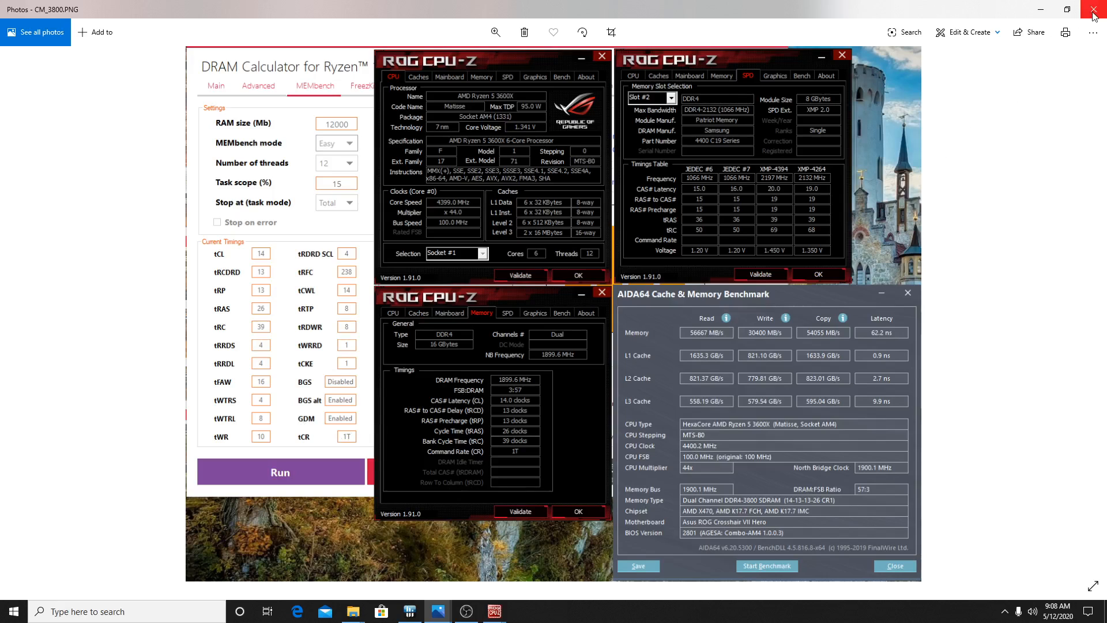
left_click(1093, 8)
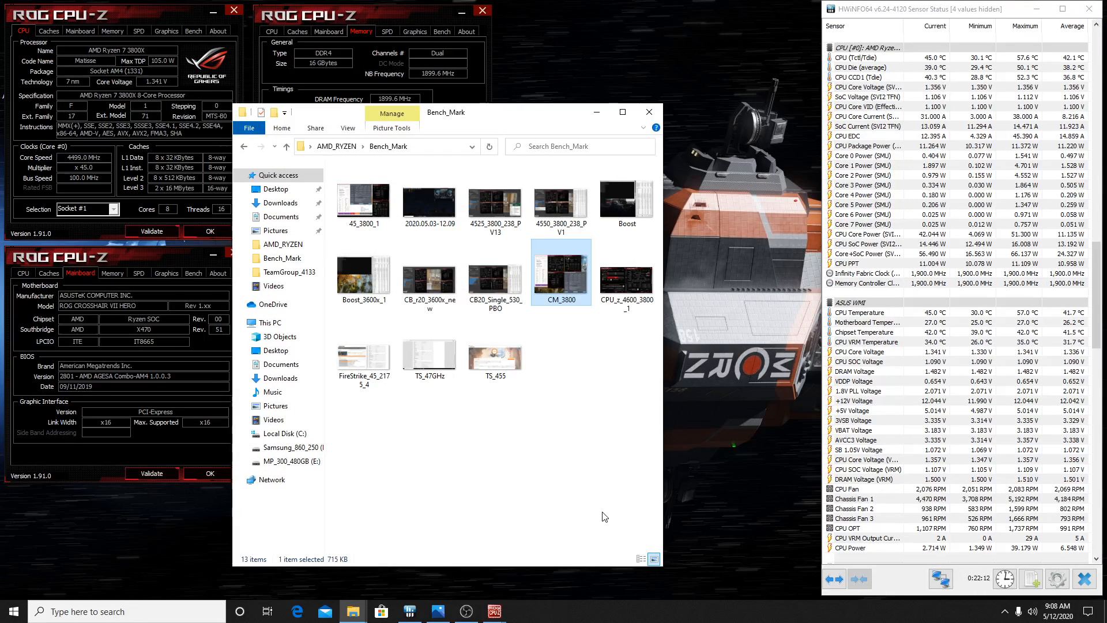
View the 45_3800_1 AIDA64 and 2020.05.03-12.09 Heaven screenshots, then close Photos
double_click(362, 201)
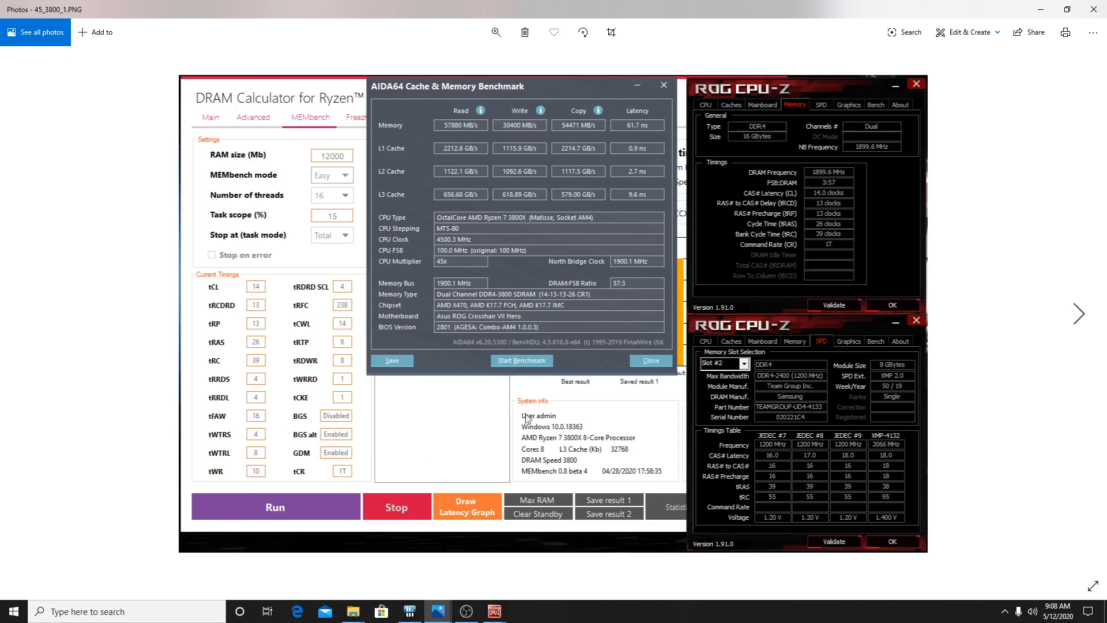
mouse_move(1004, 174)
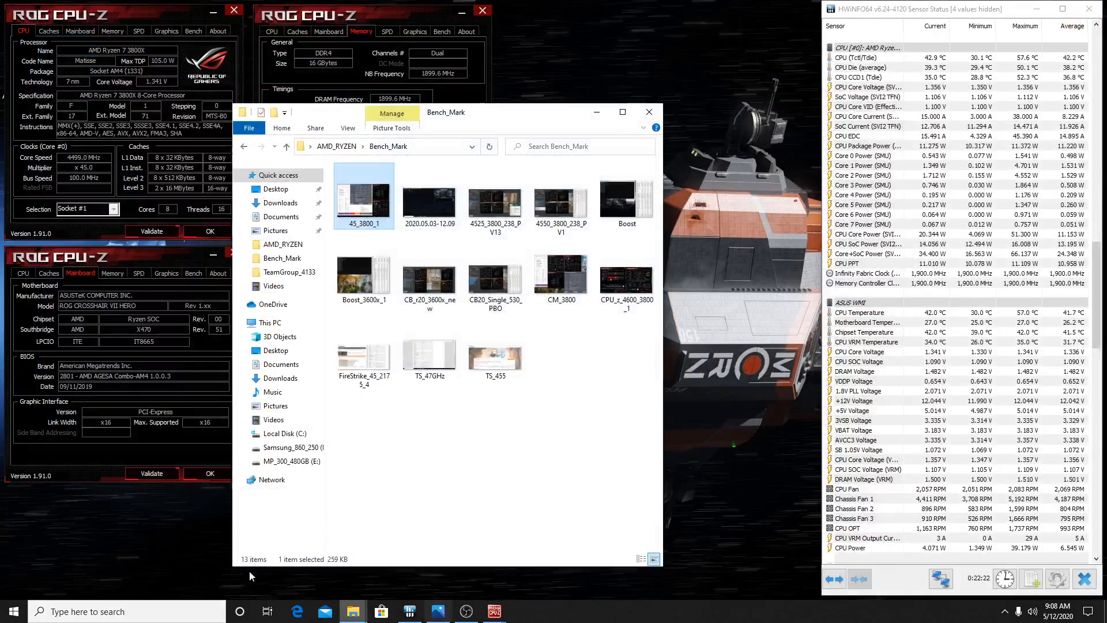
double_click(428, 200)
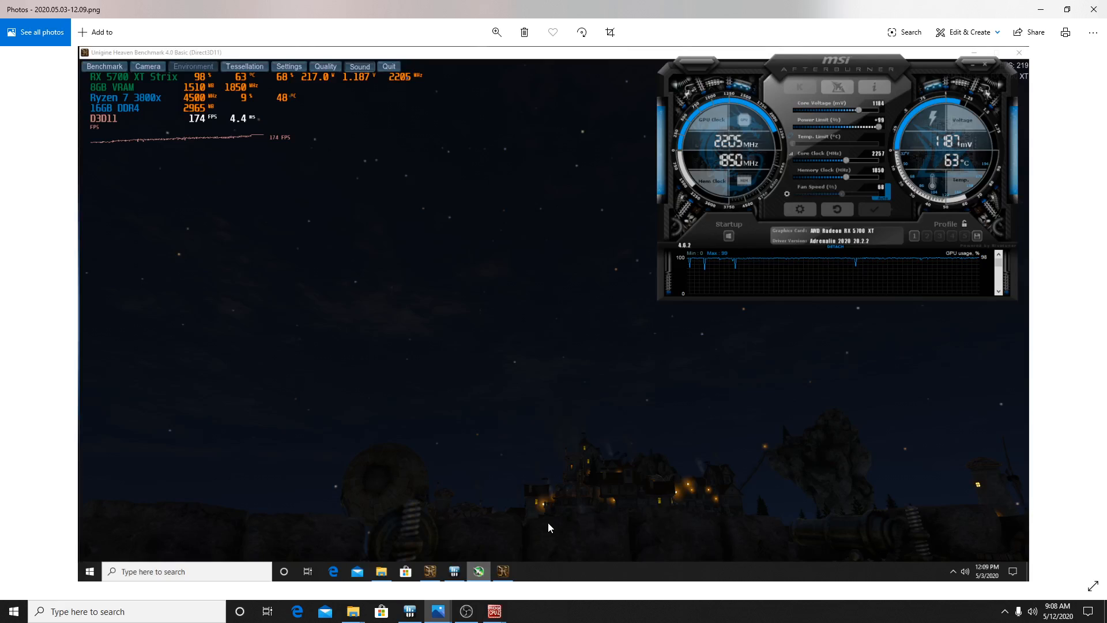
mouse_move(532, 439)
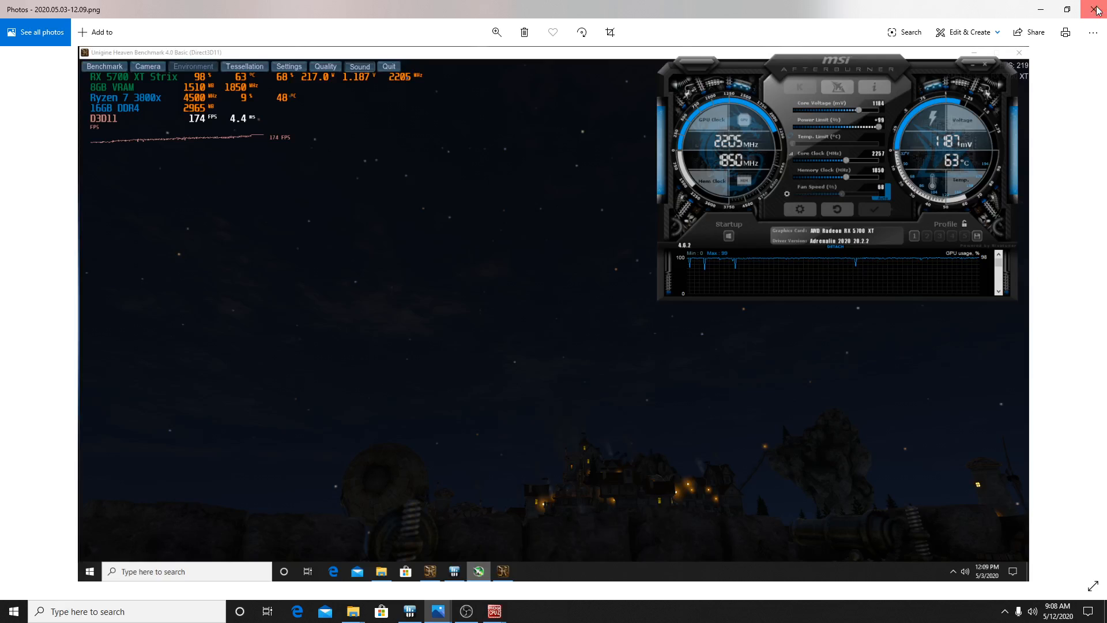
left_click(1098, 9)
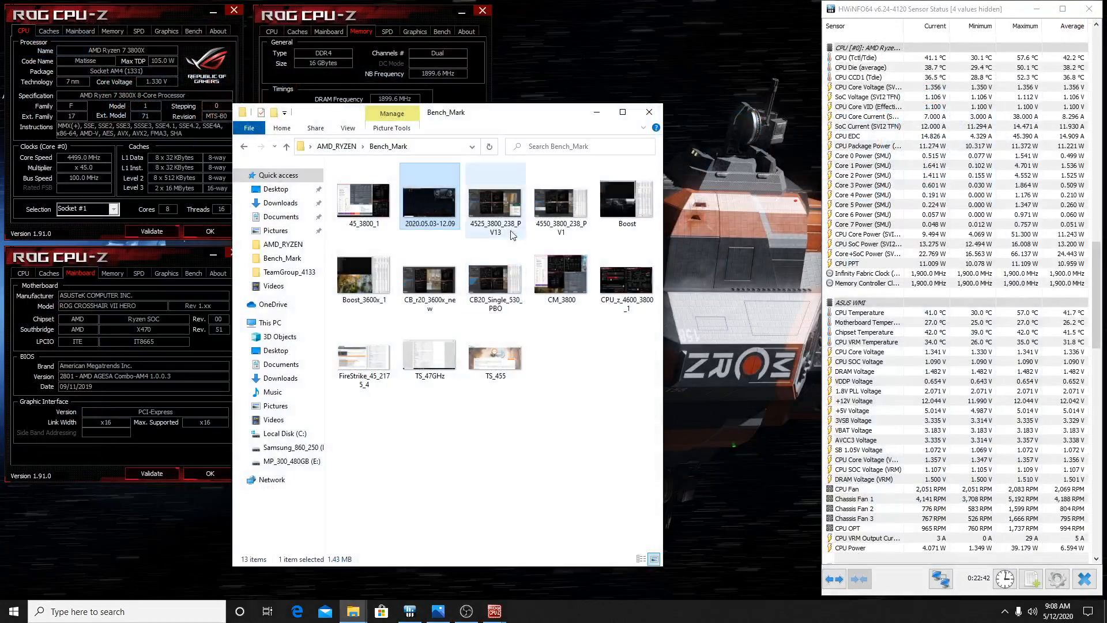
View the 4525_3800_238_PV13 and 4550_3800_238_PV1 Cinebench R20 captures, then close Photos
double_click(495, 196)
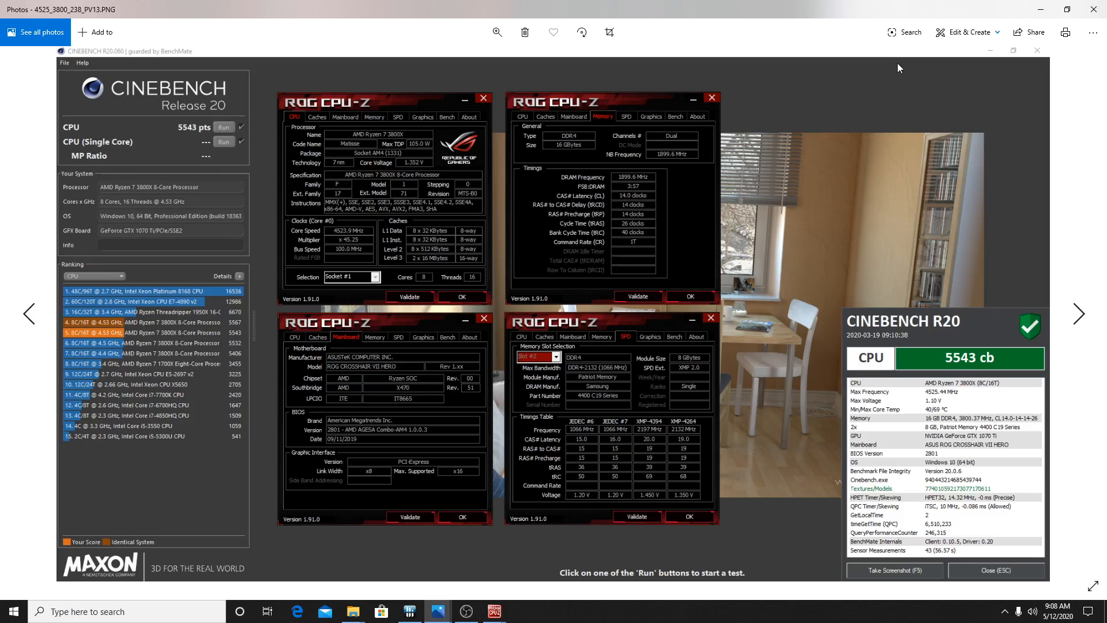
mouse_move(60, 196)
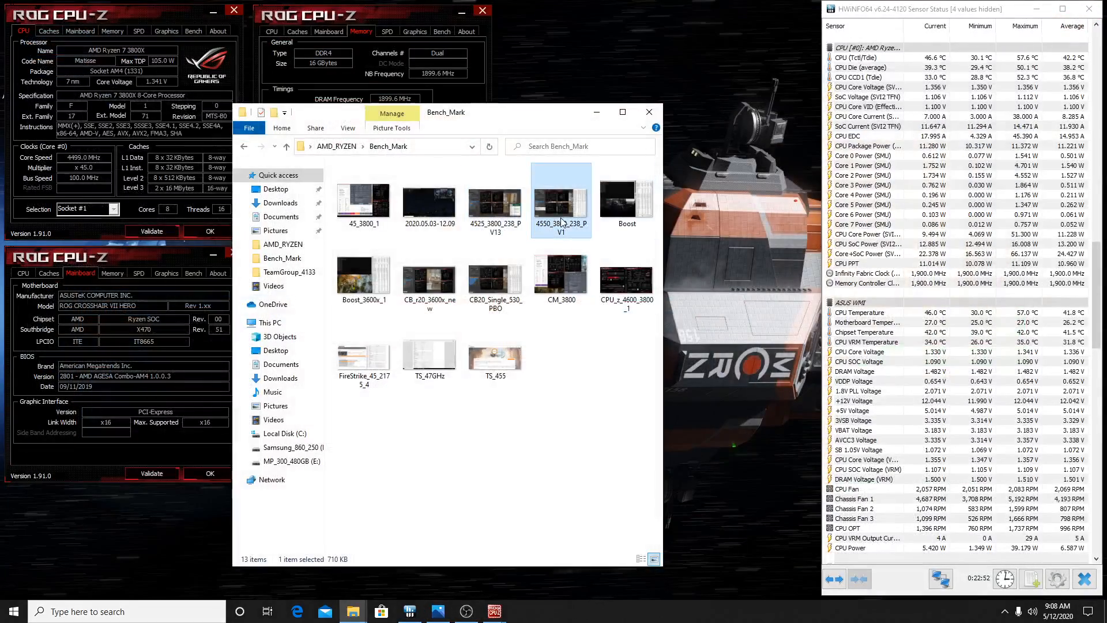
double_click(561, 200)
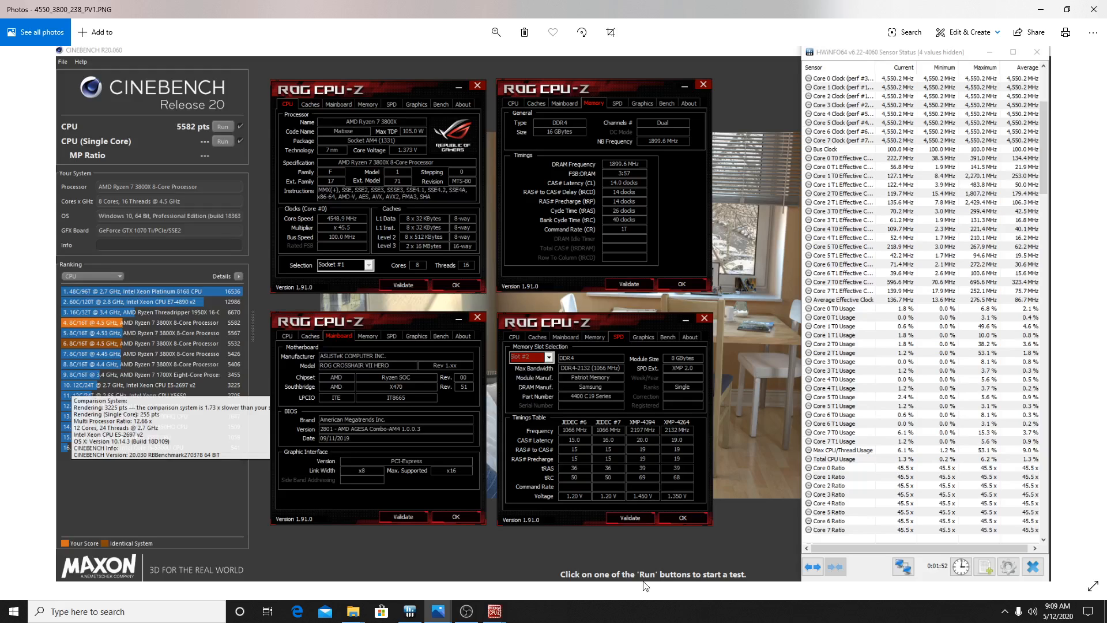
mouse_move(1093, 14)
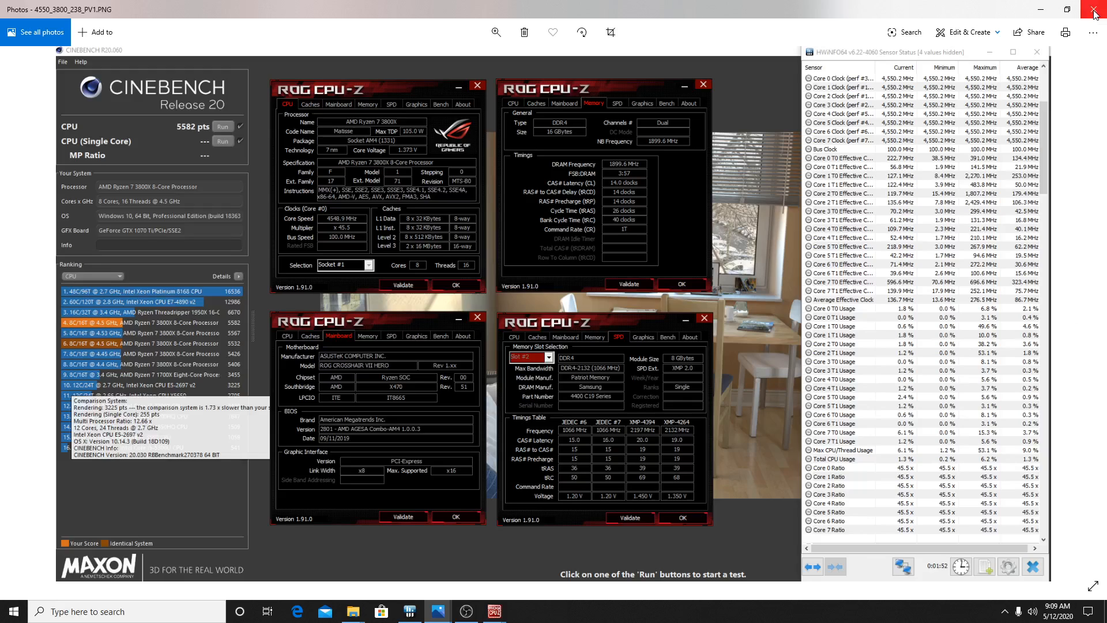
left_click(1095, 10)
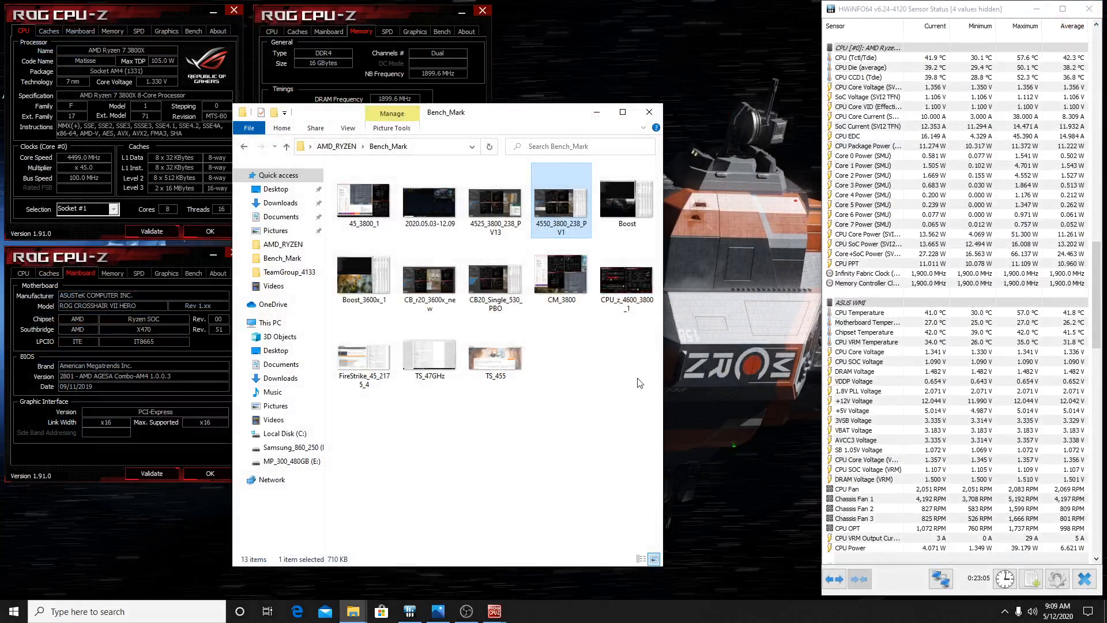
View the Boost screenshot and the next 3600X capture, then close Photos
double_click(625, 199)
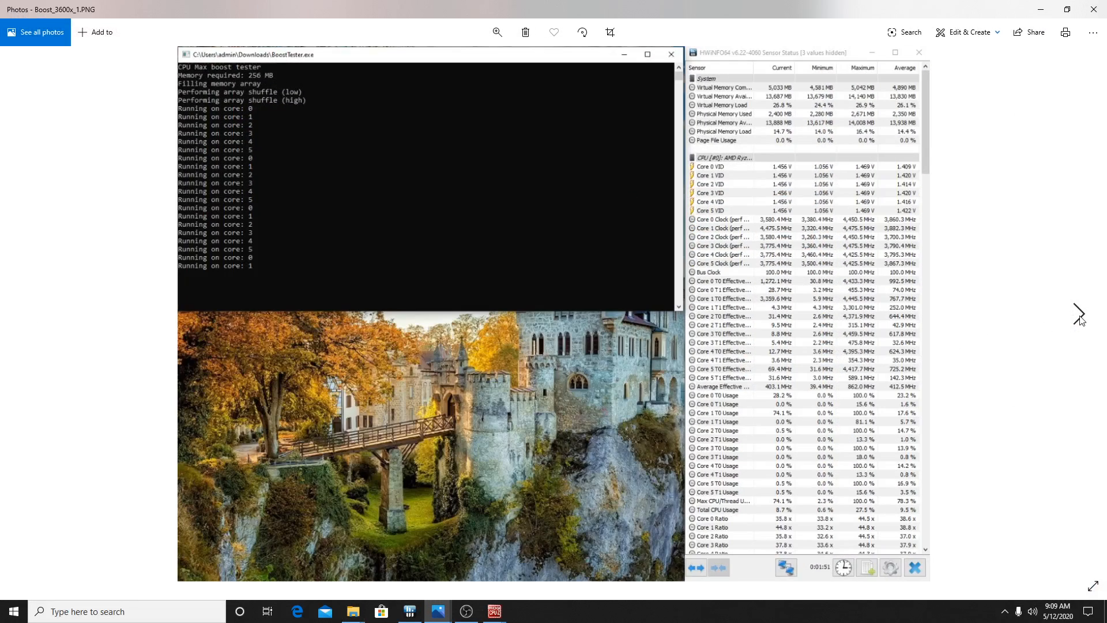
left_click(1079, 314)
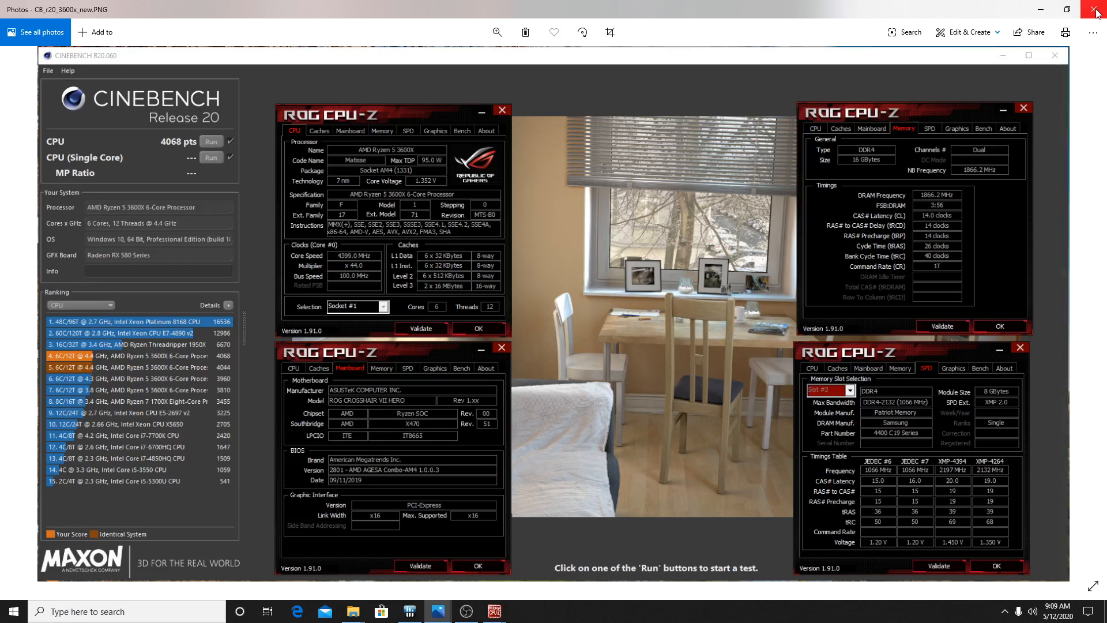
left_click(1096, 9)
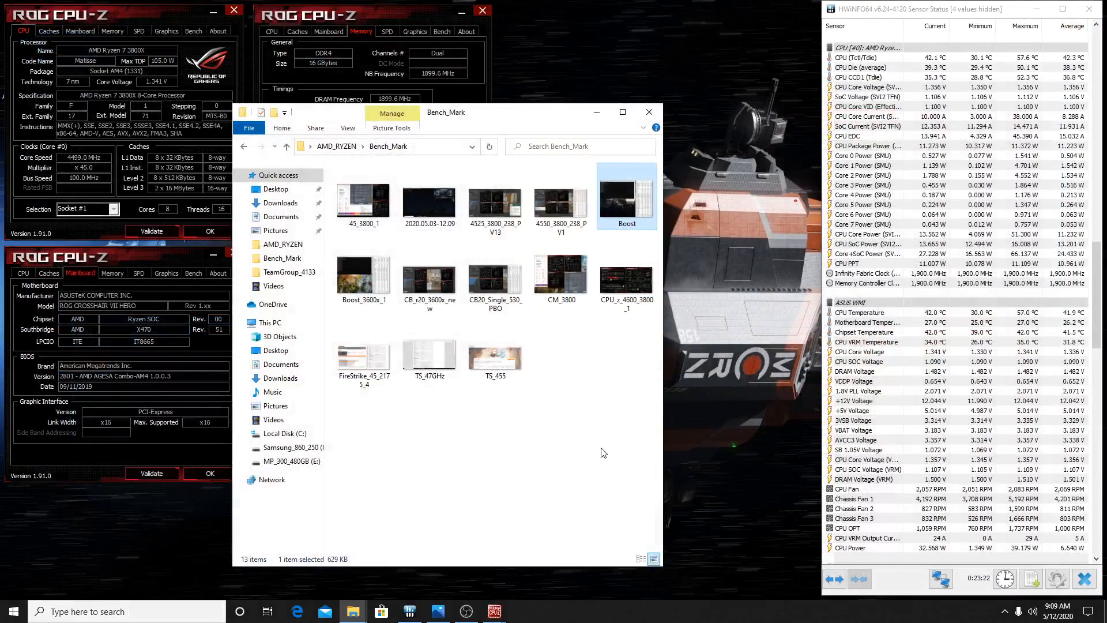
View CB_r20_3600x_new, then CM_3800 and CPU_z screenshots, and close Photos
left_click(428, 276)
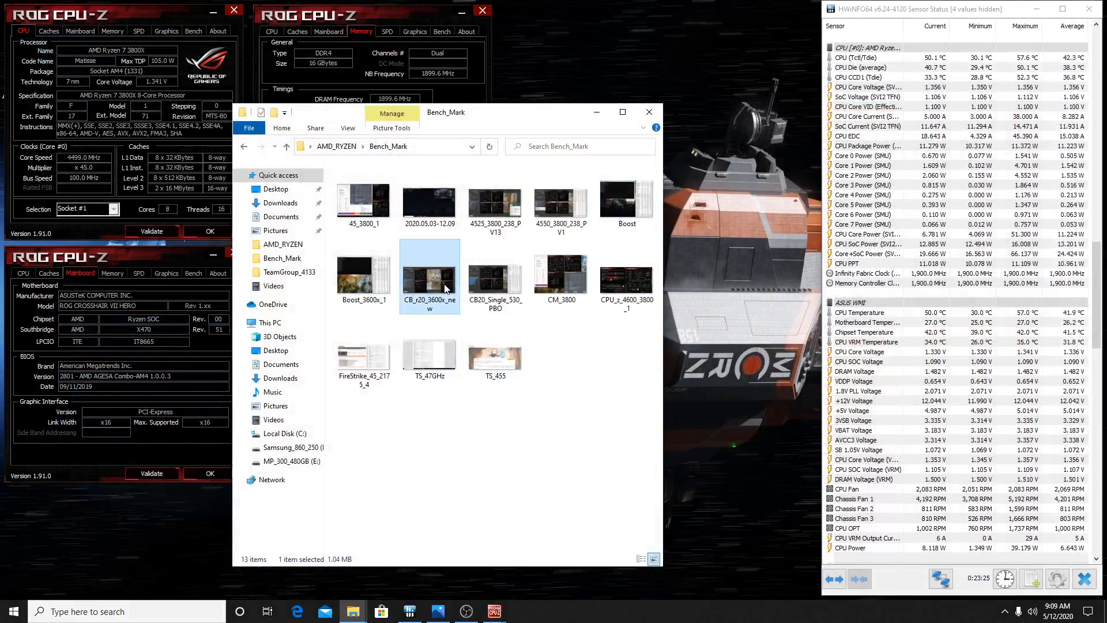
double_click(429, 276)
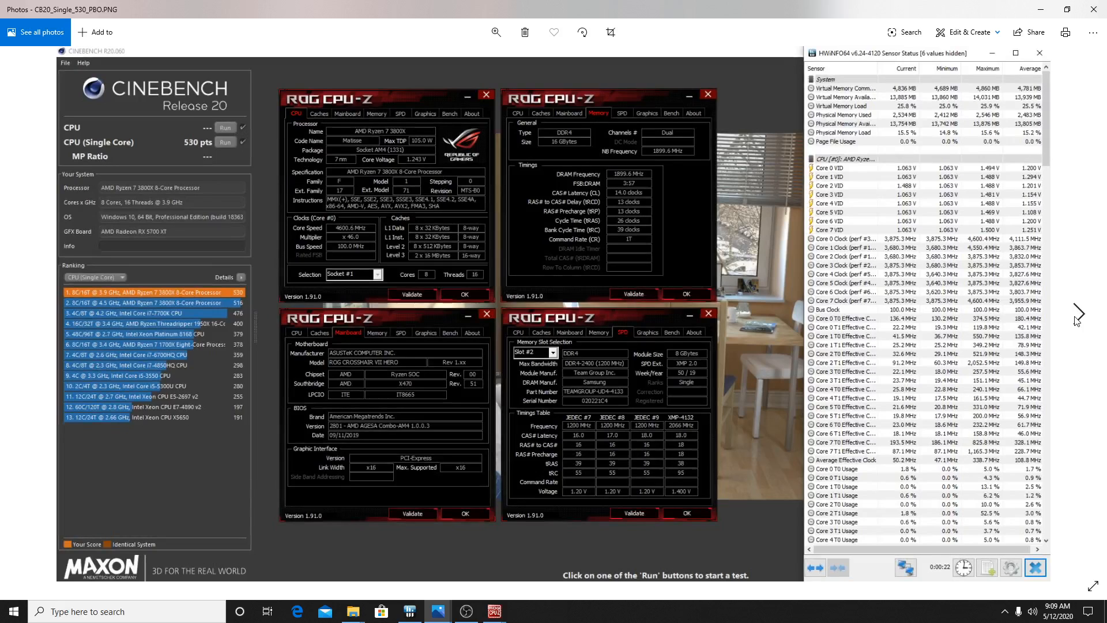
left_click(1078, 313)
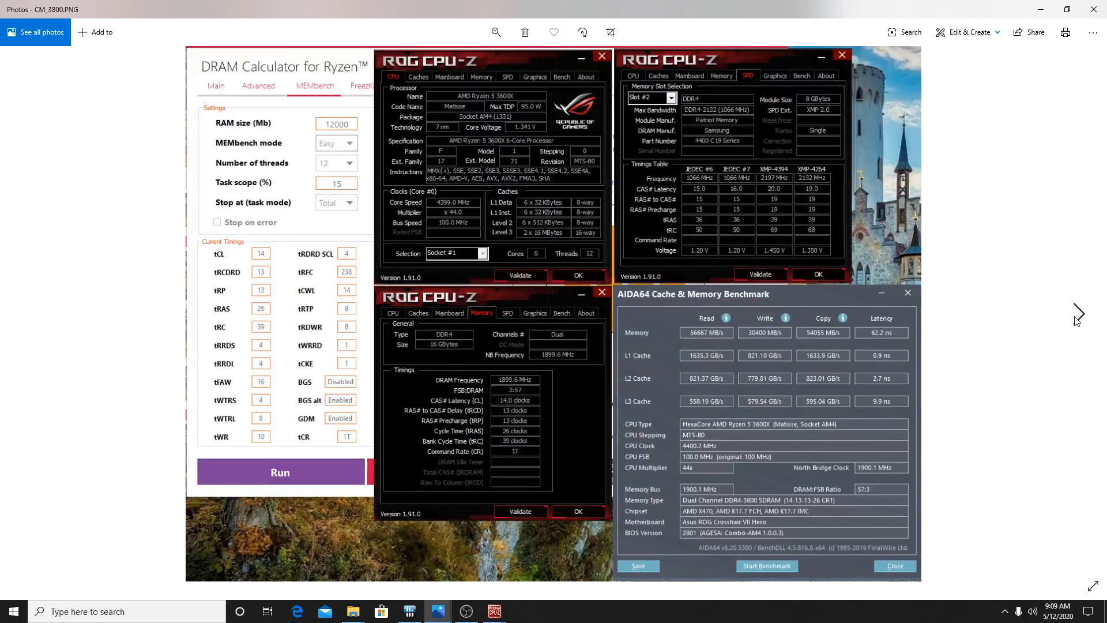
left_click(1079, 313)
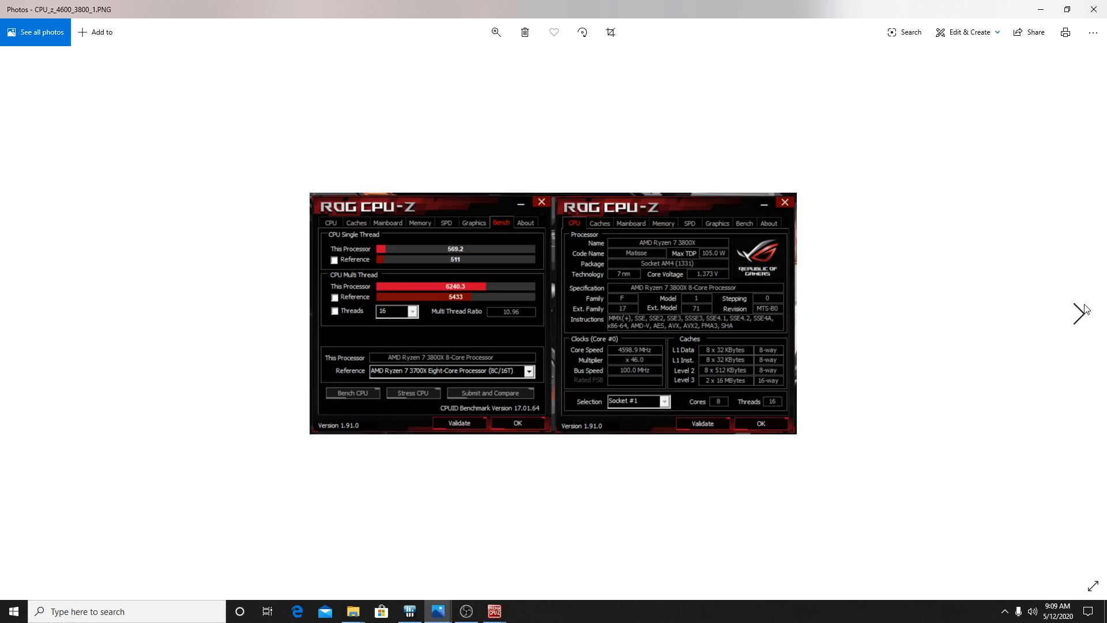
mouse_move(1098, 9)
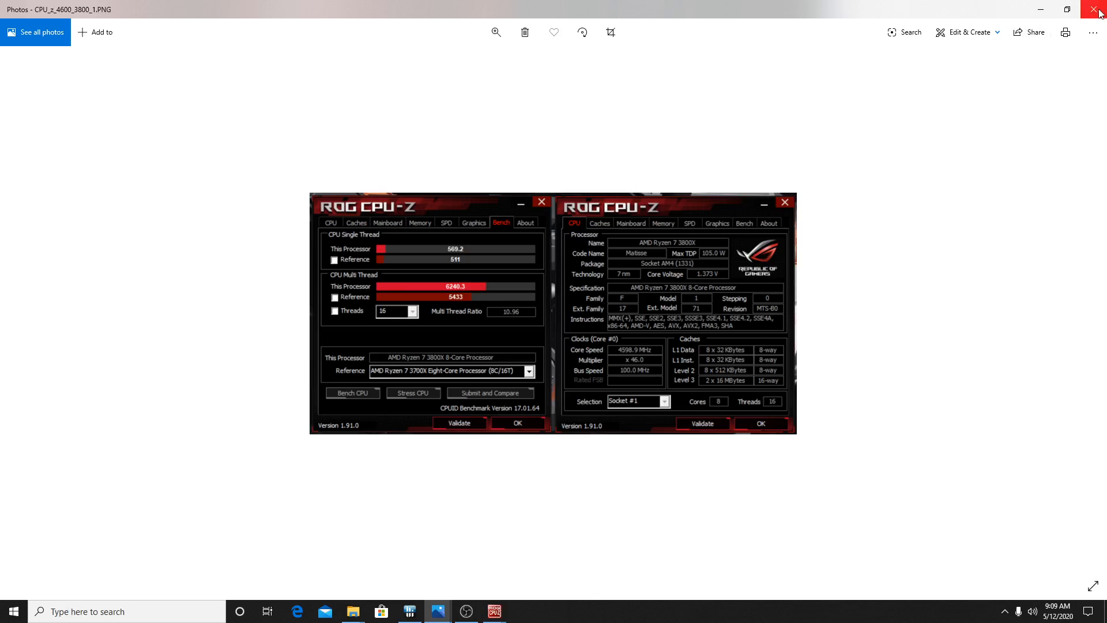
left_click(1098, 9)
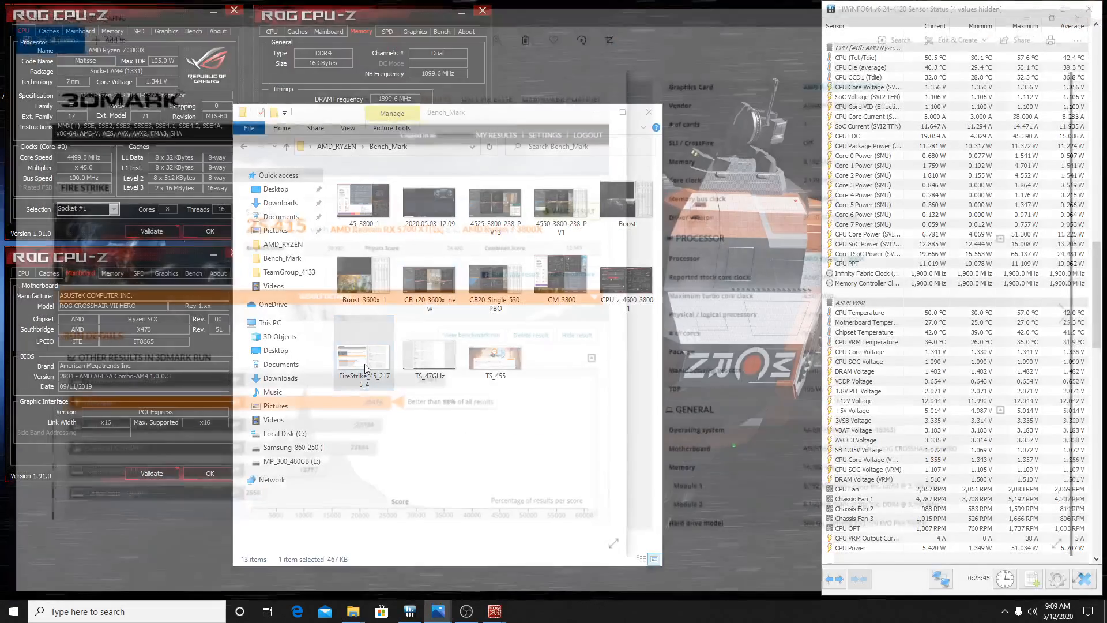
View the FireStrike_45_2175_4 and TS_455 Time Spy (8246 points) captures, then close Photos
double_click(364, 356)
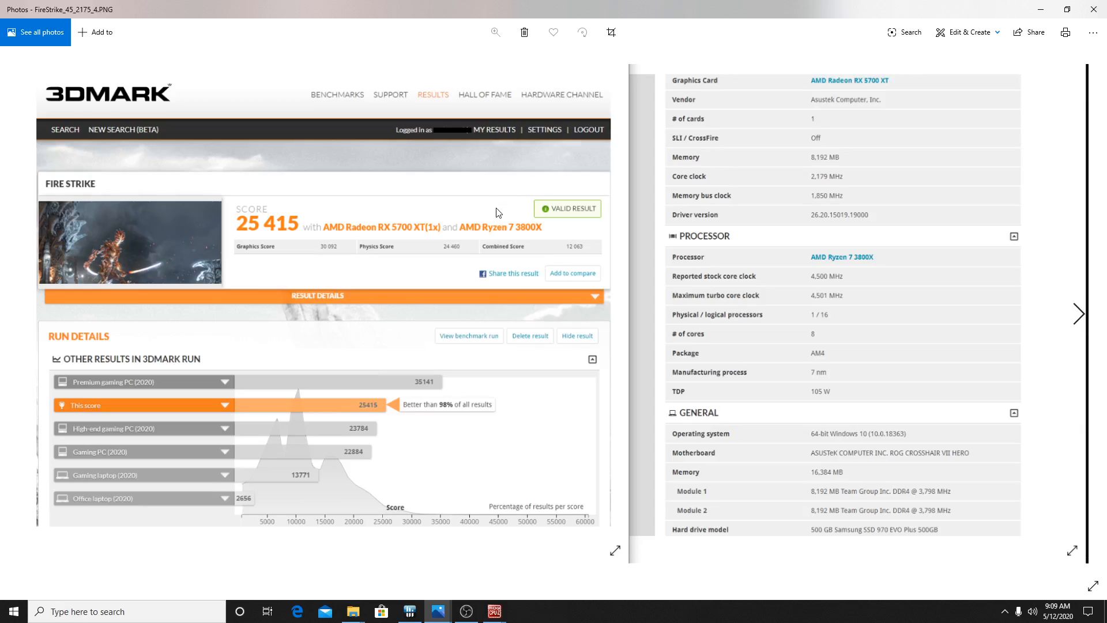
mouse_move(363, 231)
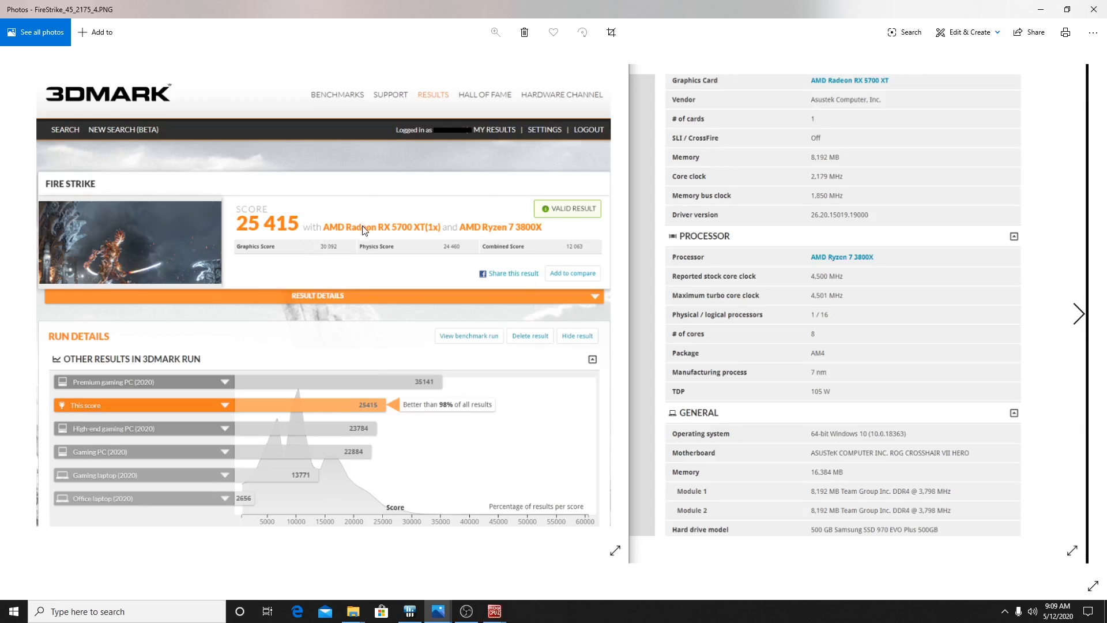
mouse_move(337, 188)
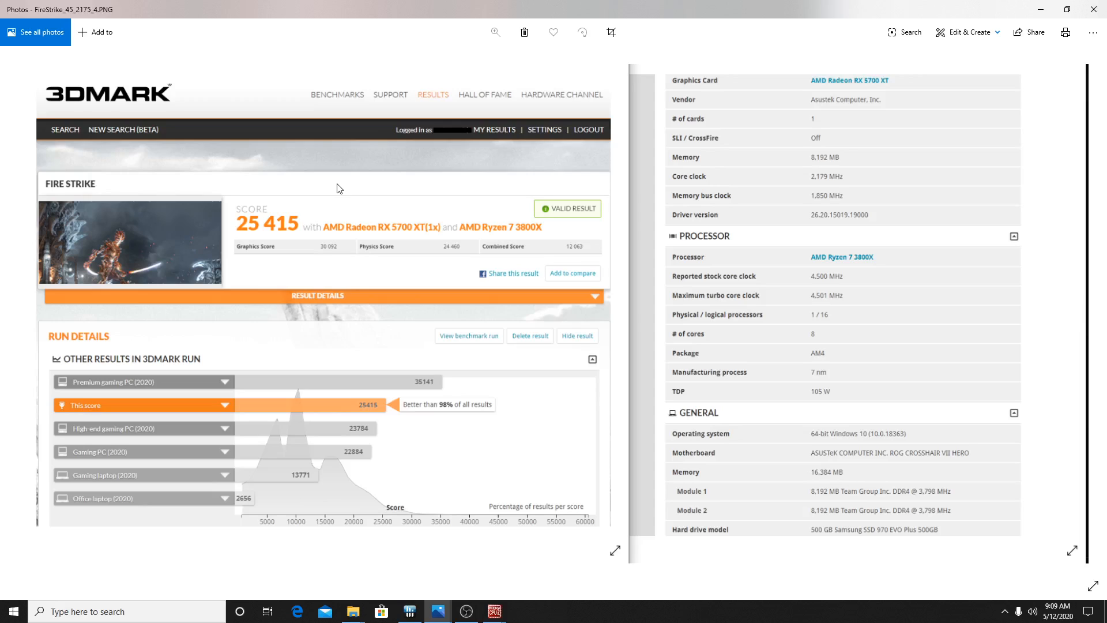
mouse_move(1093, 9)
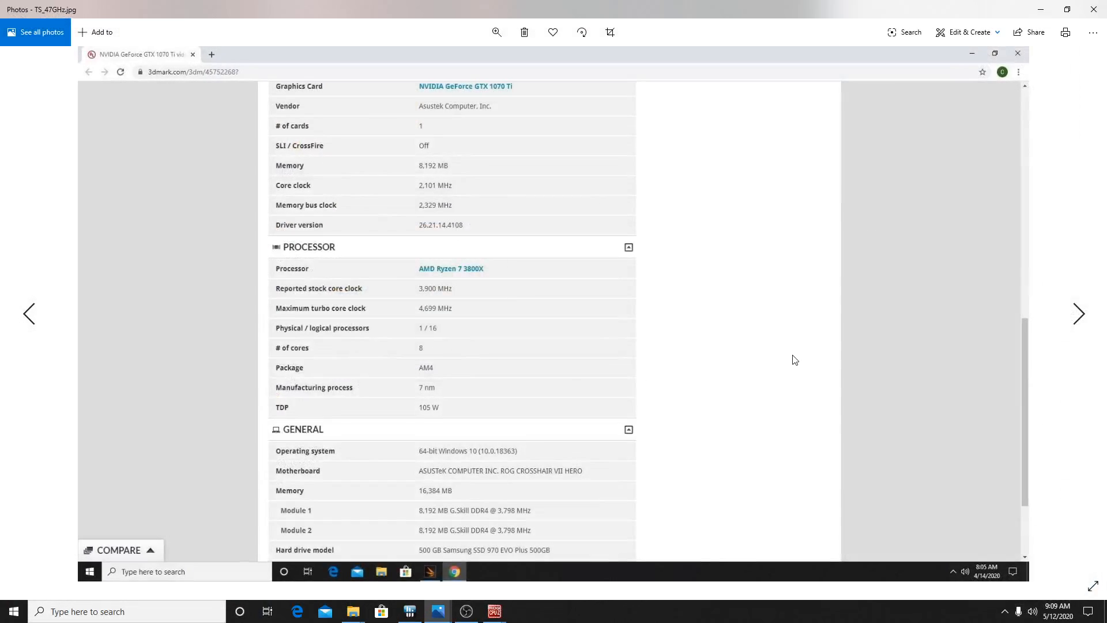
mouse_move(434, 314)
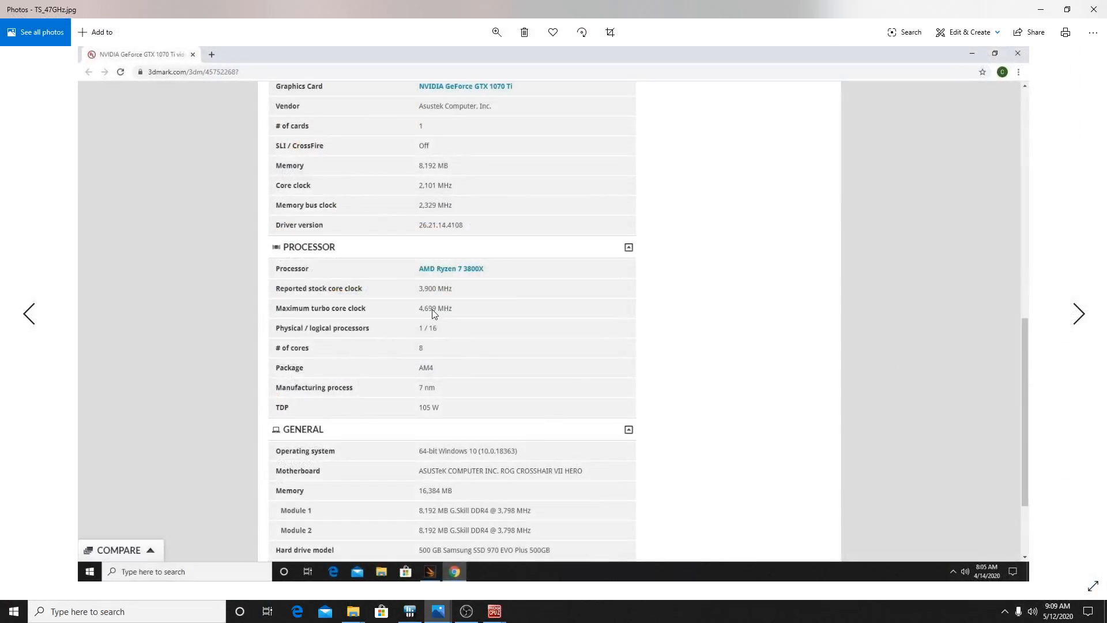
mouse_move(714, 344)
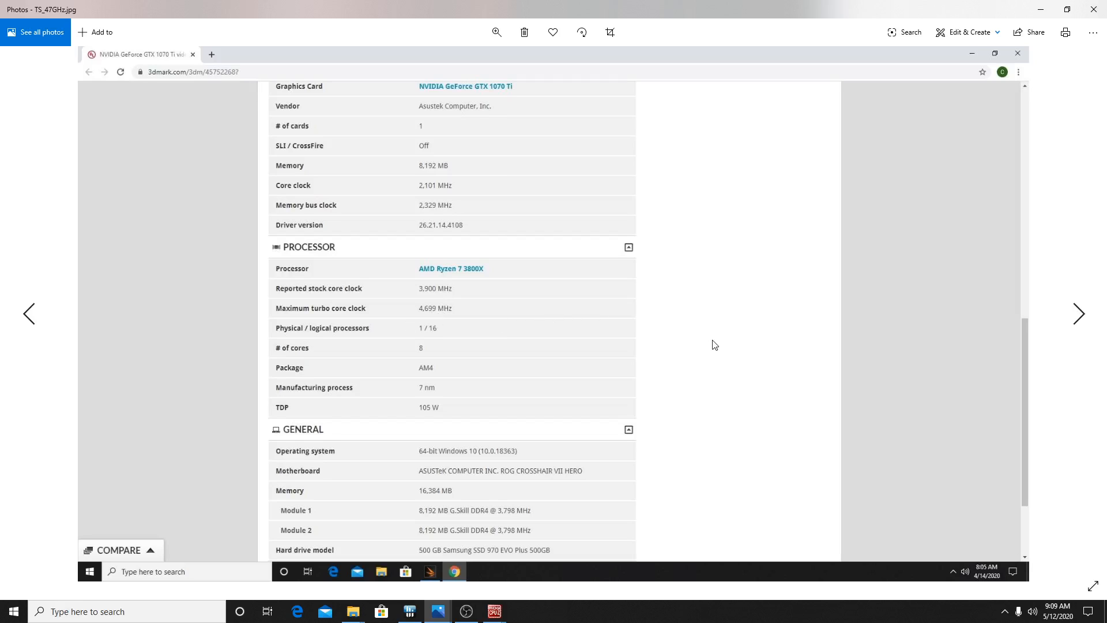
mouse_move(1001, 105)
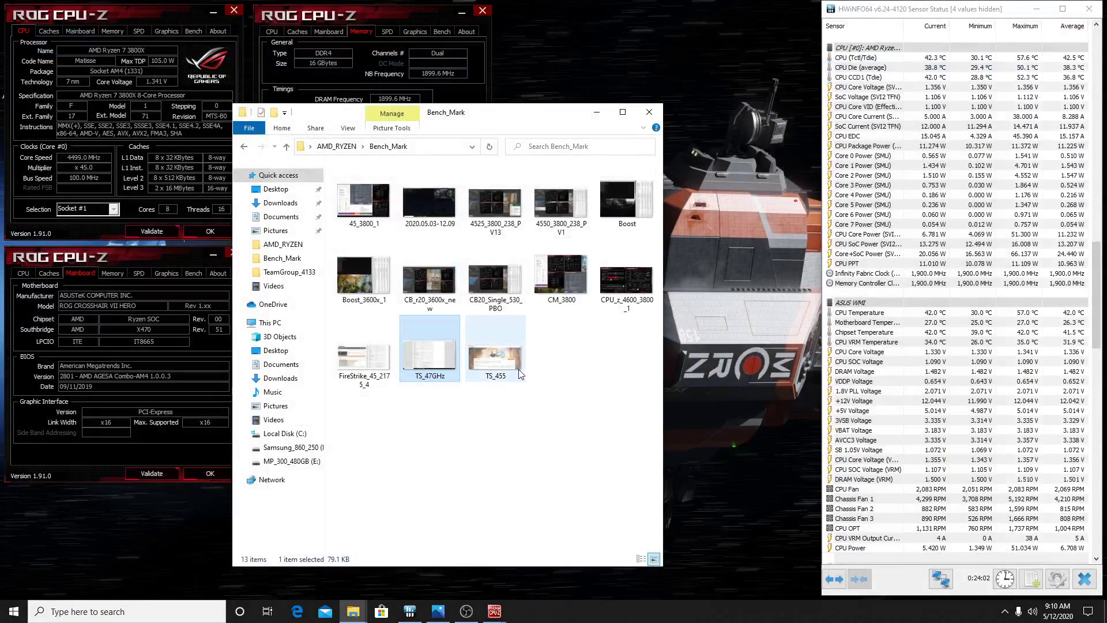
double_click(495, 345)
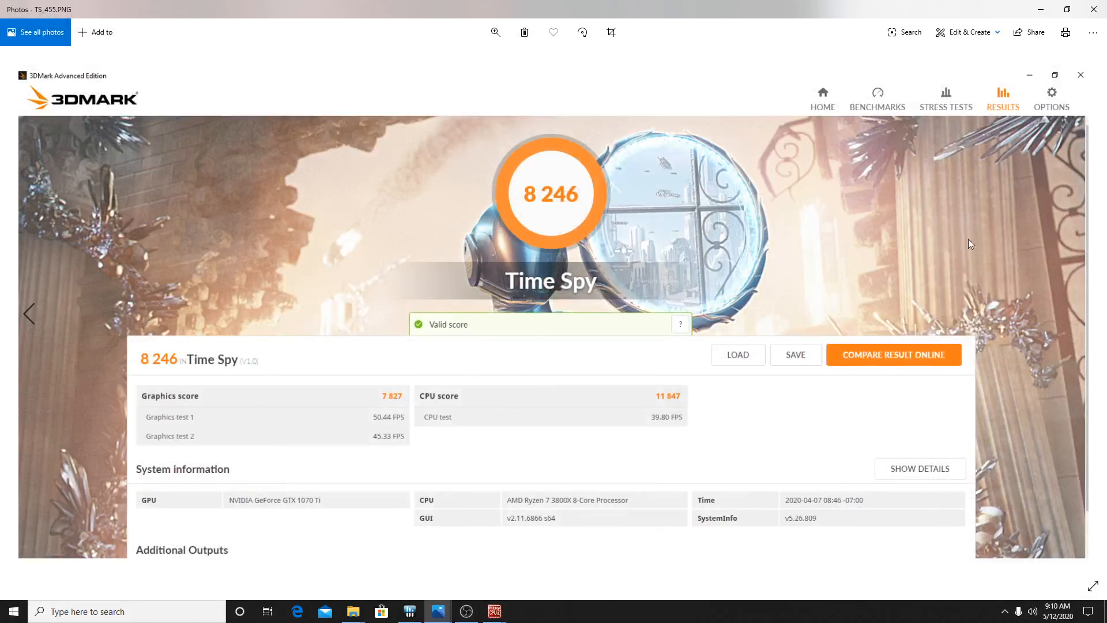
mouse_move(682, 408)
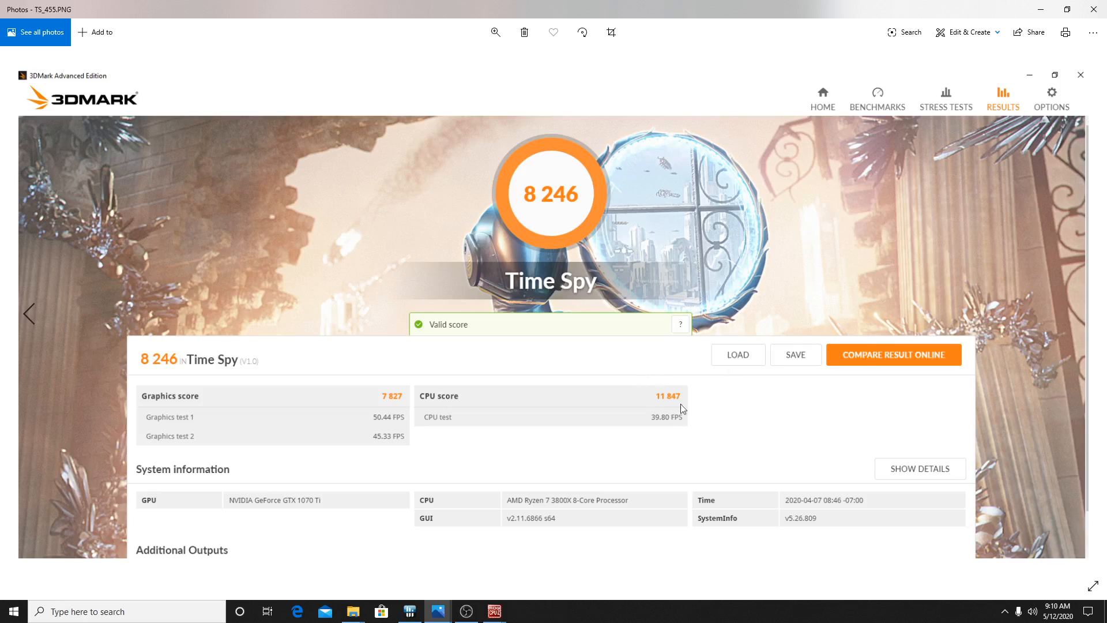
mouse_move(758, 437)
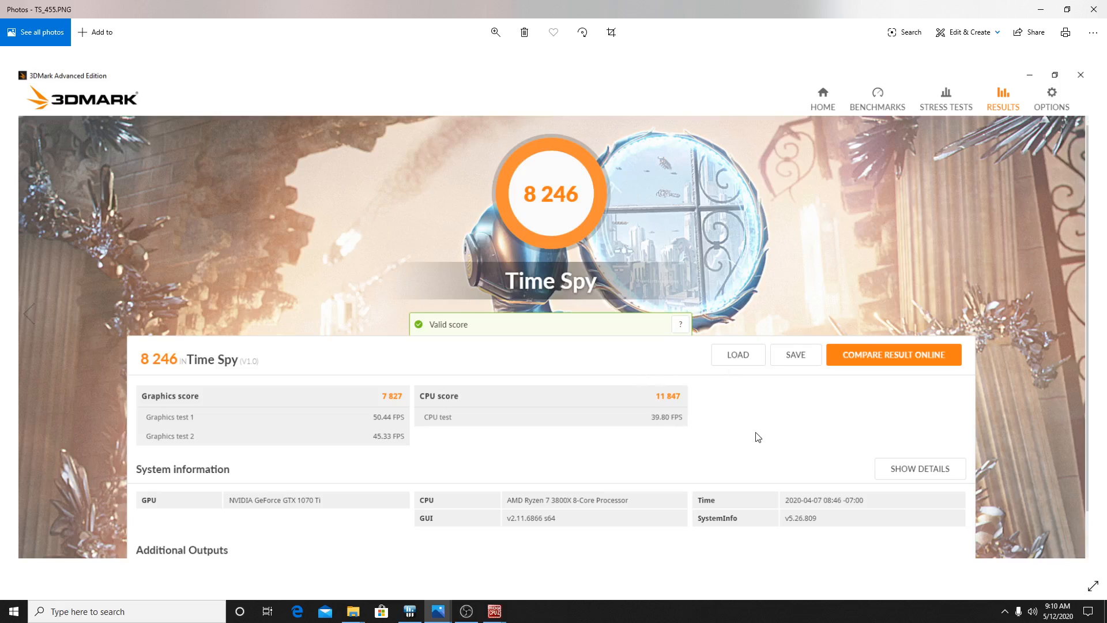
mouse_move(1095, 9)
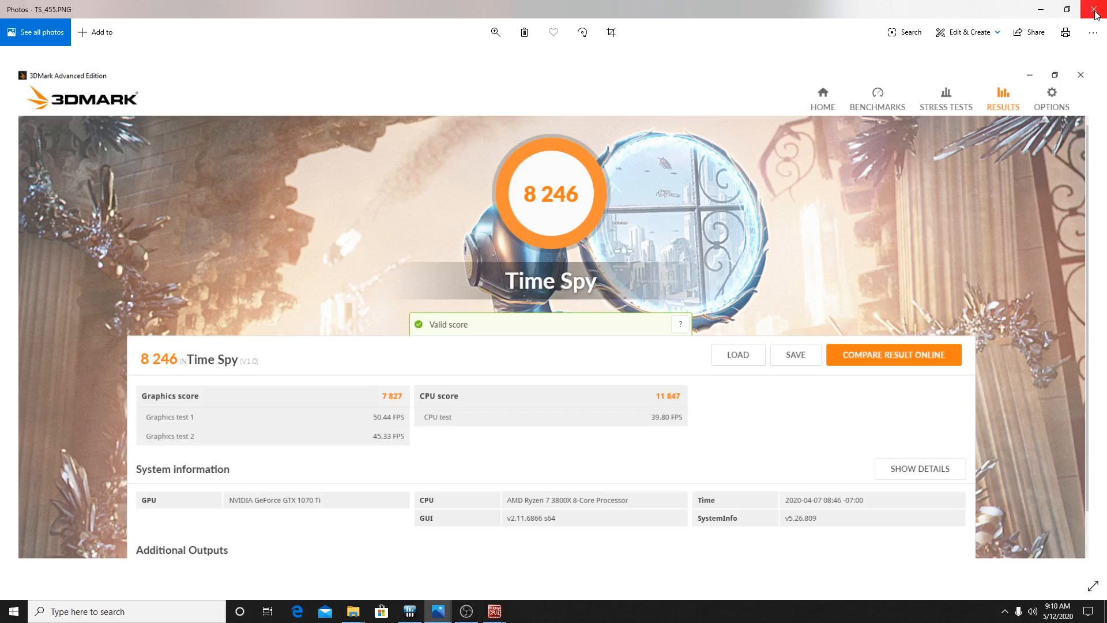
left_click(1098, 9)
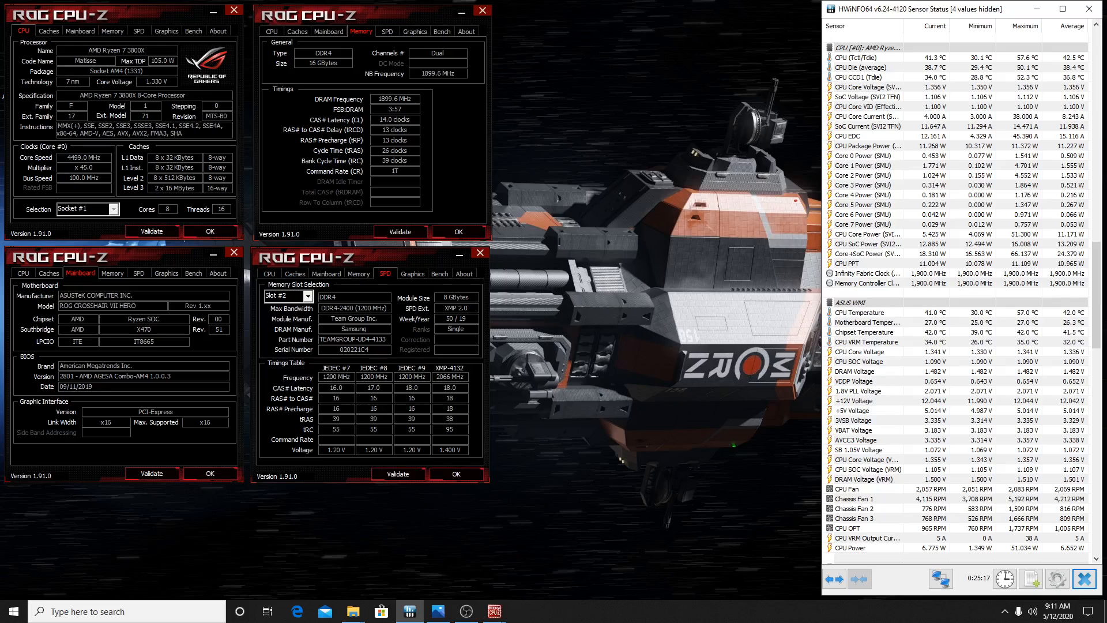
Bring the OBS Studio window forward from the taskbar
left_click(465, 611)
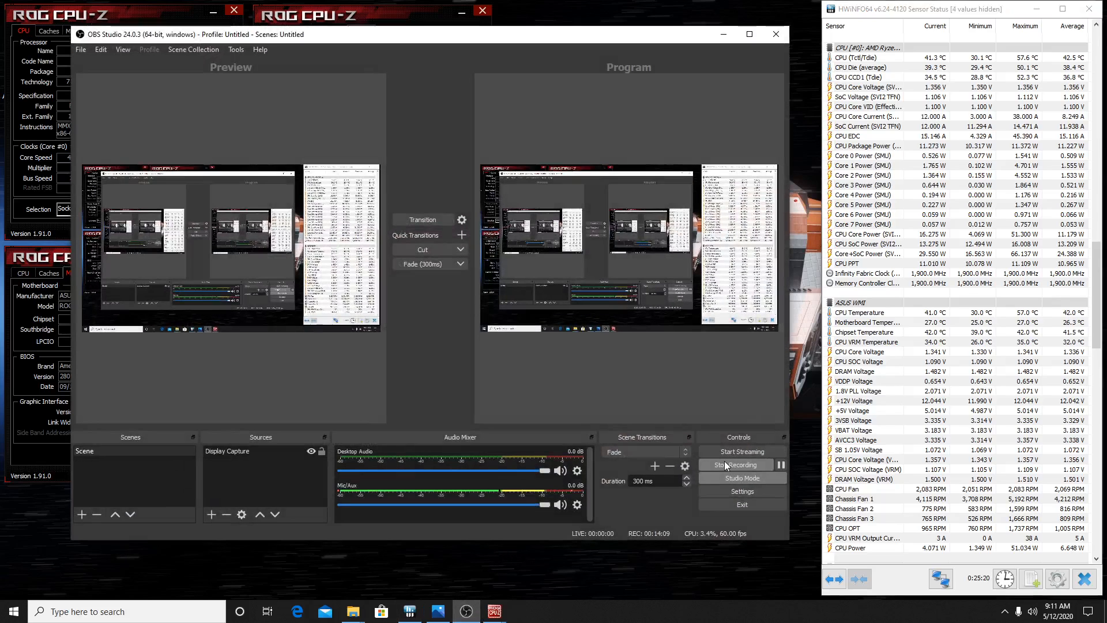